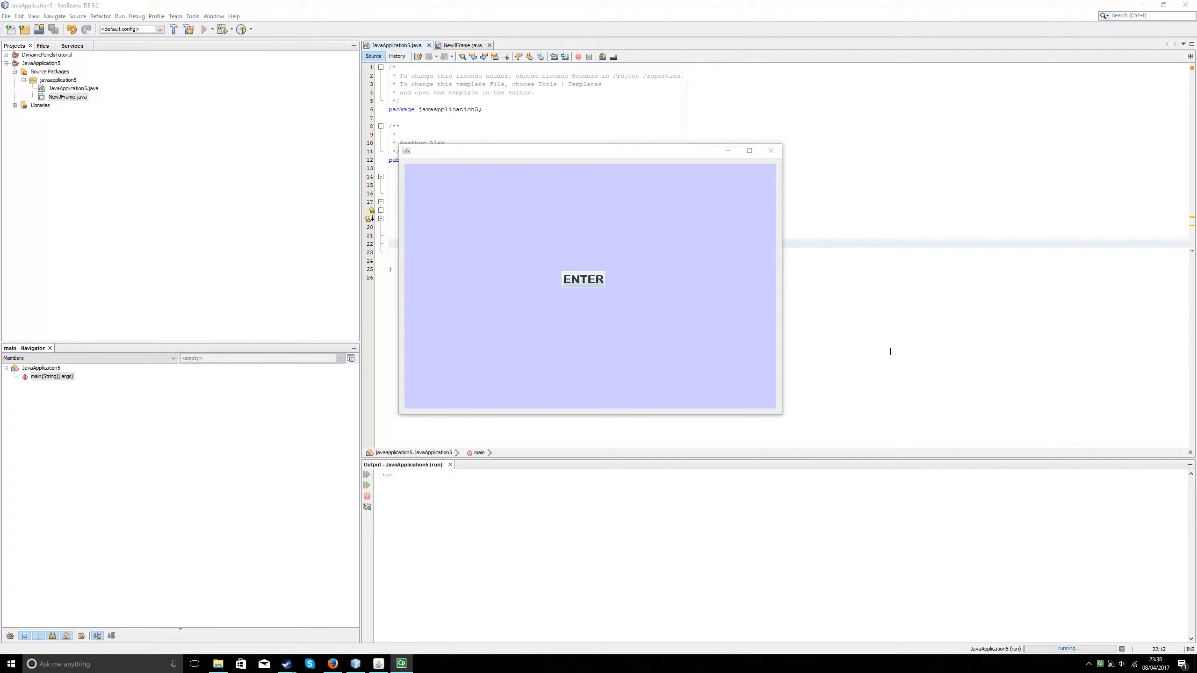
mouse_move(624, 295)
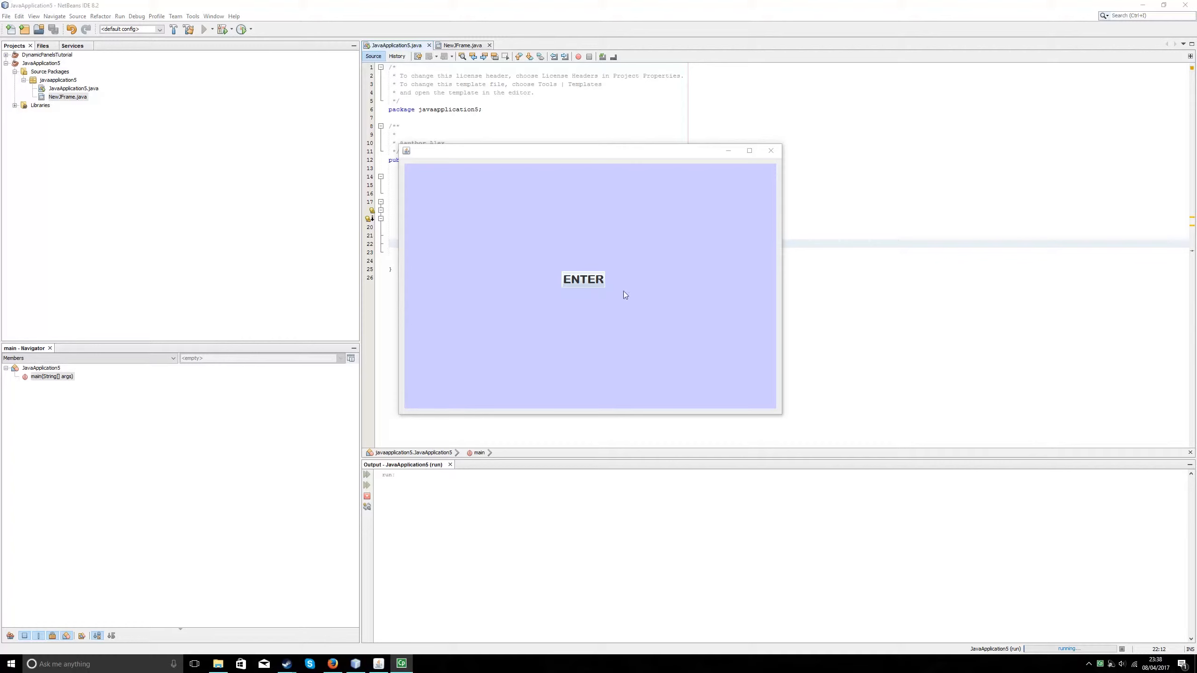
mouse_move(589, 349)
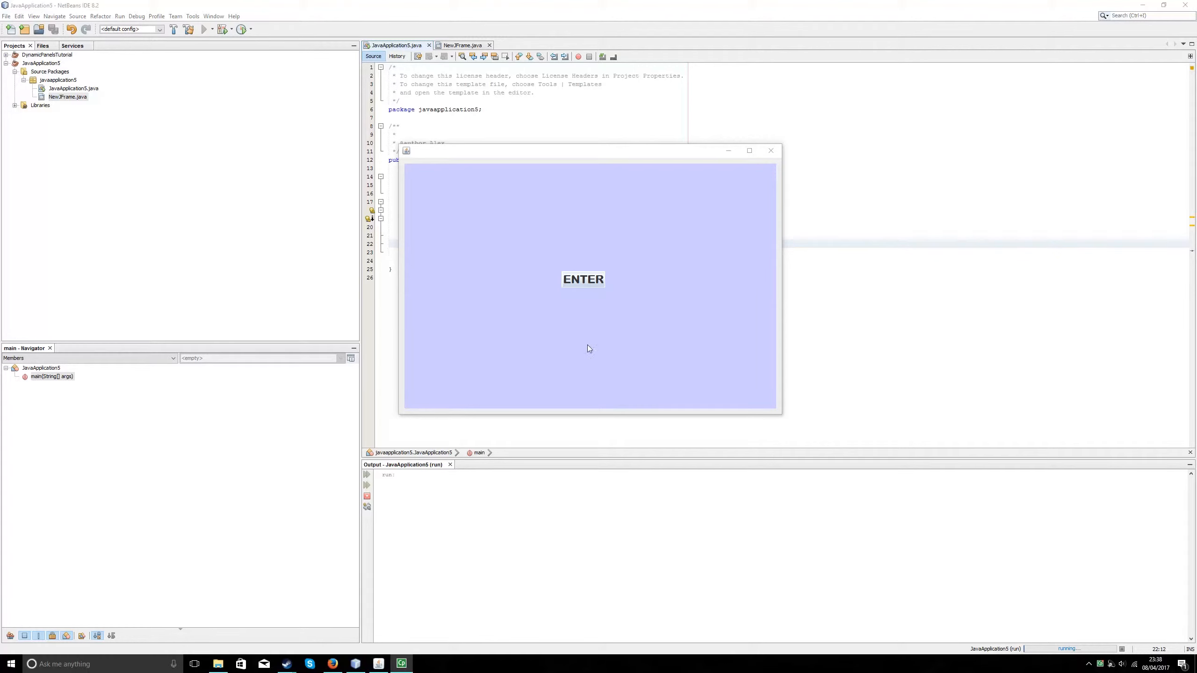
mouse_move(621, 340)
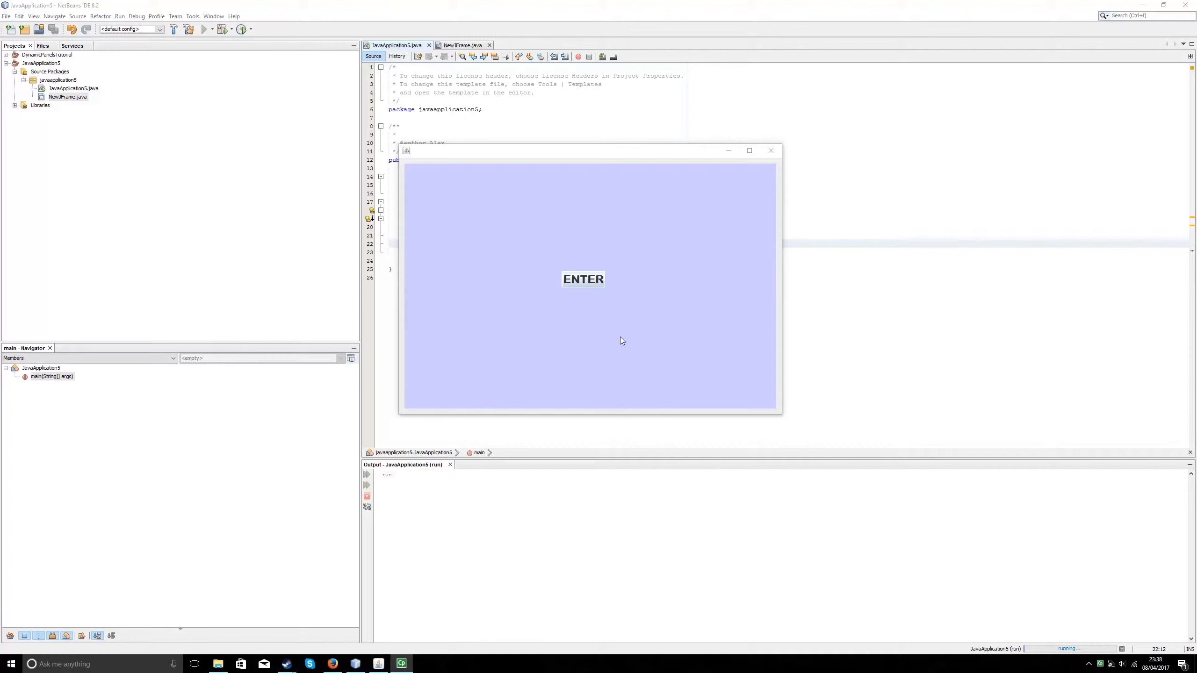
Switch the running demo to the welcome panel and back, then close it
click(583, 278)
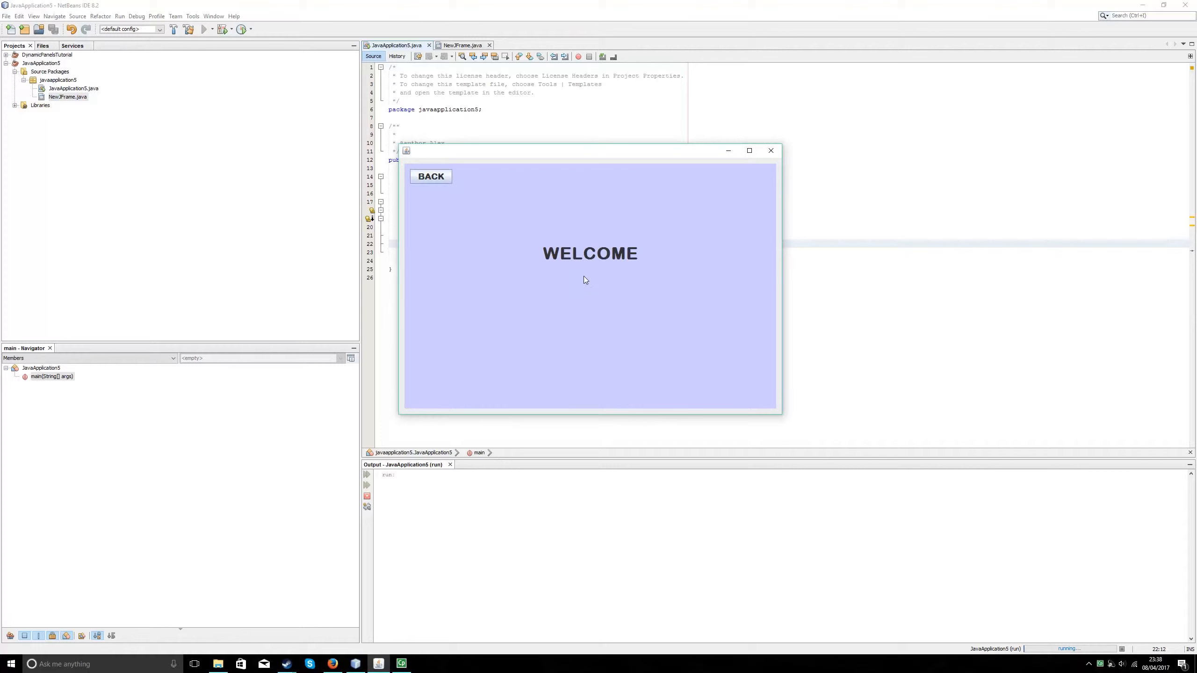
mouse_move(626, 238)
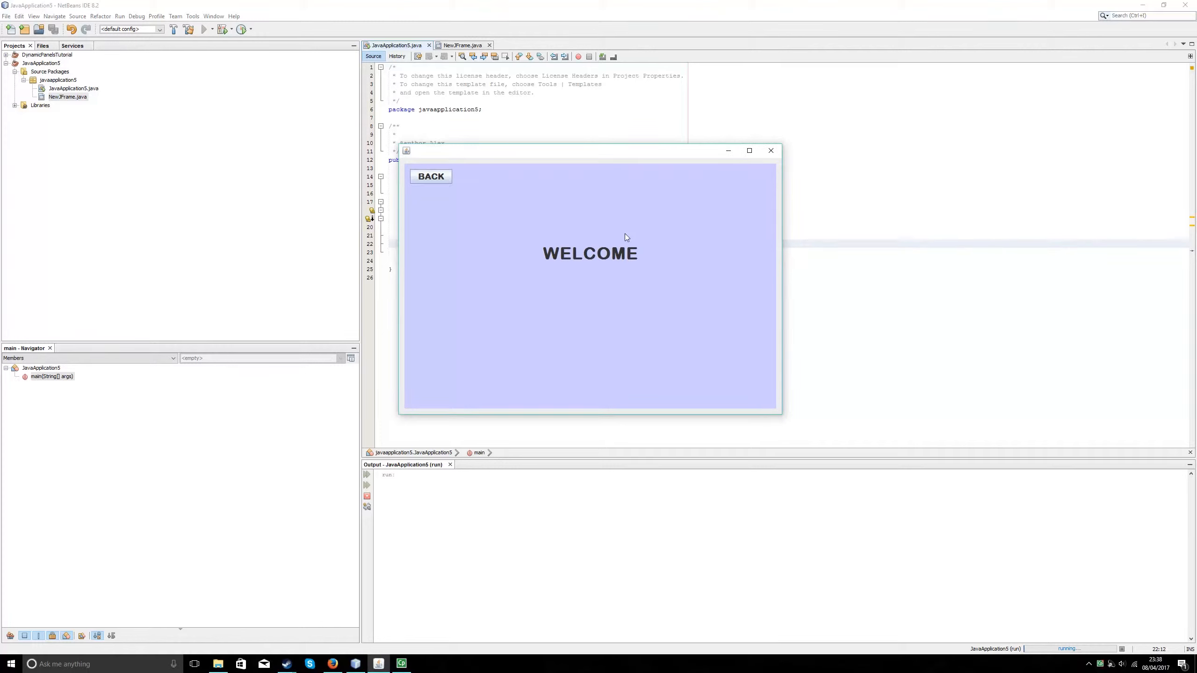
mouse_move(429, 160)
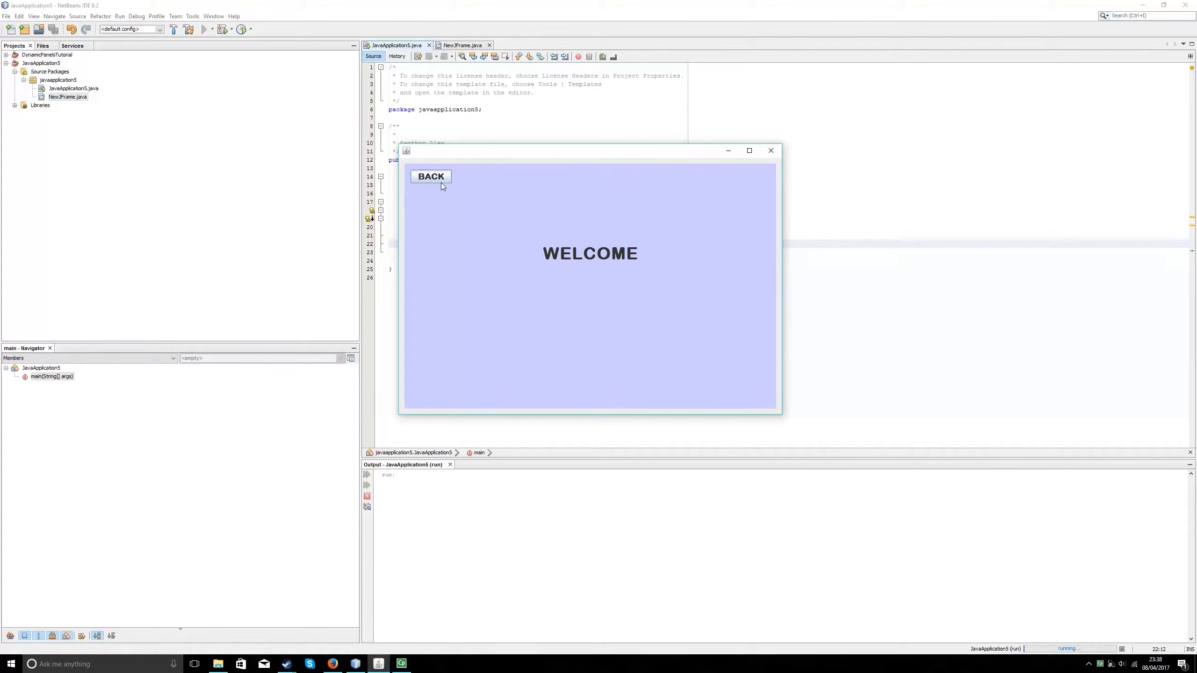
click(431, 176)
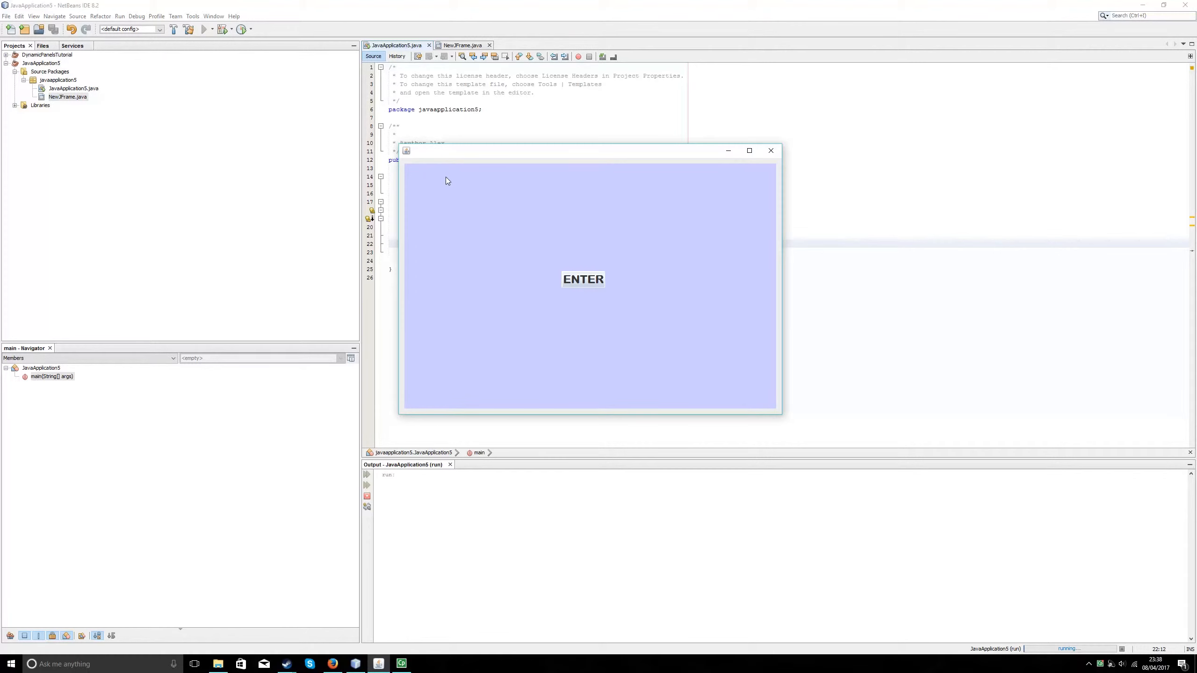
mouse_move(799, 147)
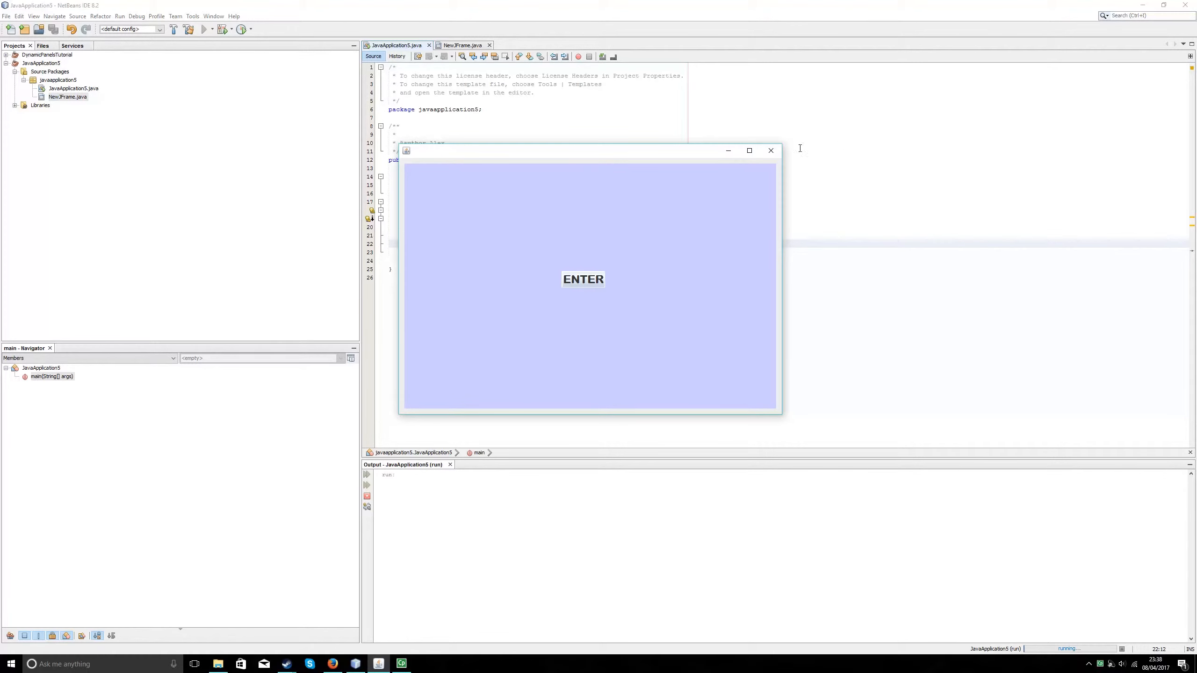
click(770, 150)
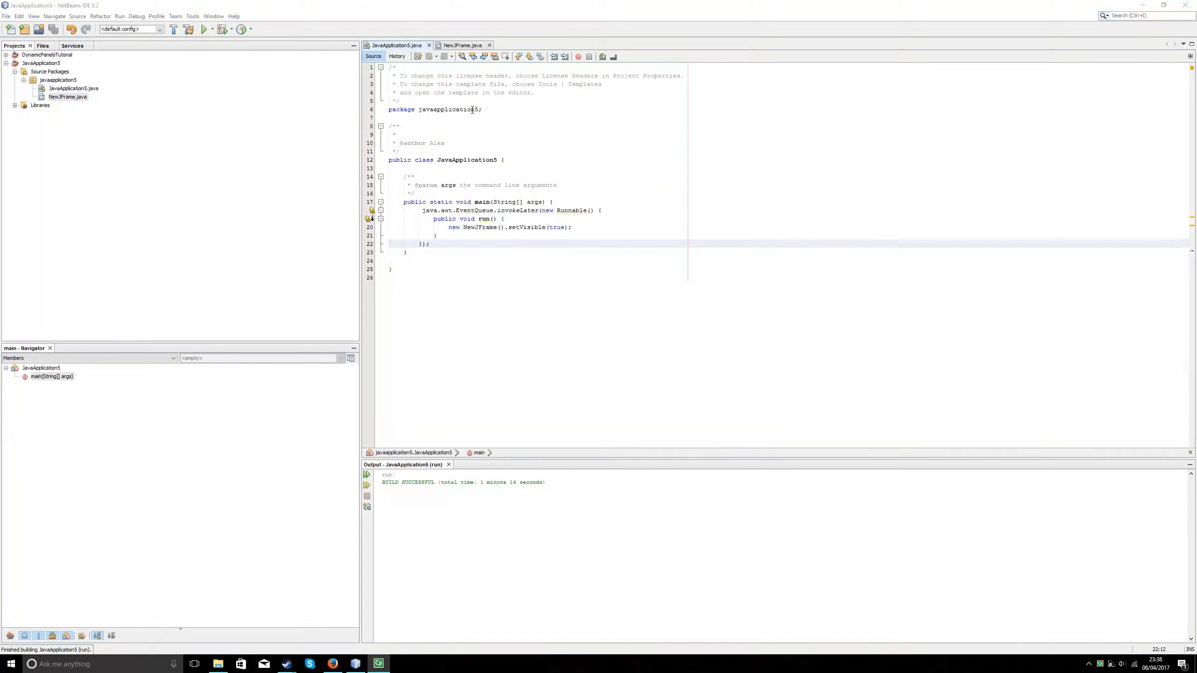
Create a new Java Application project named JavaApplication6
click(67, 97)
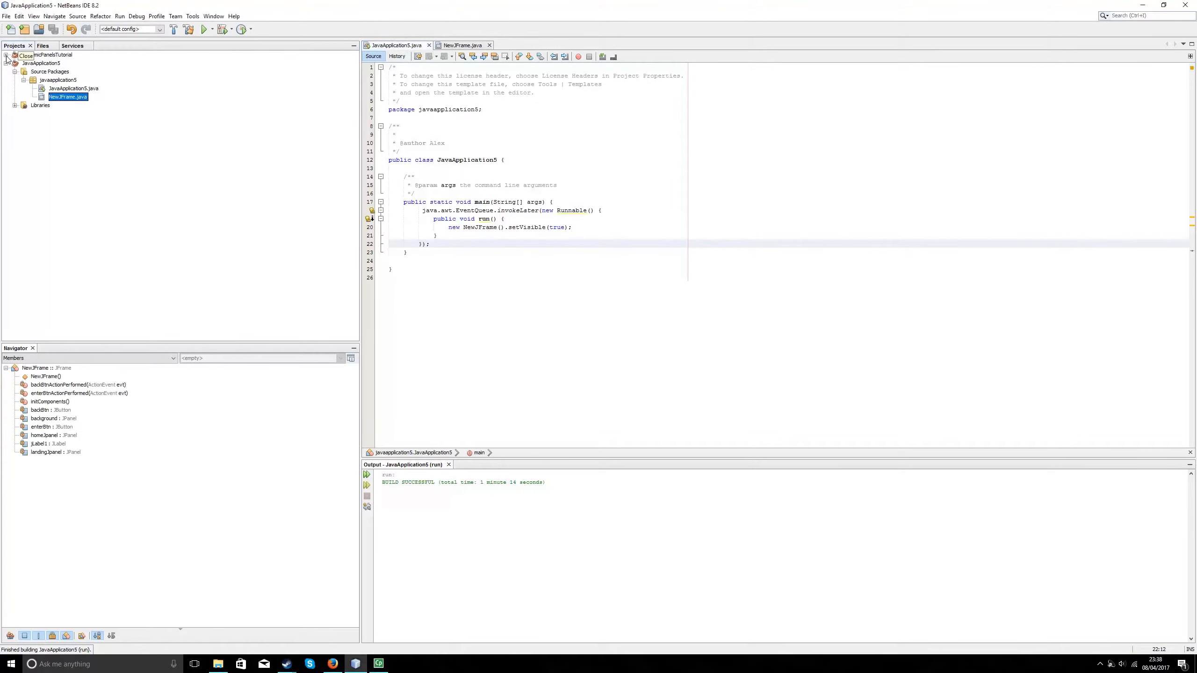
click(24, 29)
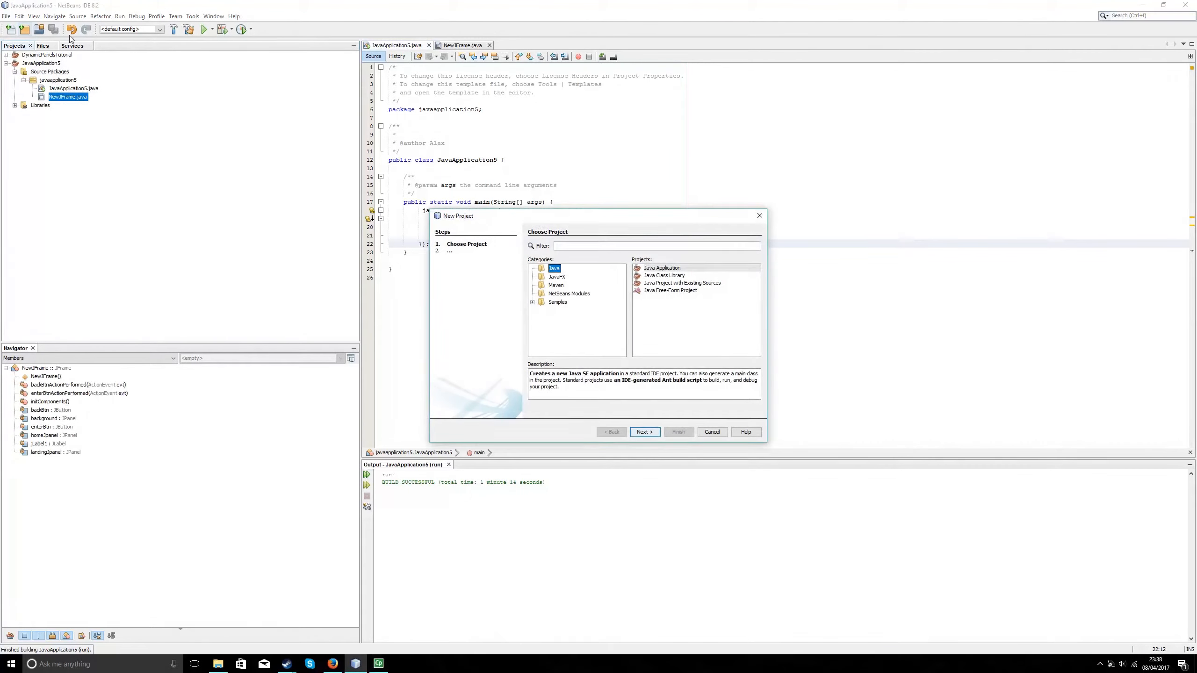
click(661, 268)
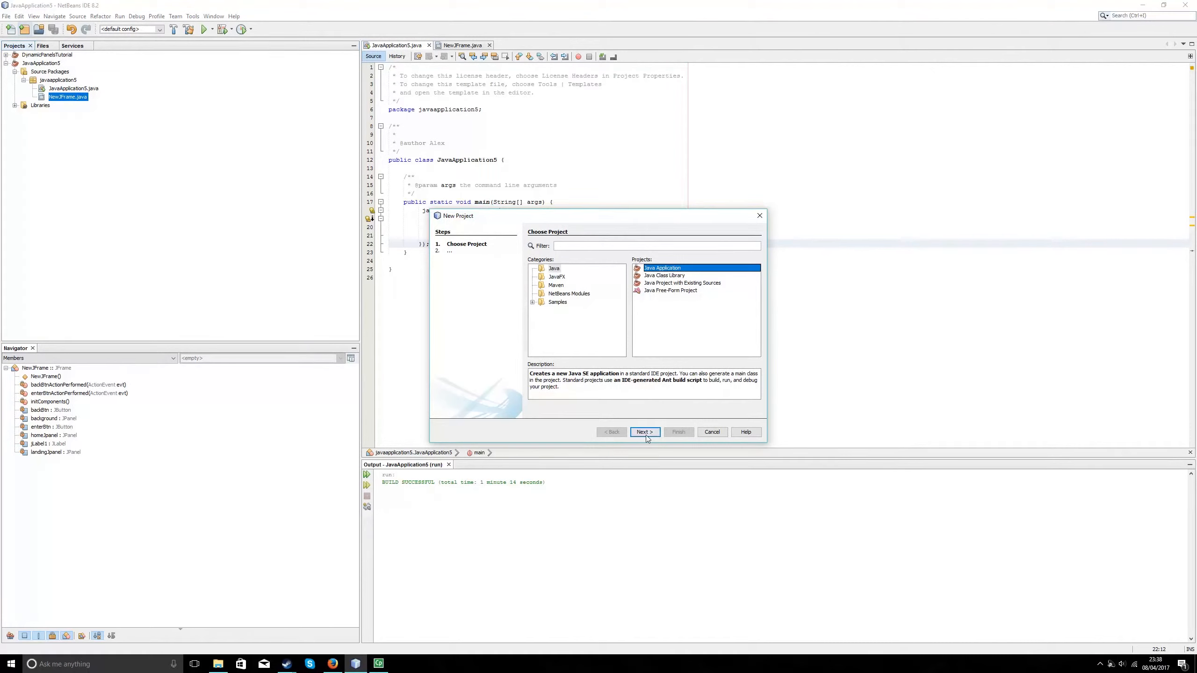
click(644, 431)
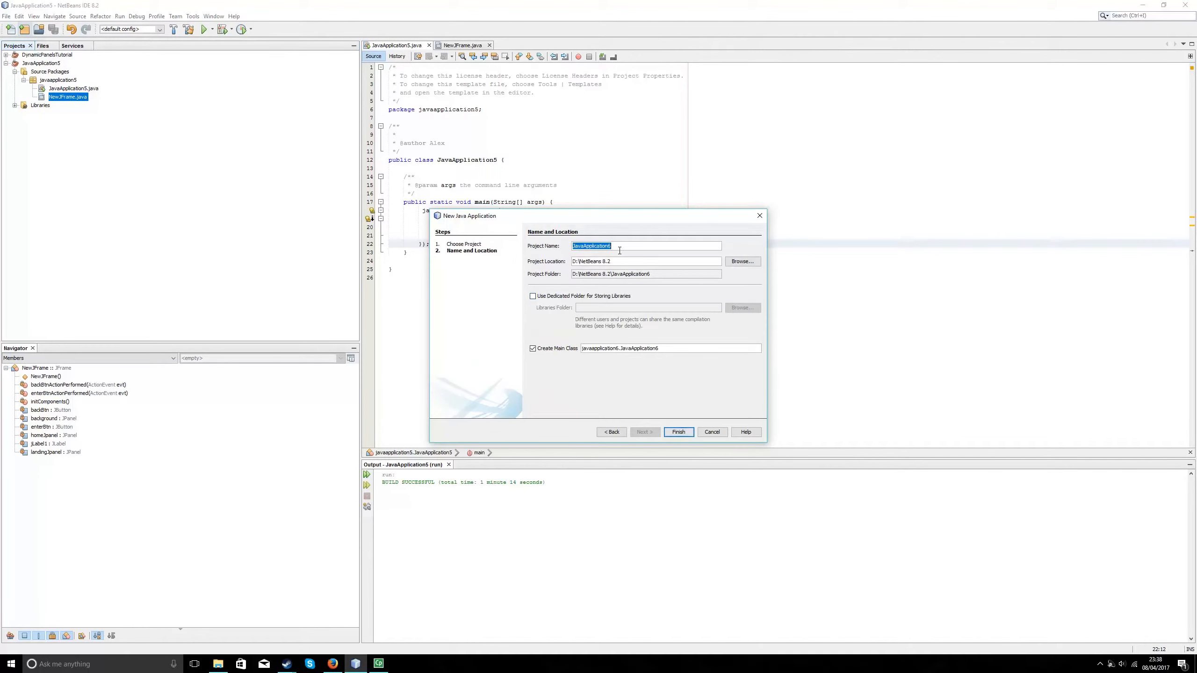
click(678, 432)
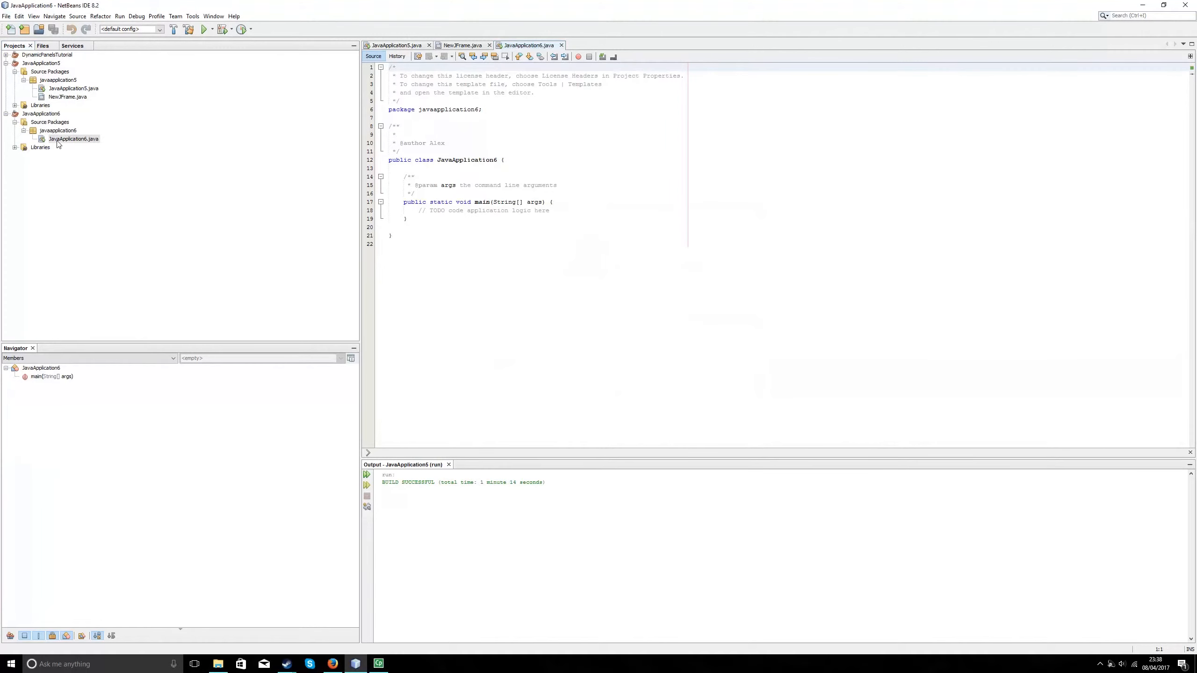
Add a NewJFrame form to the javaapplication6 package
right_click(57, 130)
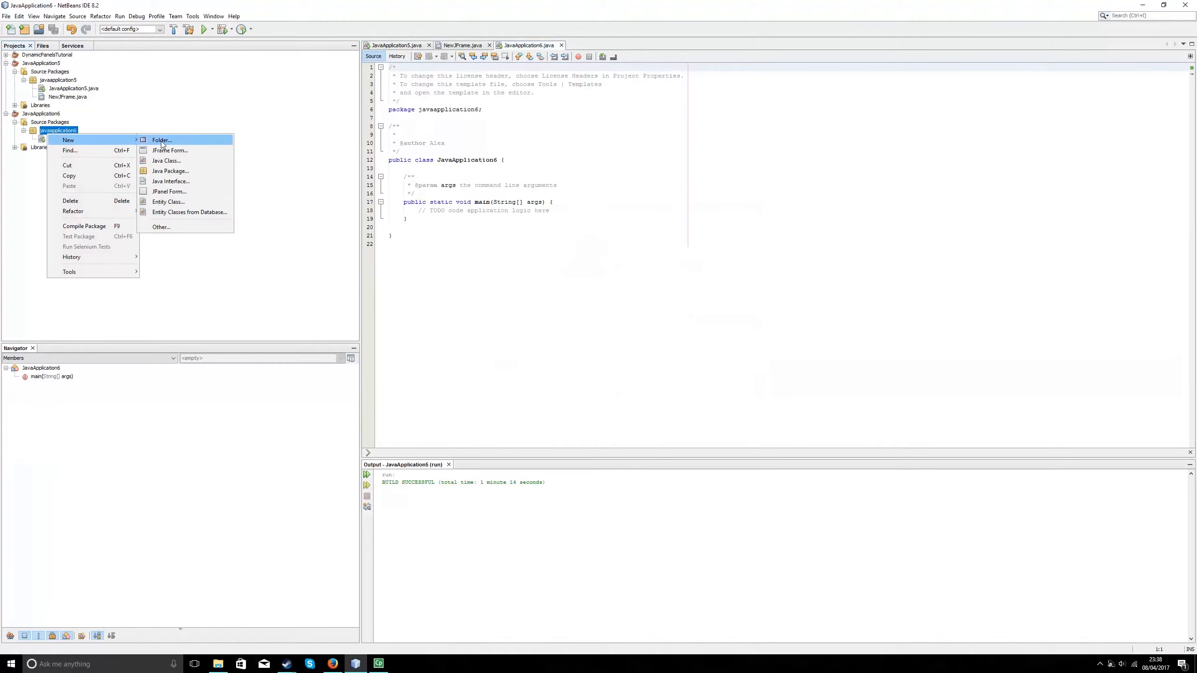
click(170, 150)
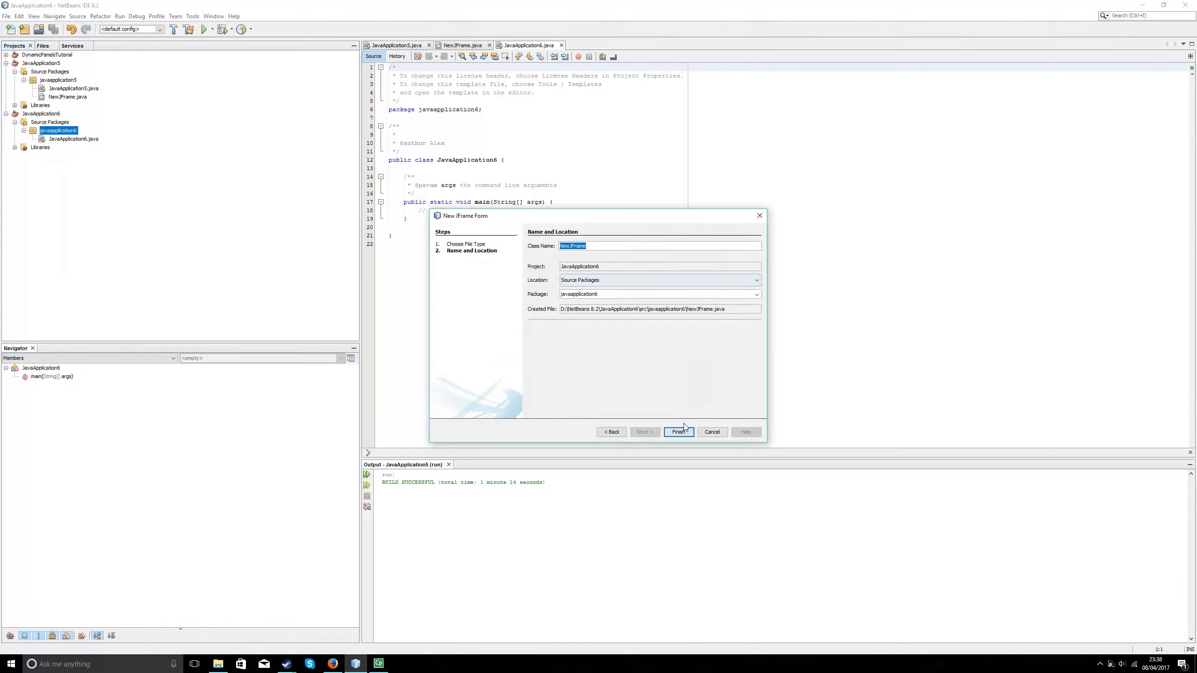
click(679, 432)
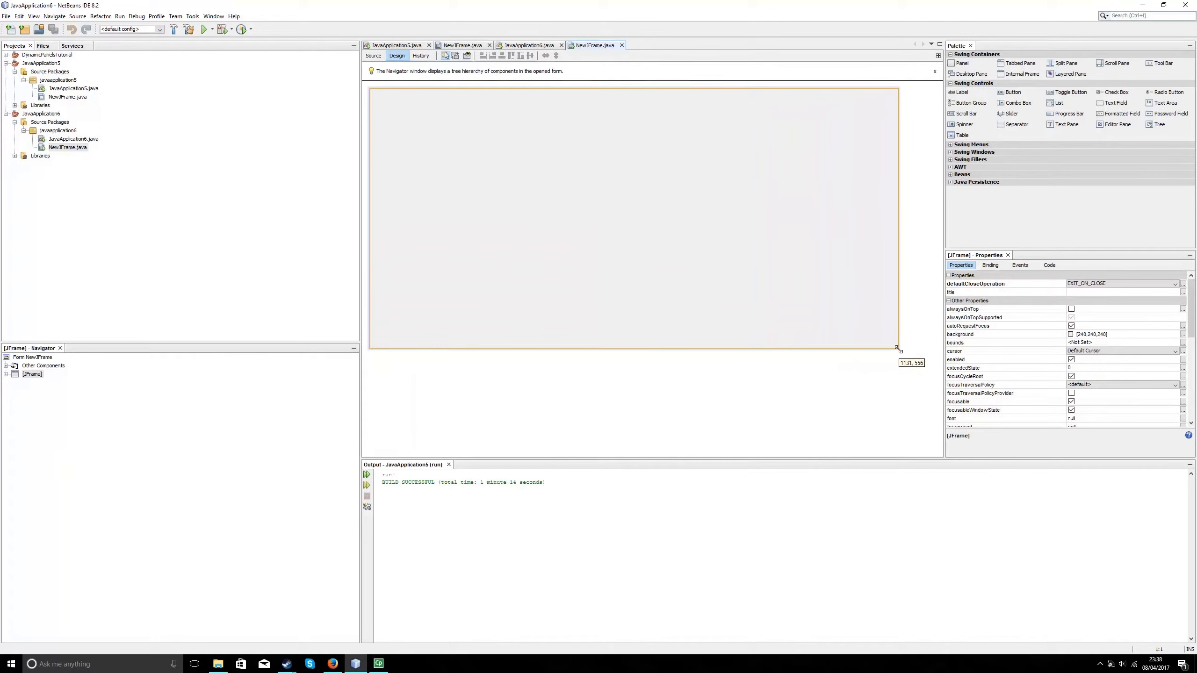
Set the JFrame's preferredSize, minimumSize and maximumSize to [1131, 556]
click(32, 374)
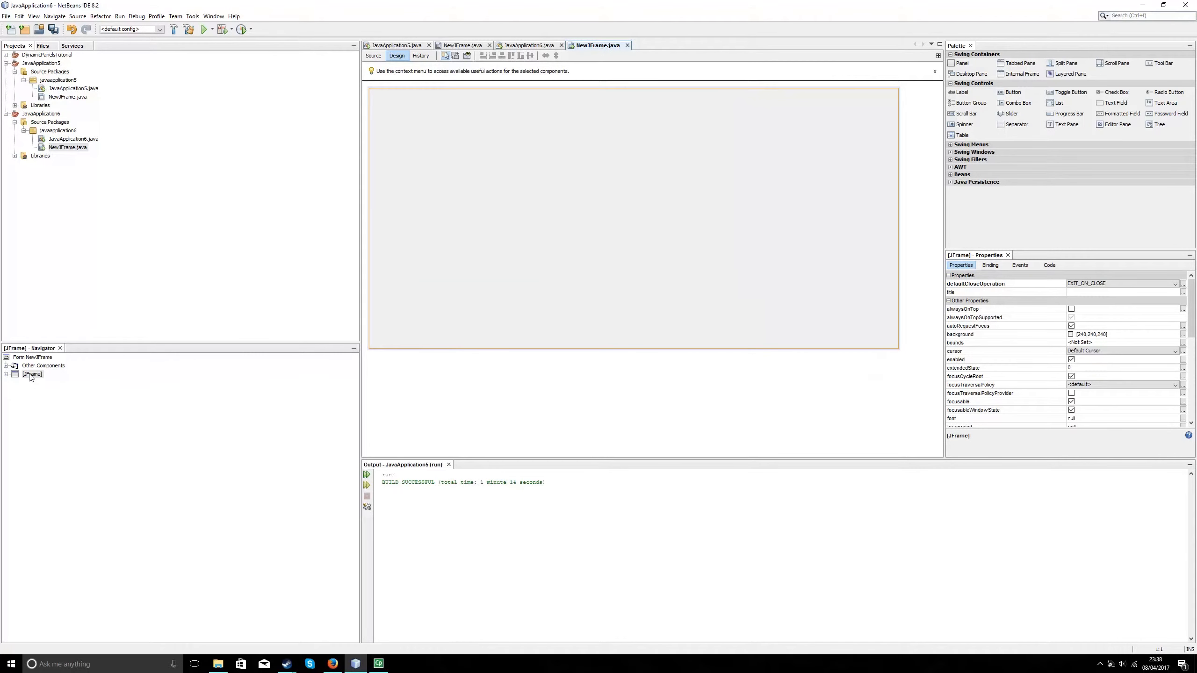
double_click(32, 375)
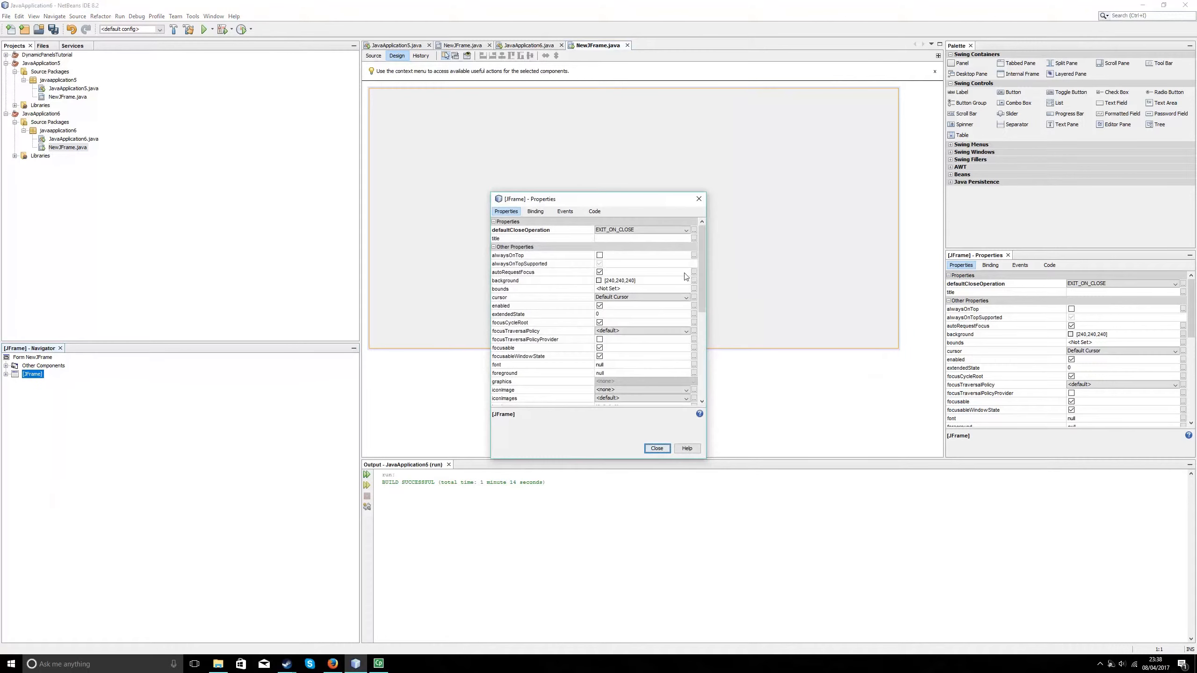
scroll(down, 3)
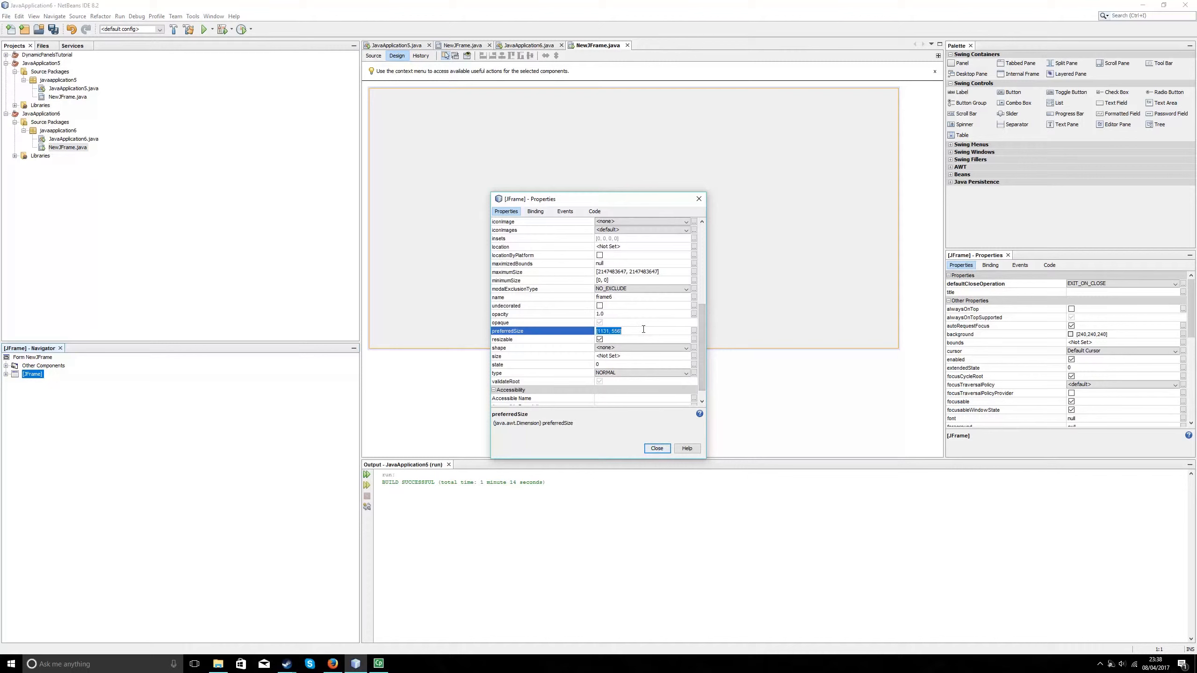
mouse_move(670, 273)
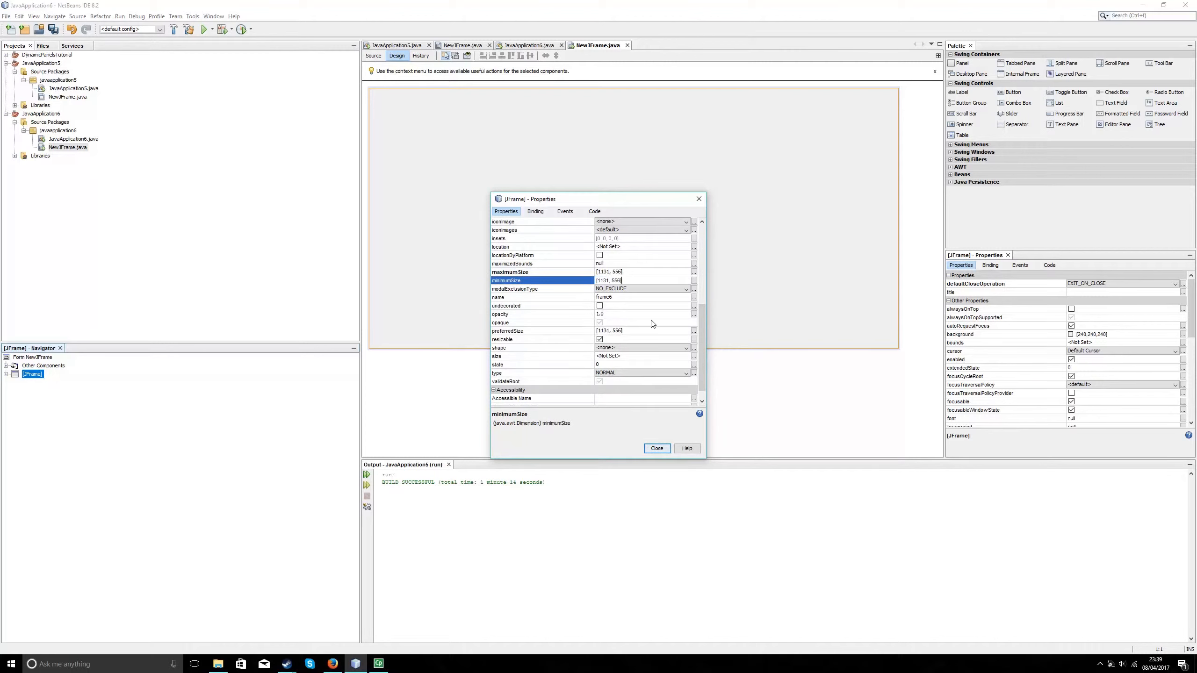
click(656, 448)
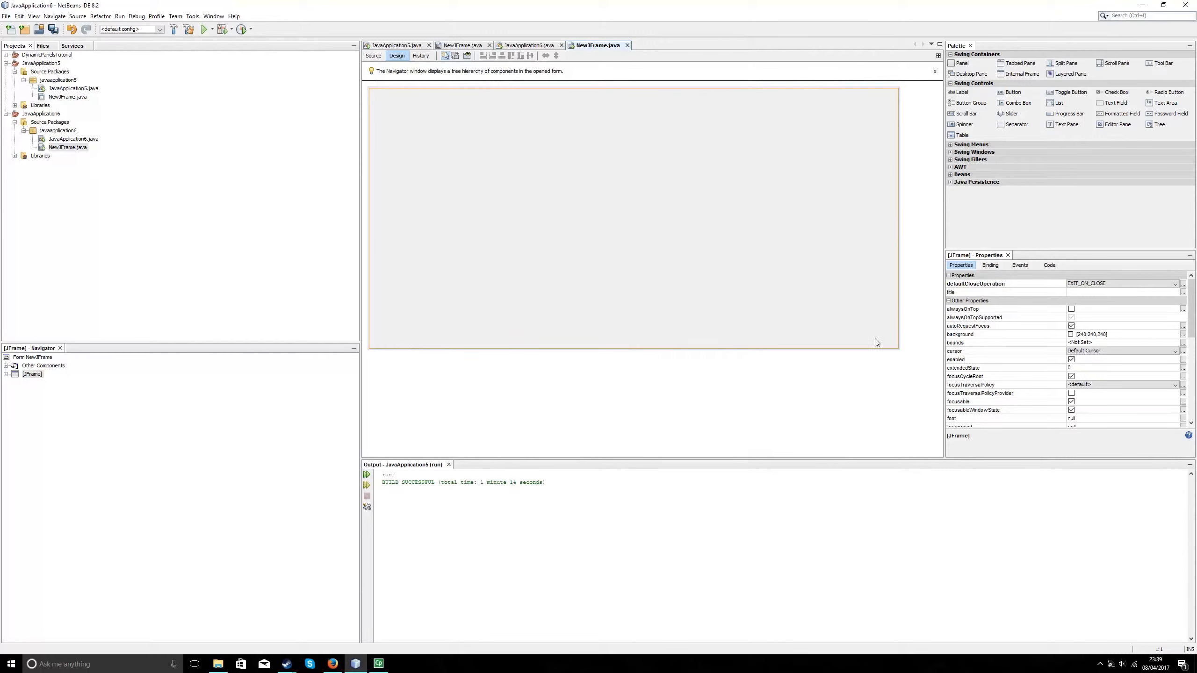
mouse_move(718, 273)
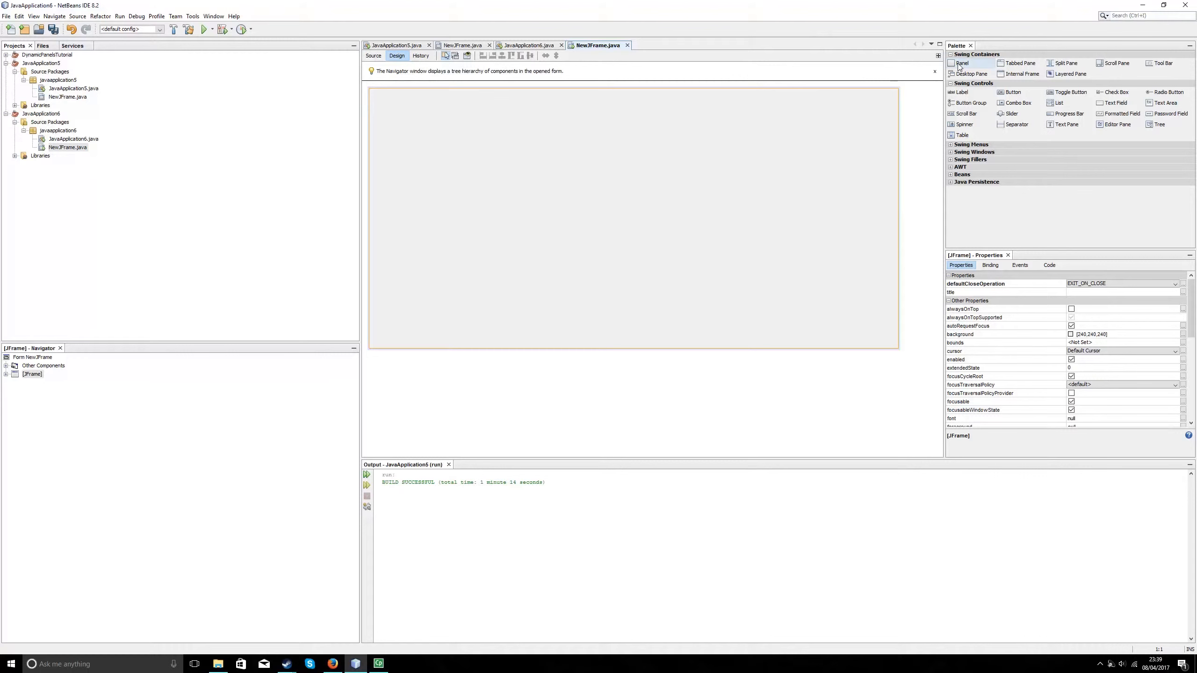
mouse_move(961, 63)
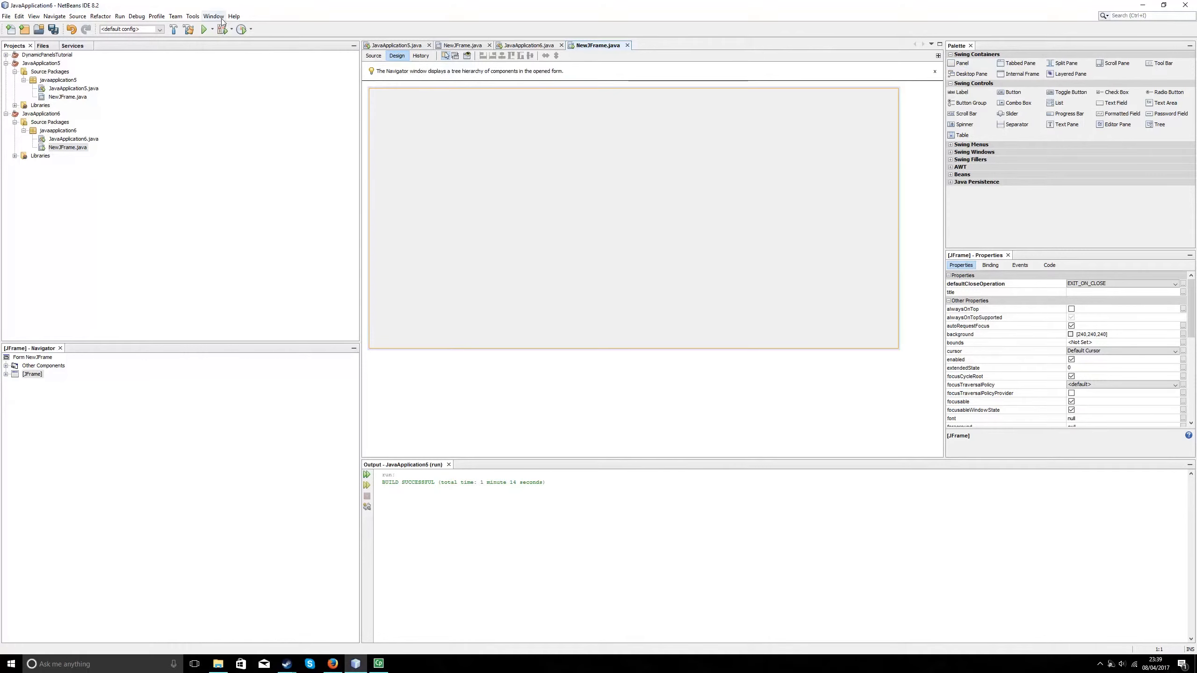
Open the Window menu listing the IDE windows
click(214, 16)
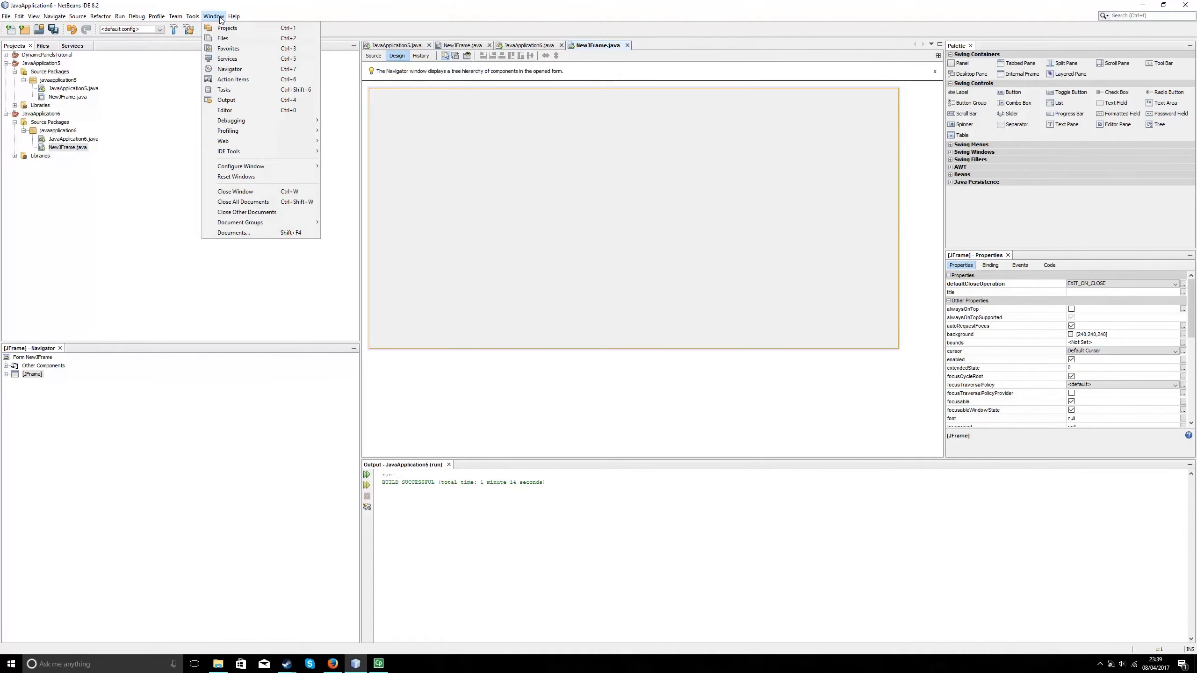
mouse_move(235, 176)
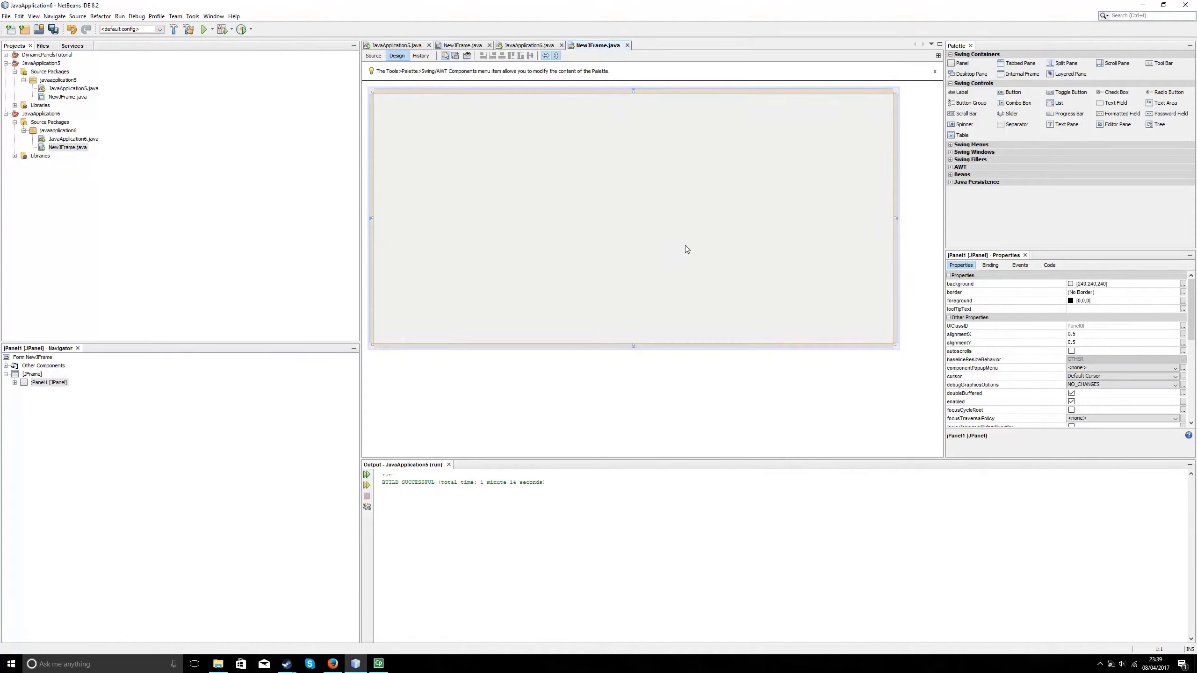
Rename the full-size panel's variable from jPanel1 to backgroundJpanel
click(49, 383)
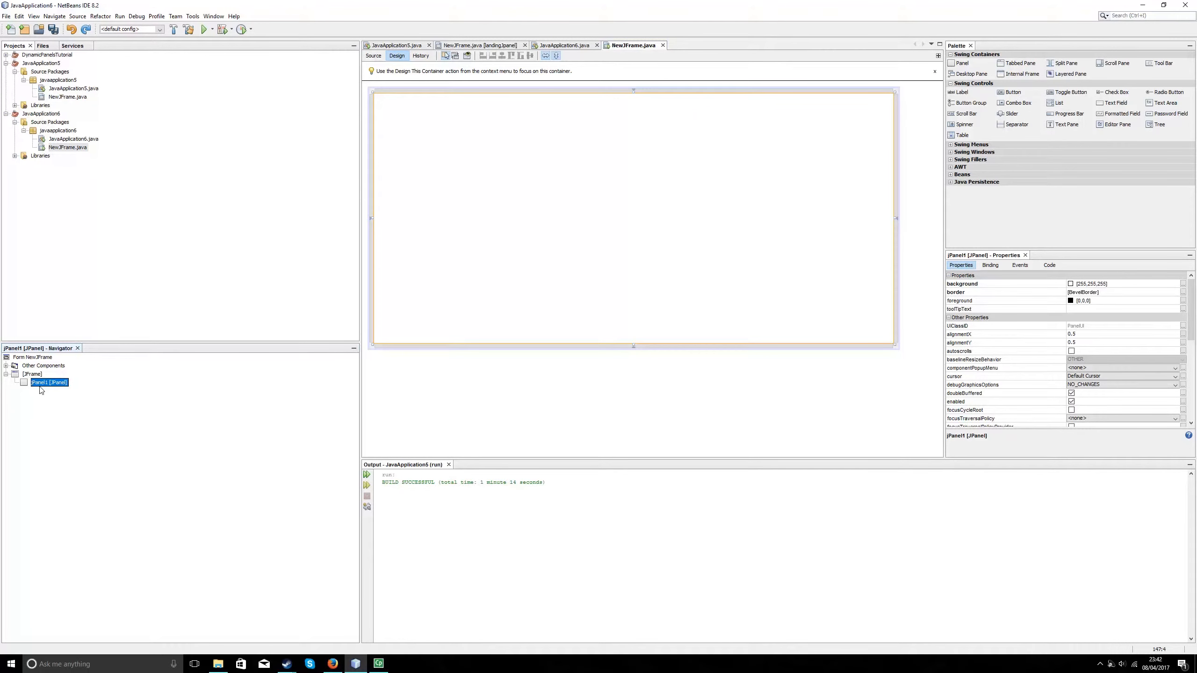
right_click(48, 382)
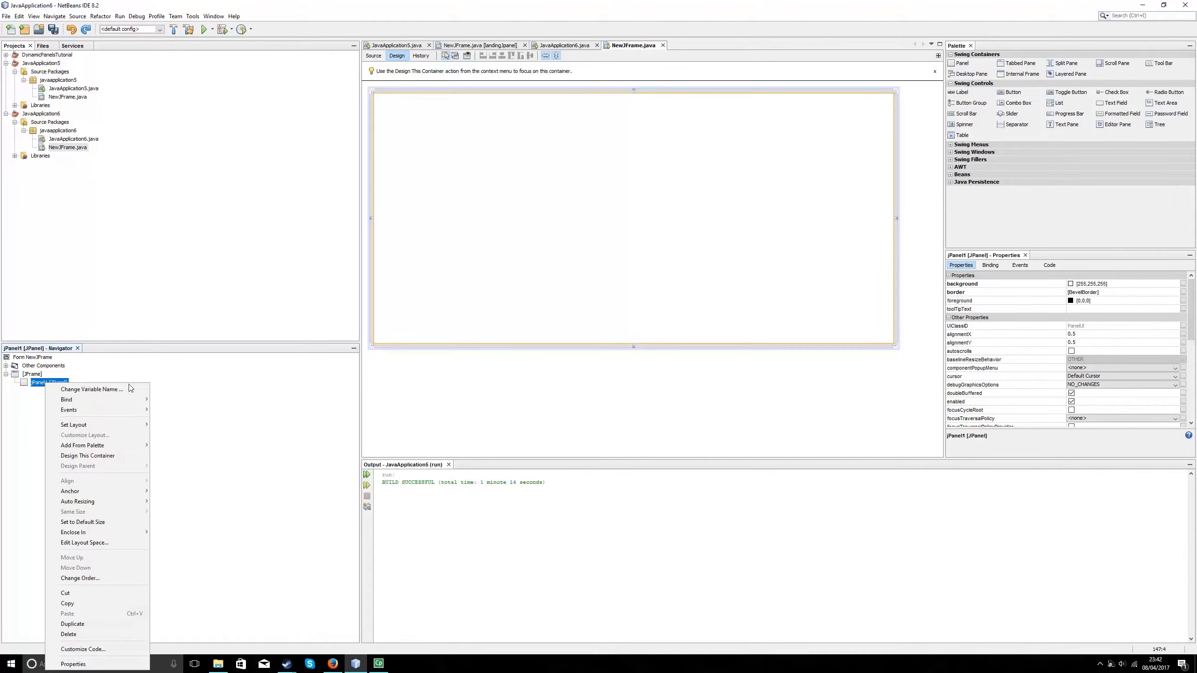
click(91, 389)
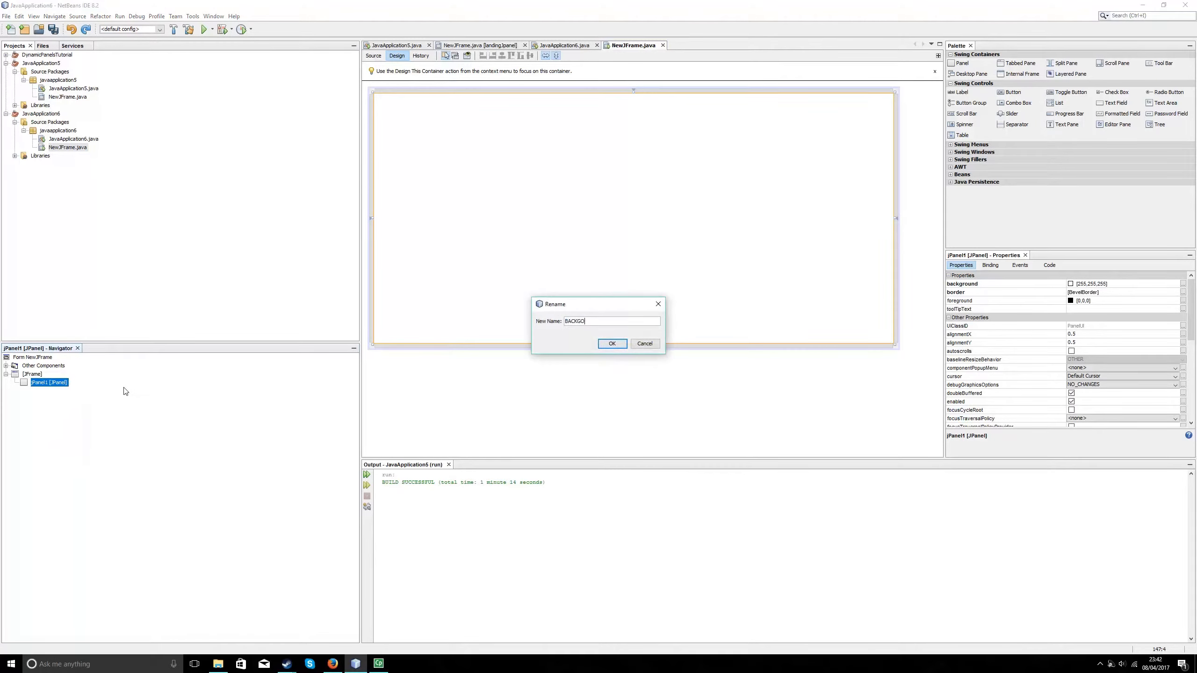
text(backd)
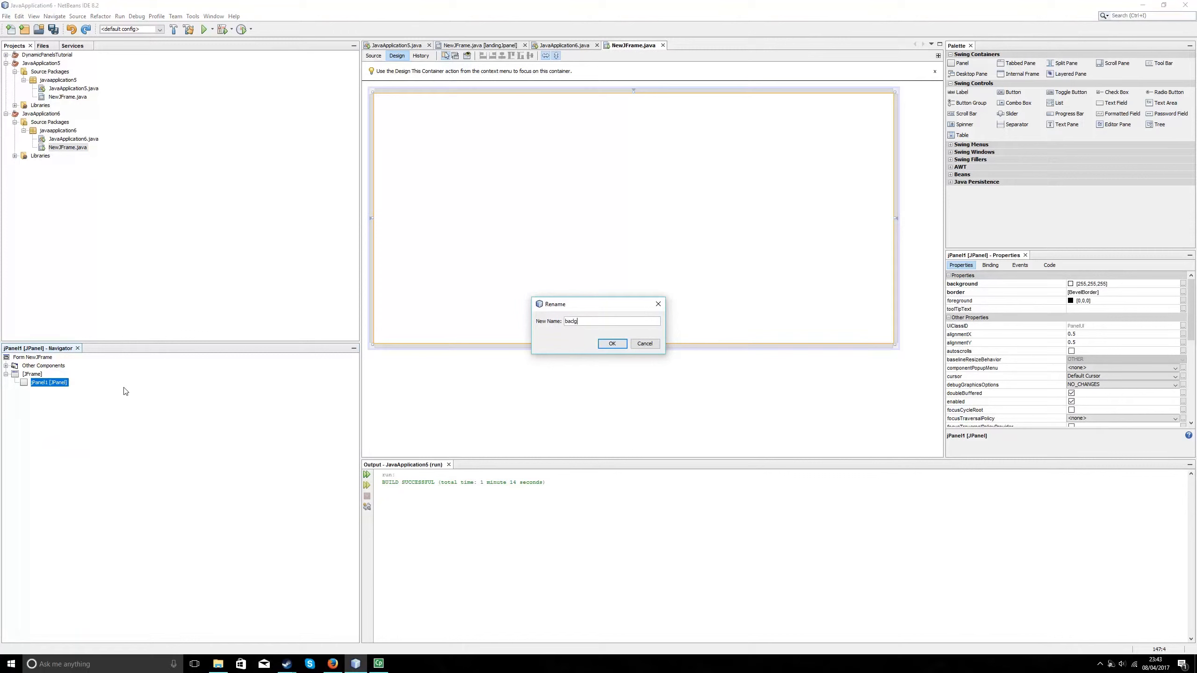
text(roundJpan)
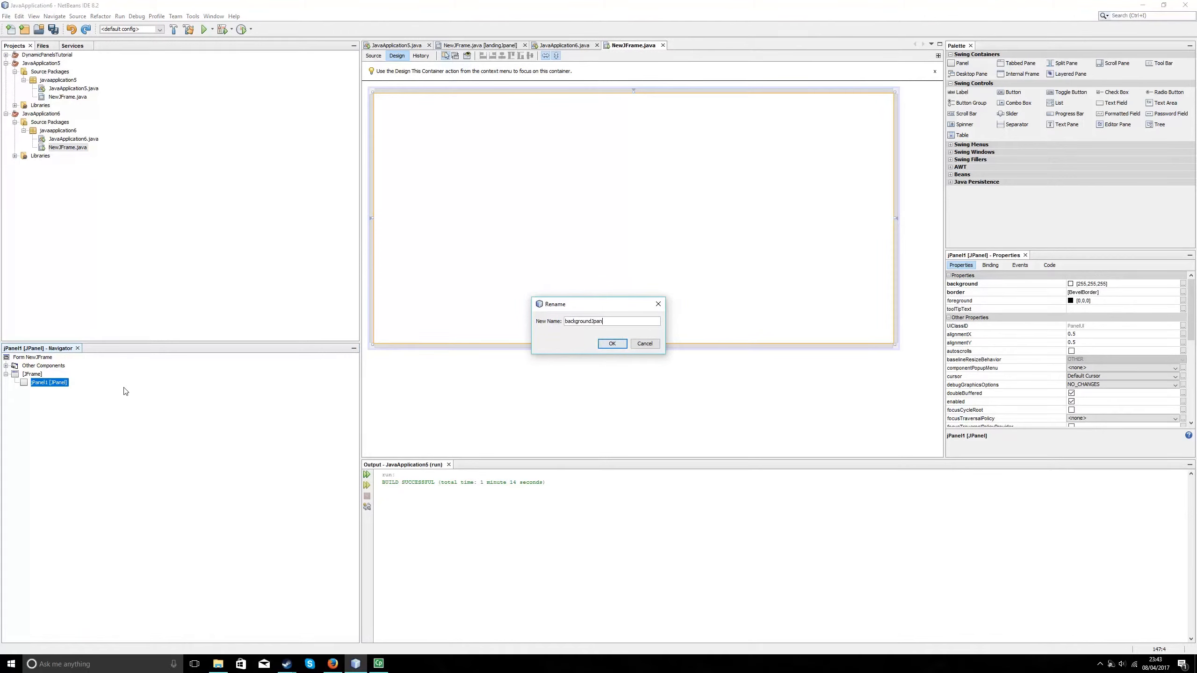
mouse_move(612, 344)
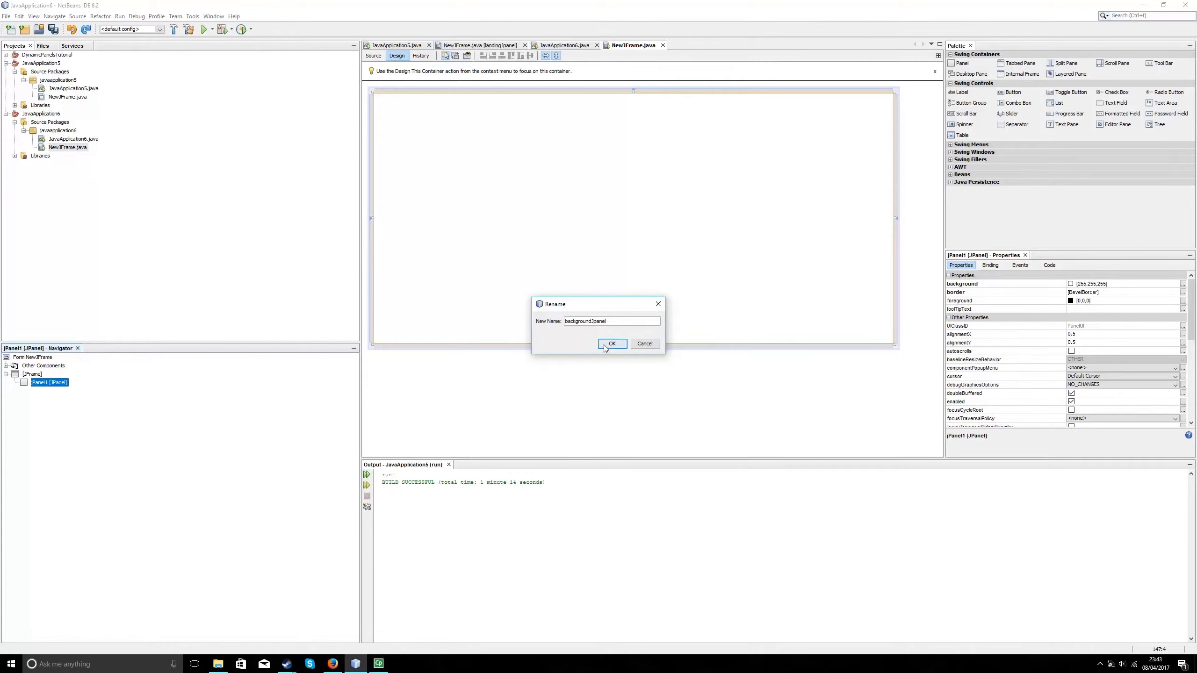
click(612, 344)
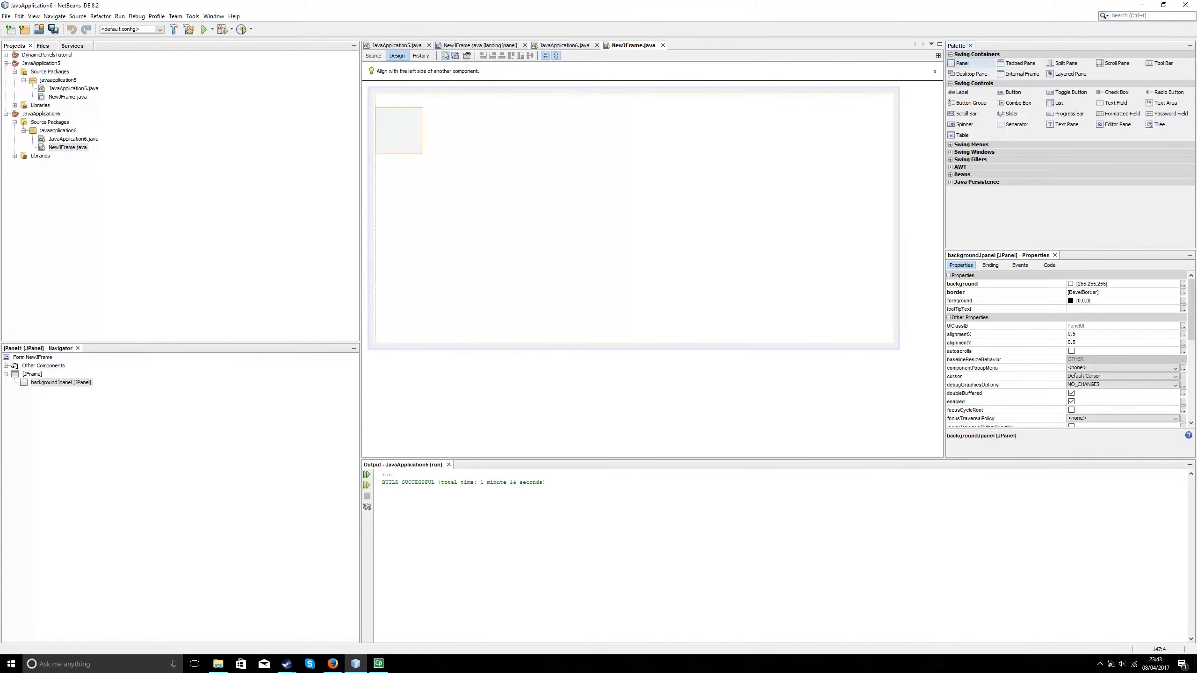
Draw an inner panel inside backgroundJpanel and give it a light blue background
drag(398, 130, 403, 122)
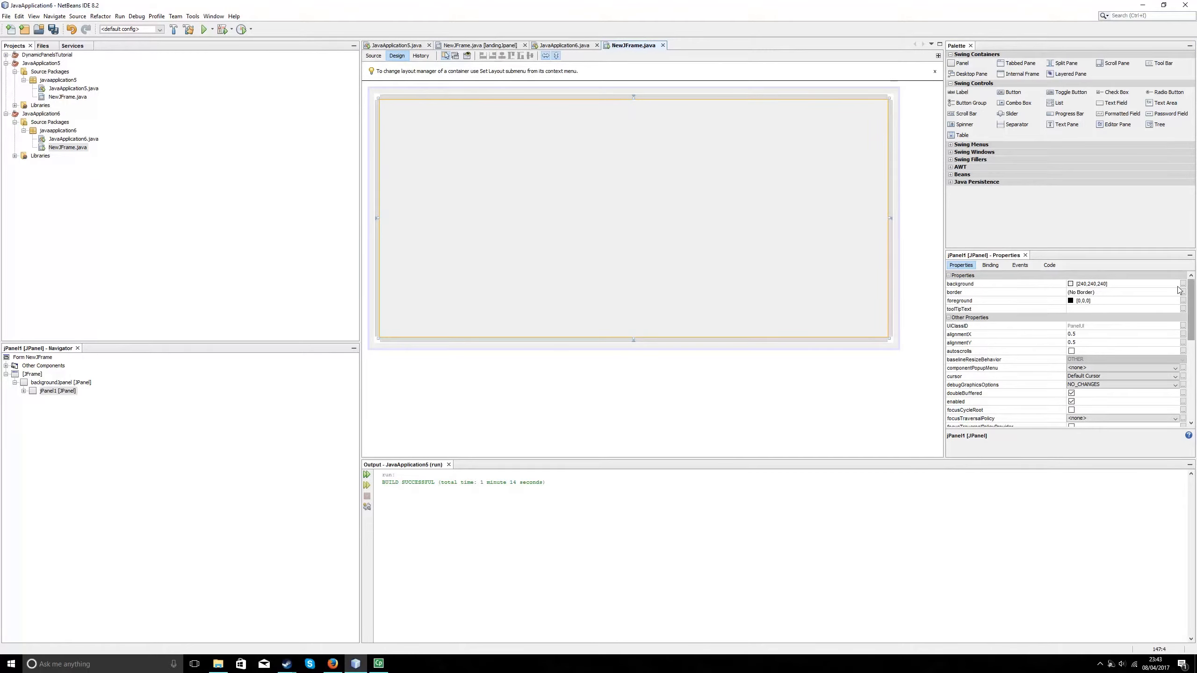
click(1180, 284)
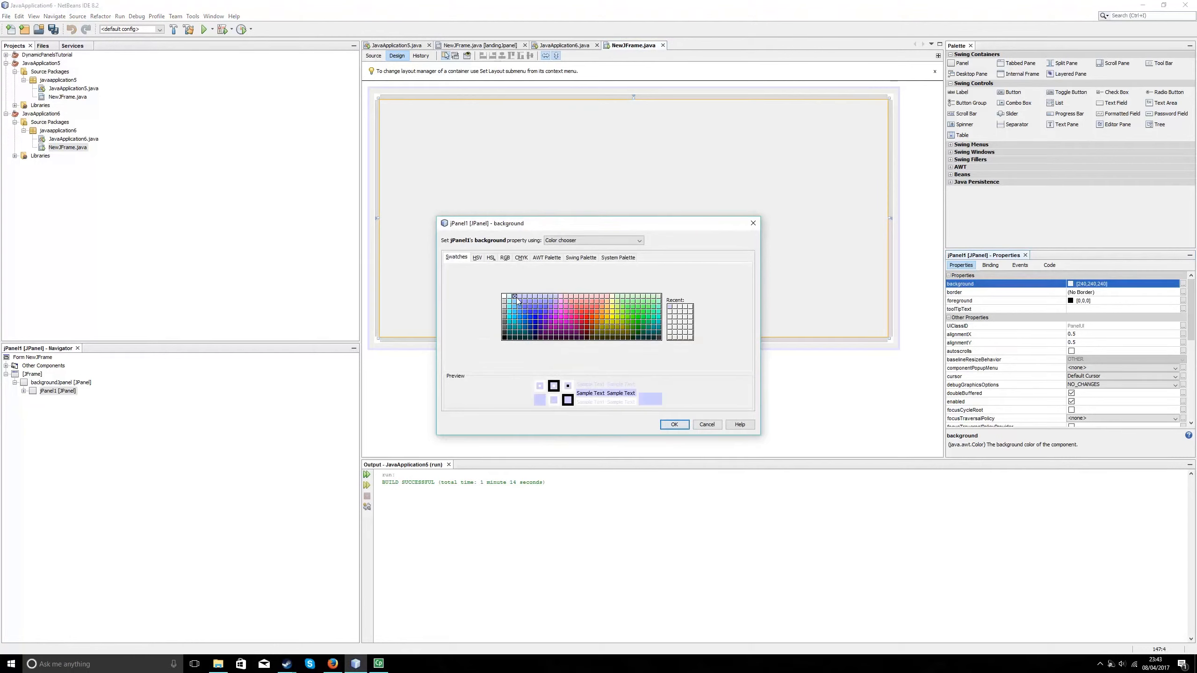
click(672, 425)
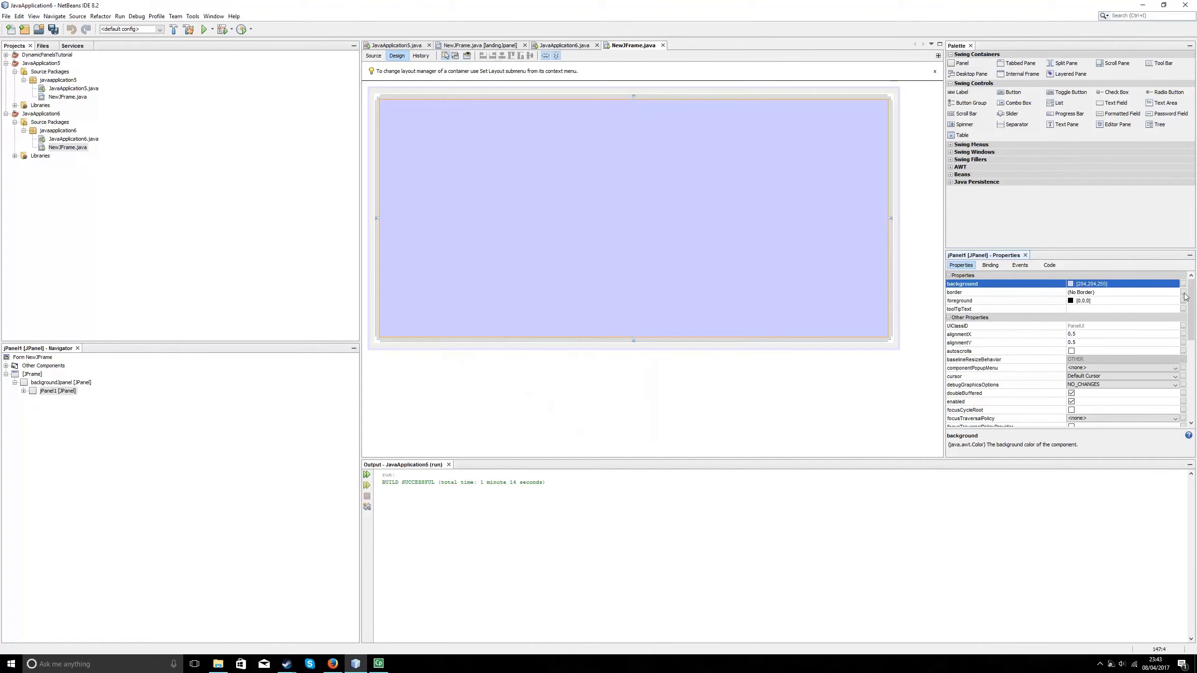
Give the inner panel a bevel border with light gray highlight and shadow colours
click(1180, 292)
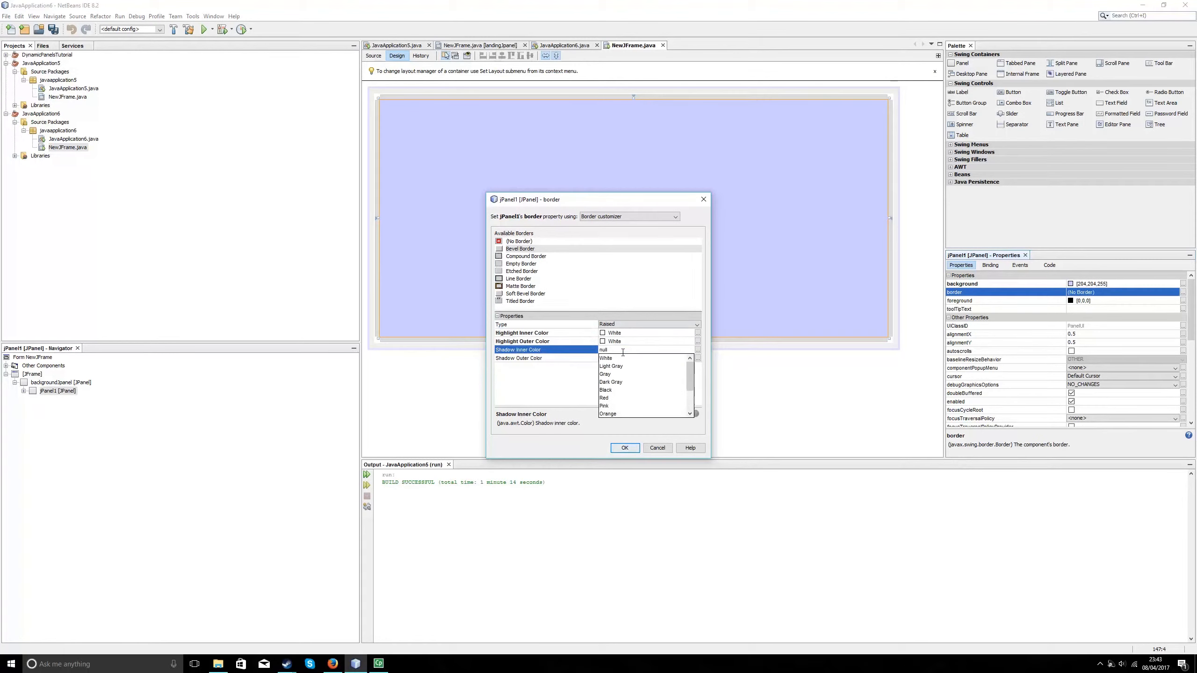
click(606, 358)
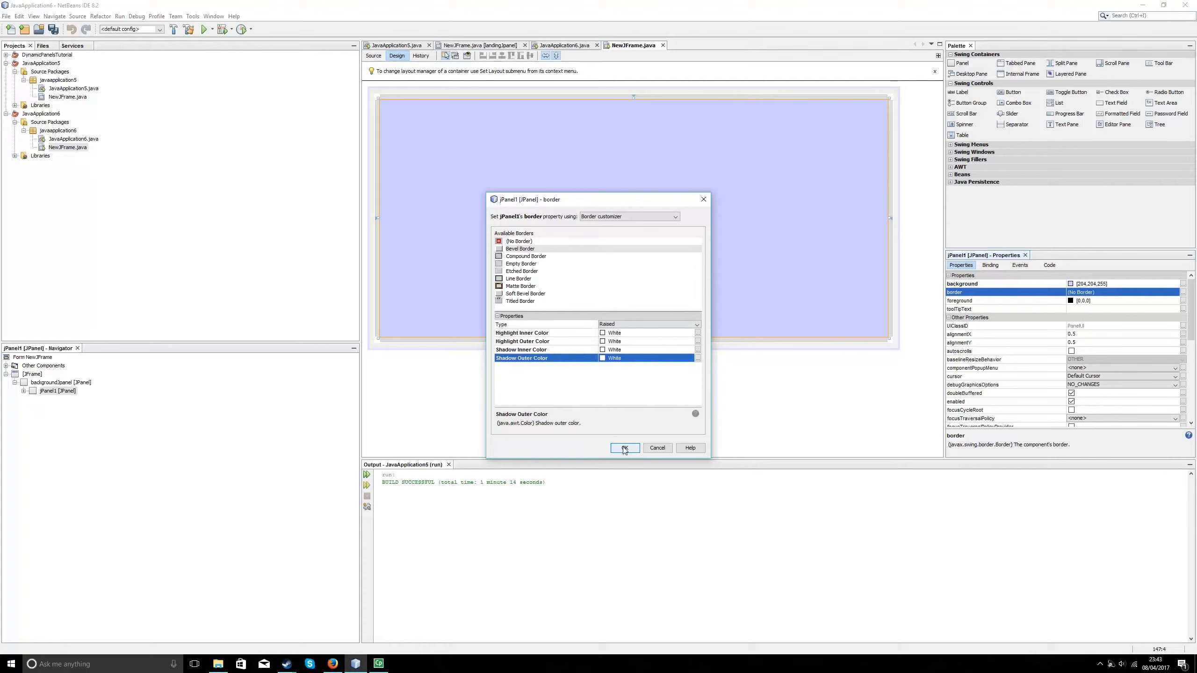
click(625, 448)
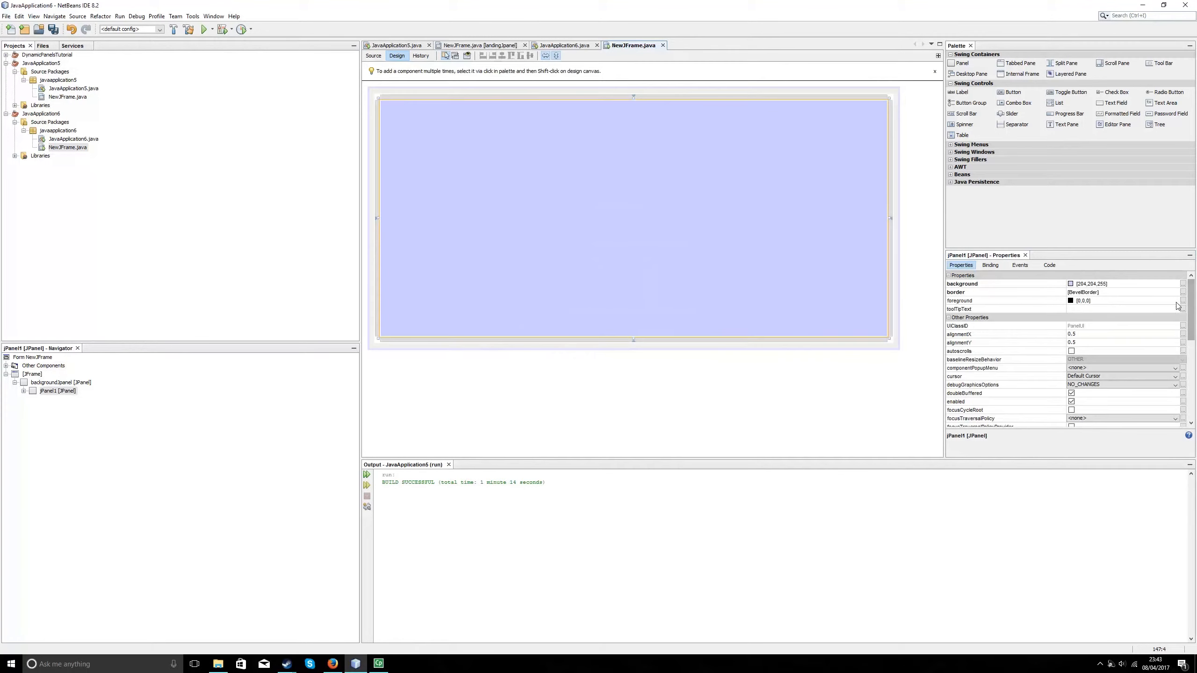
click(1180, 292)
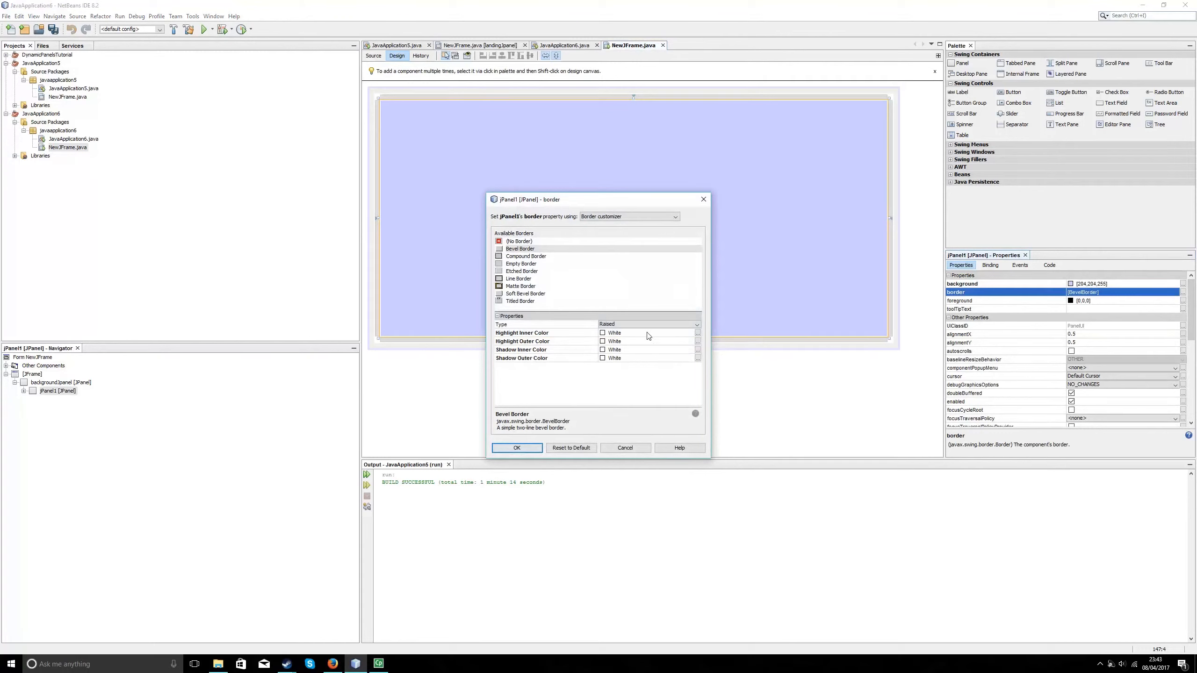
click(523, 341)
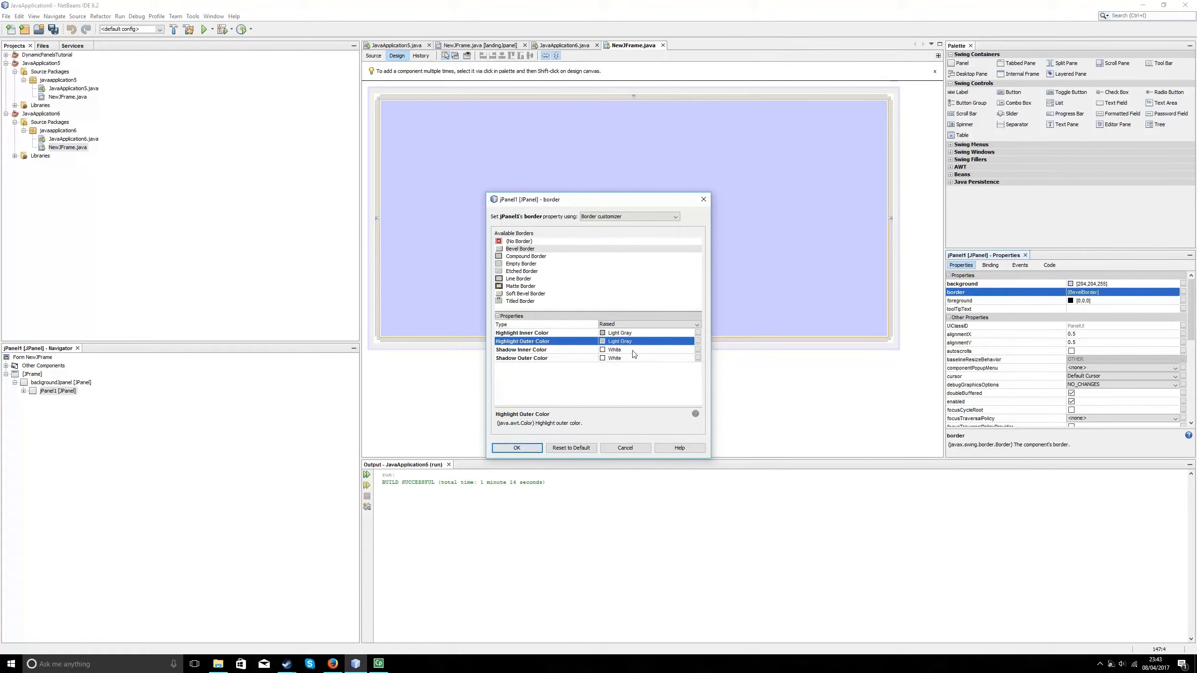
click(522, 358)
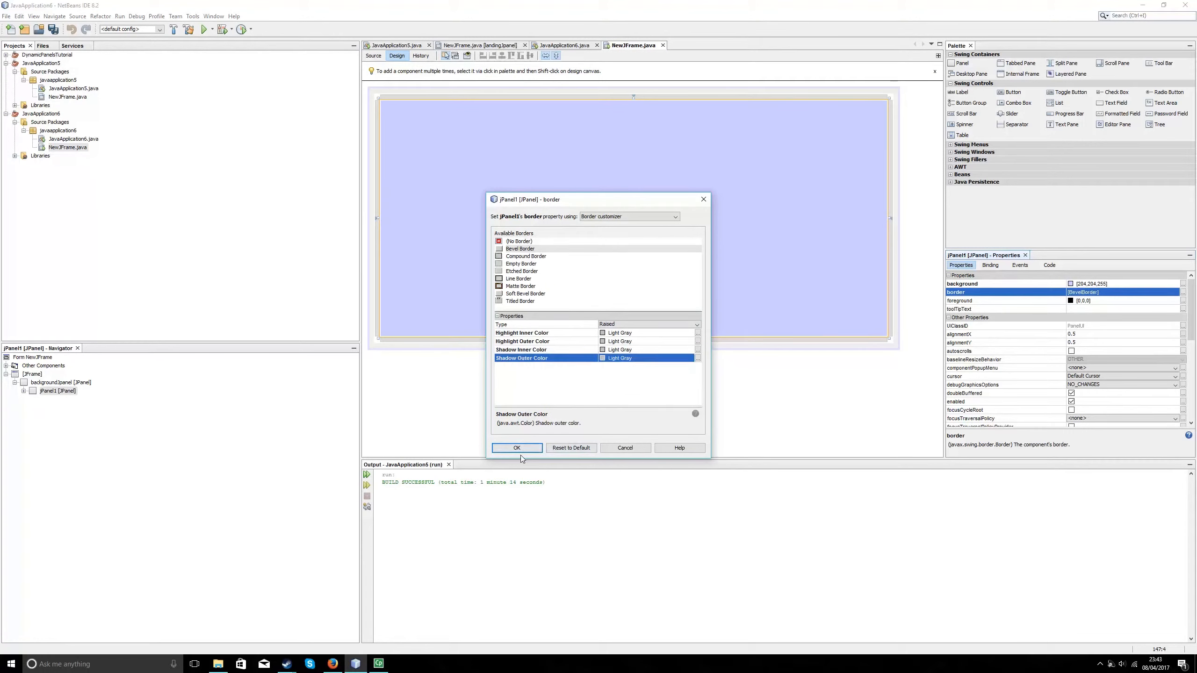
click(517, 448)
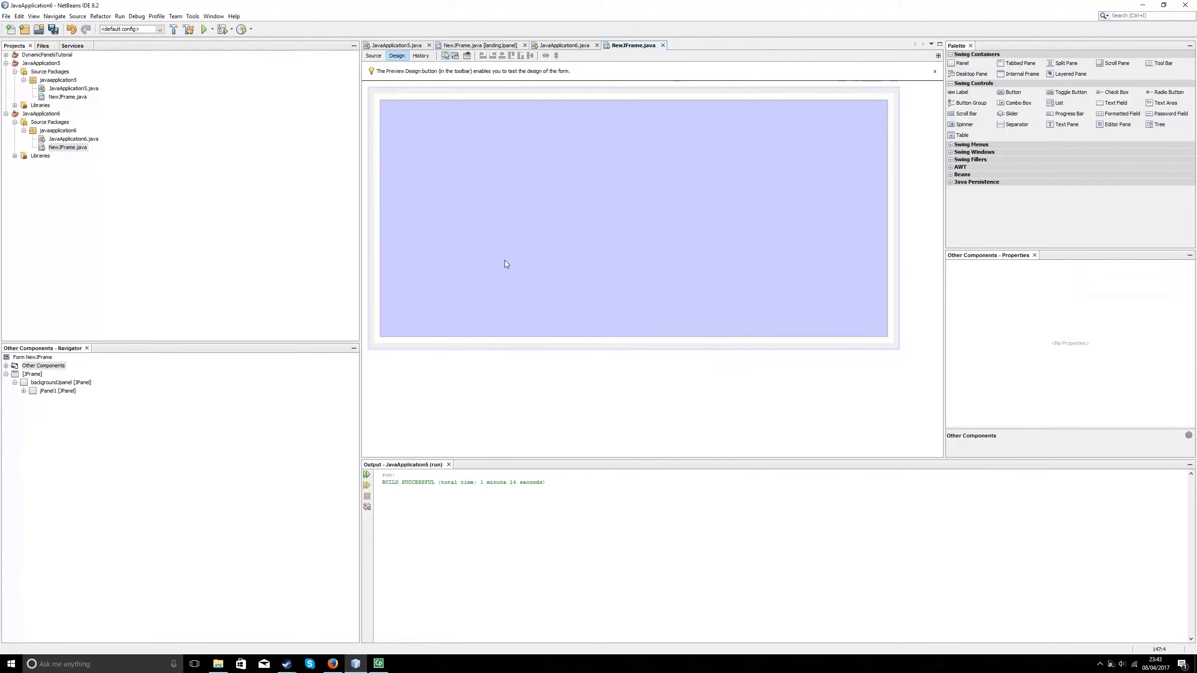
Rename the inner panel's variable from jPanel1 to landingJpanel
click(56, 391)
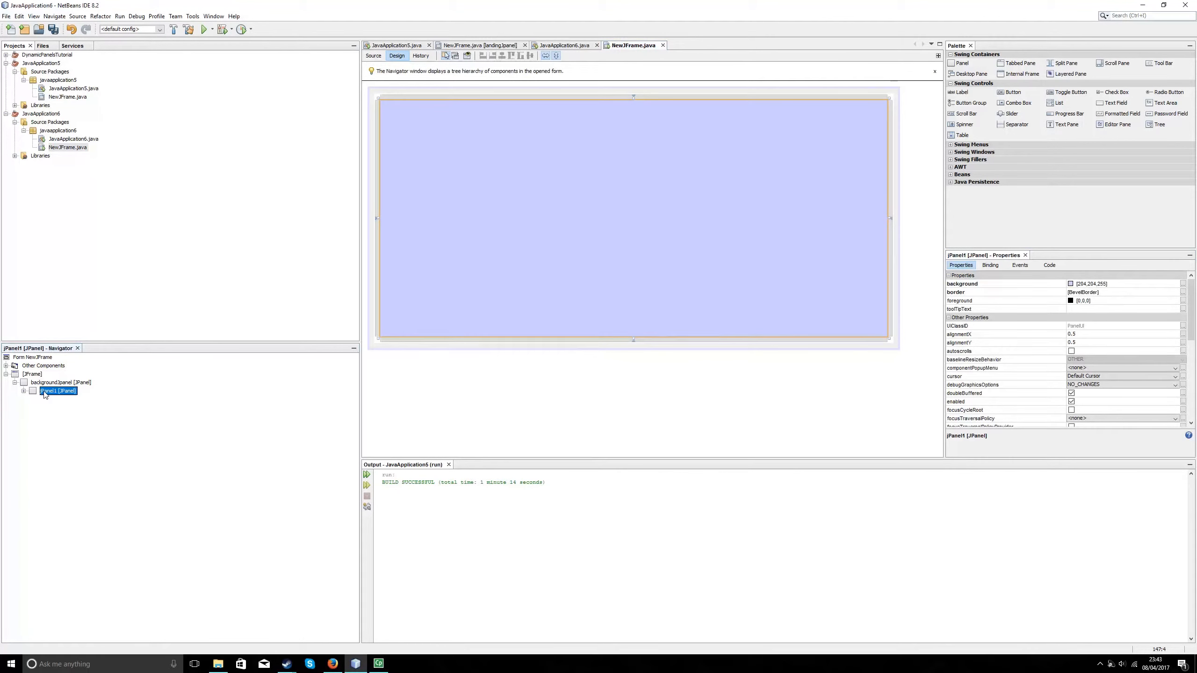
right_click(57, 391)
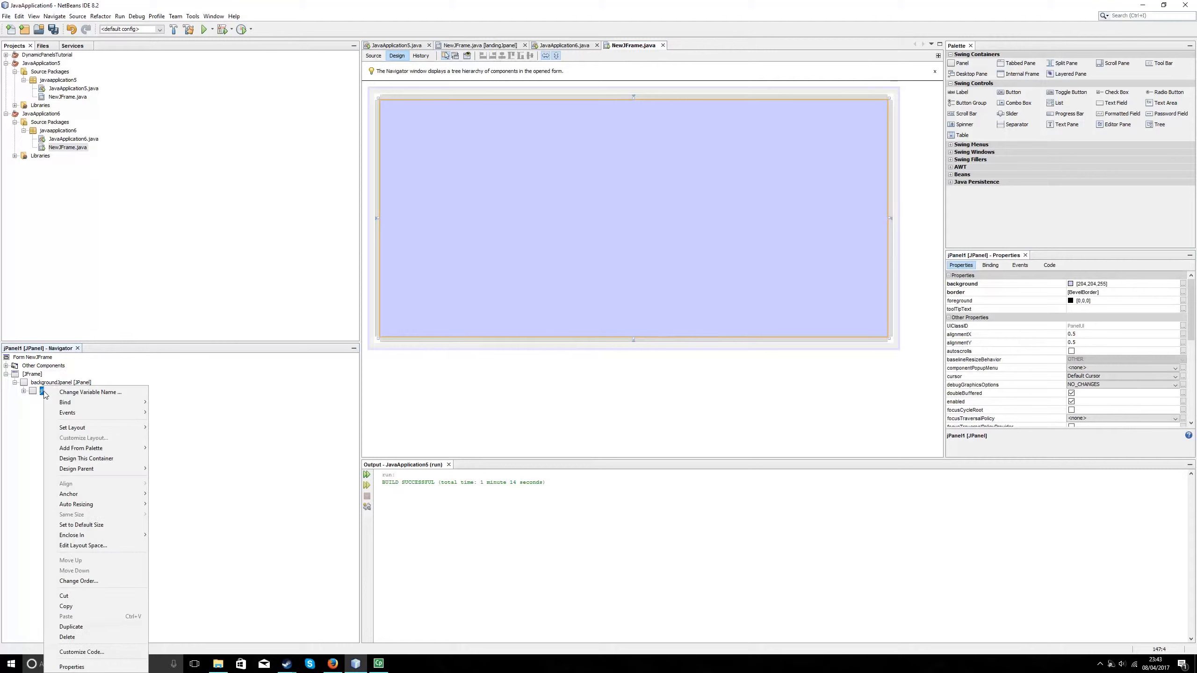
click(89, 392)
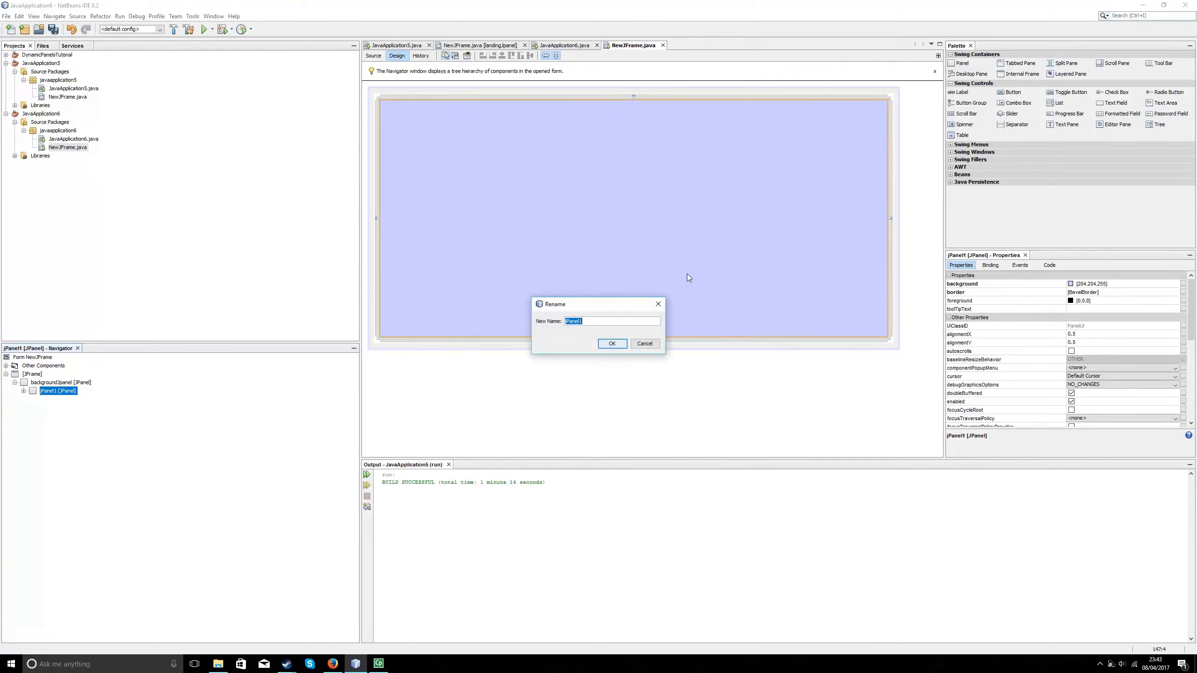
key(Delete)
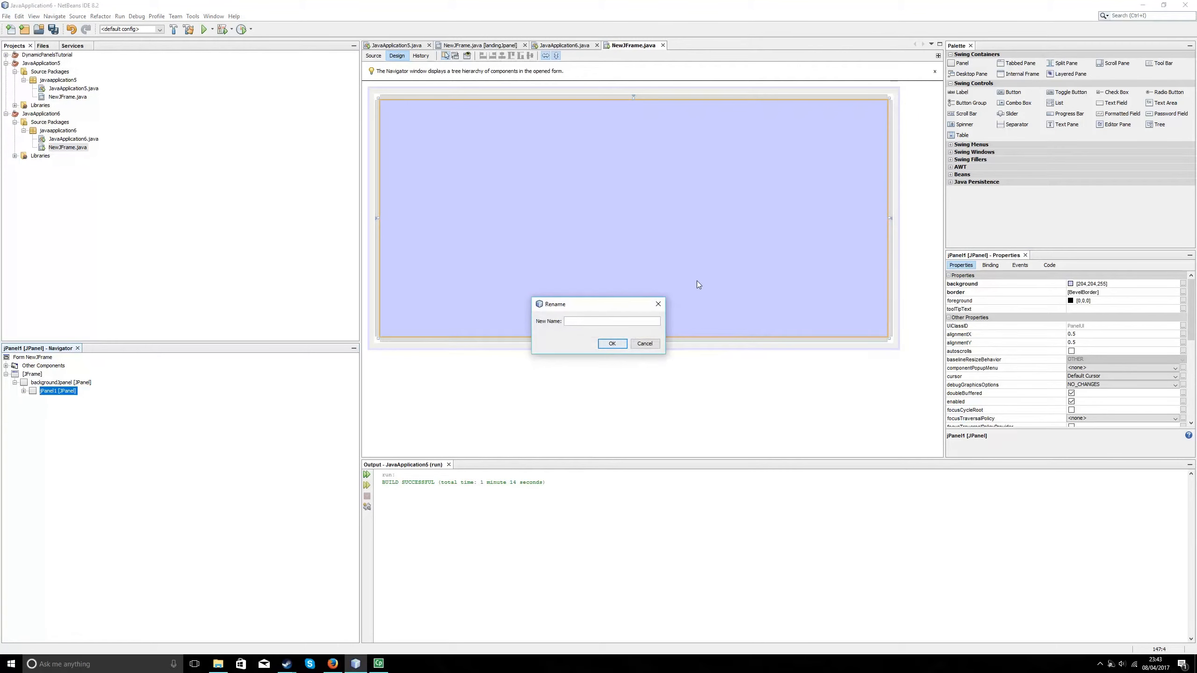
text(land)
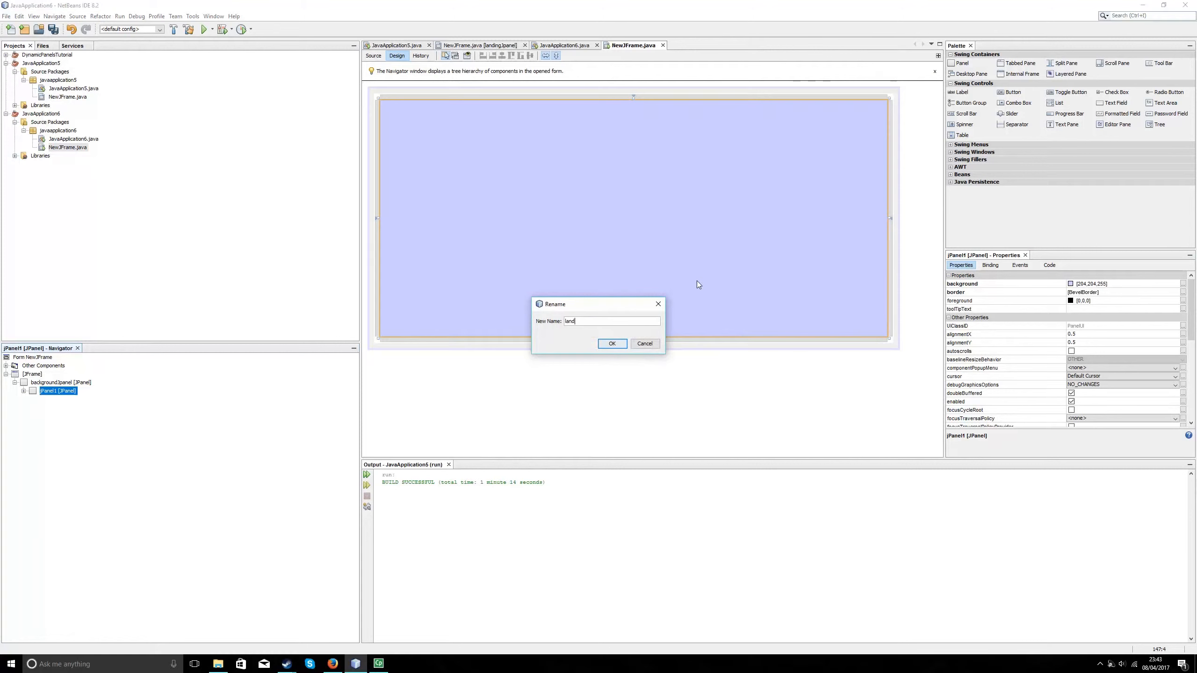
text(ing)
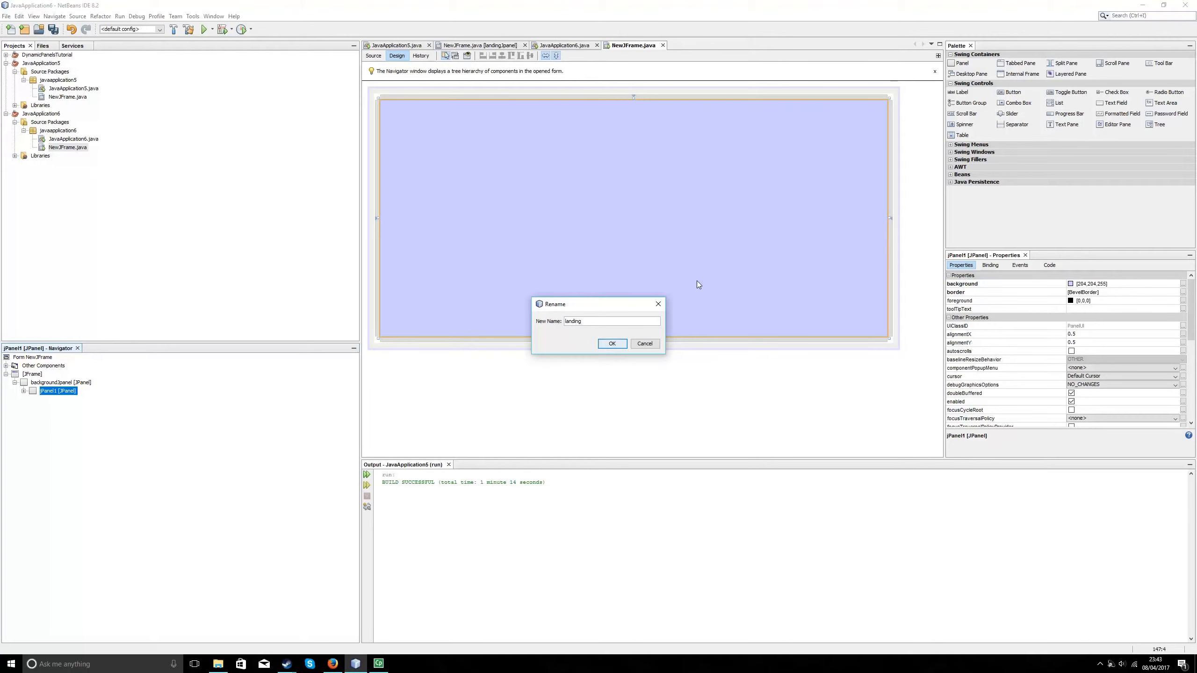
text(Jpanel)
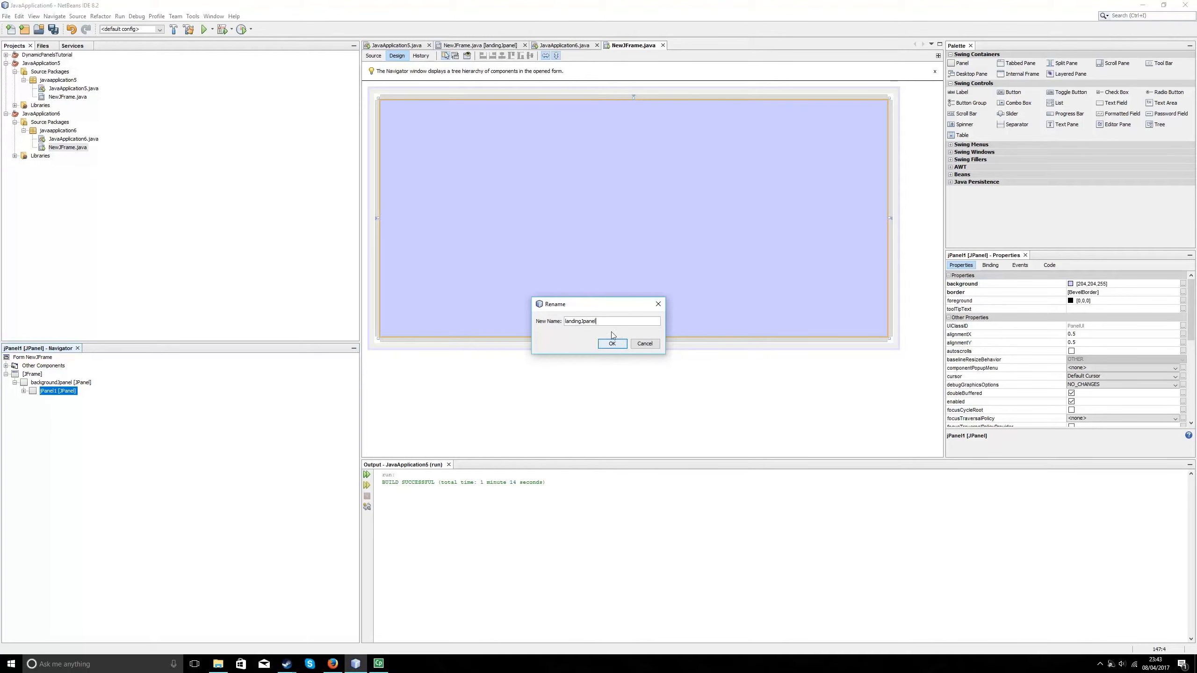
click(612, 344)
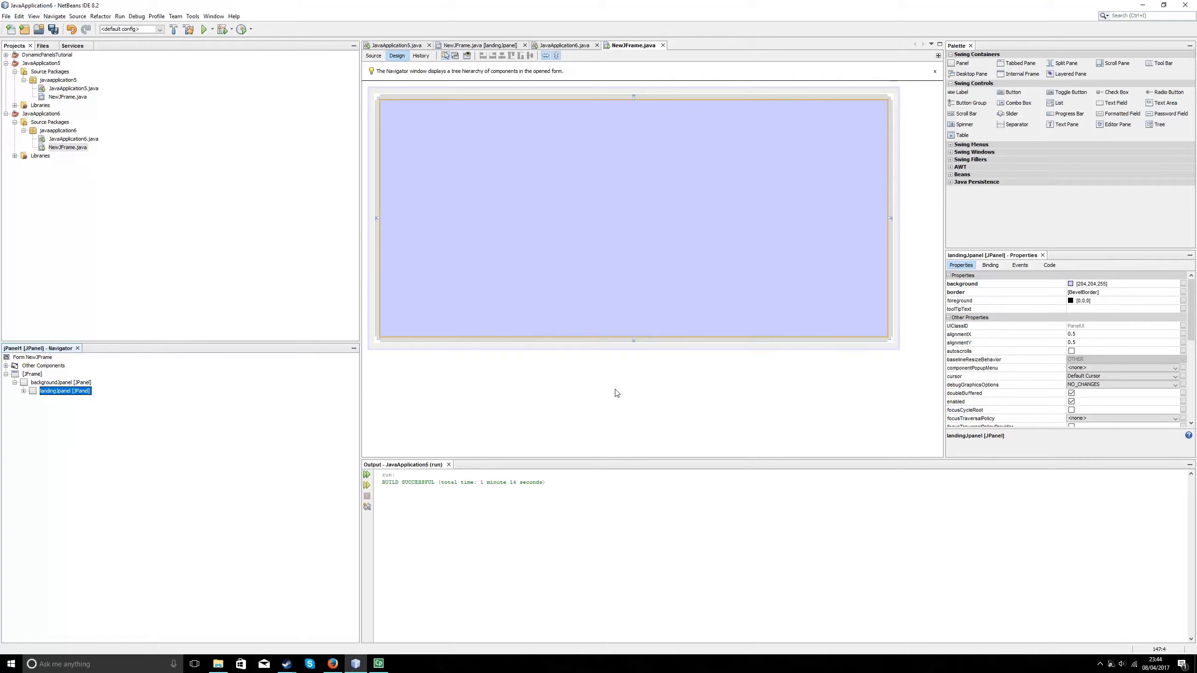
mouse_move(75, 378)
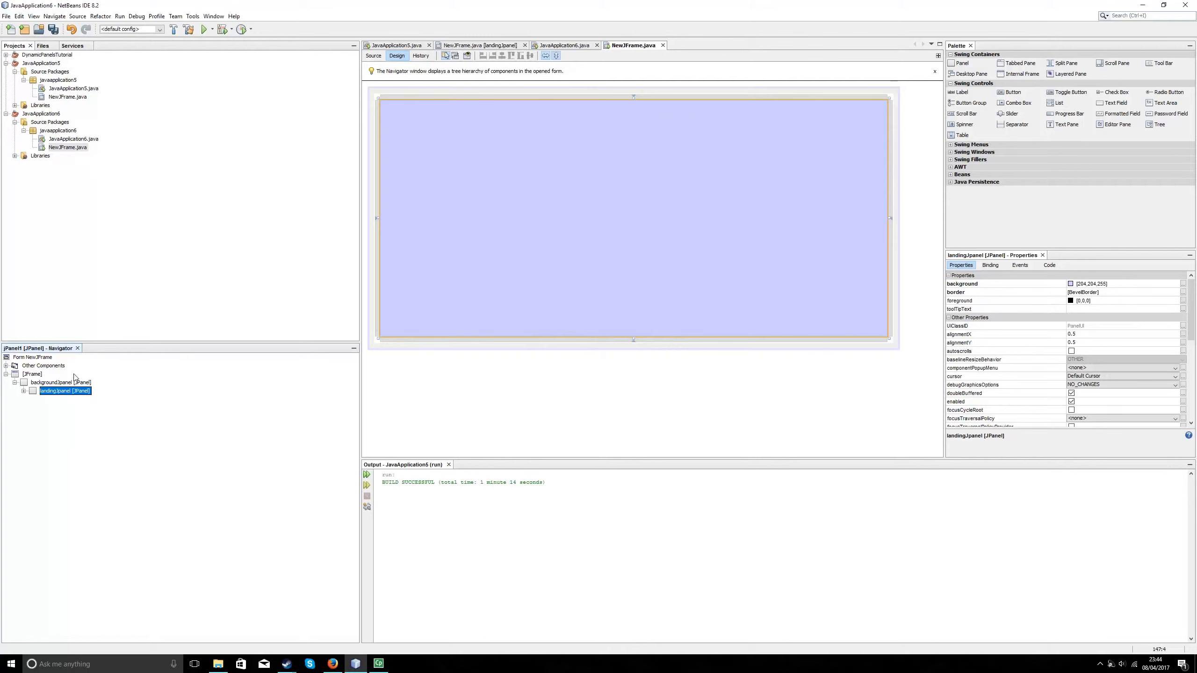
Set backgroundJpanel's layout to CardLayout, with landingJpanel as its card
right_click(57, 382)
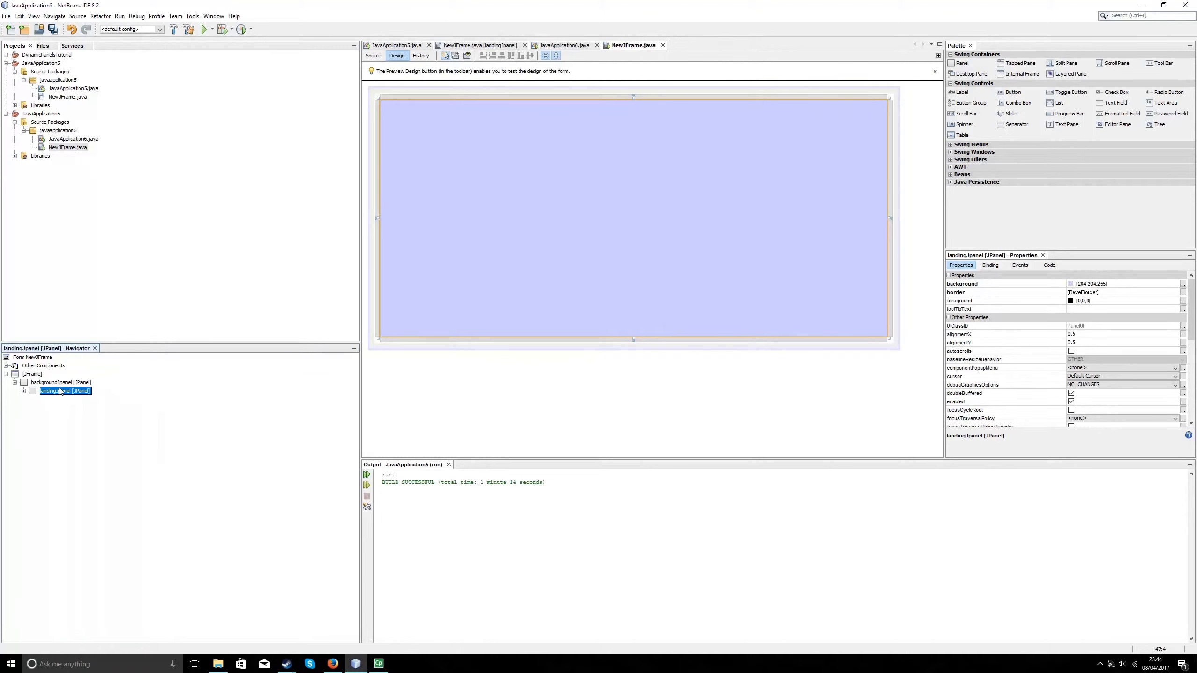
click(61, 383)
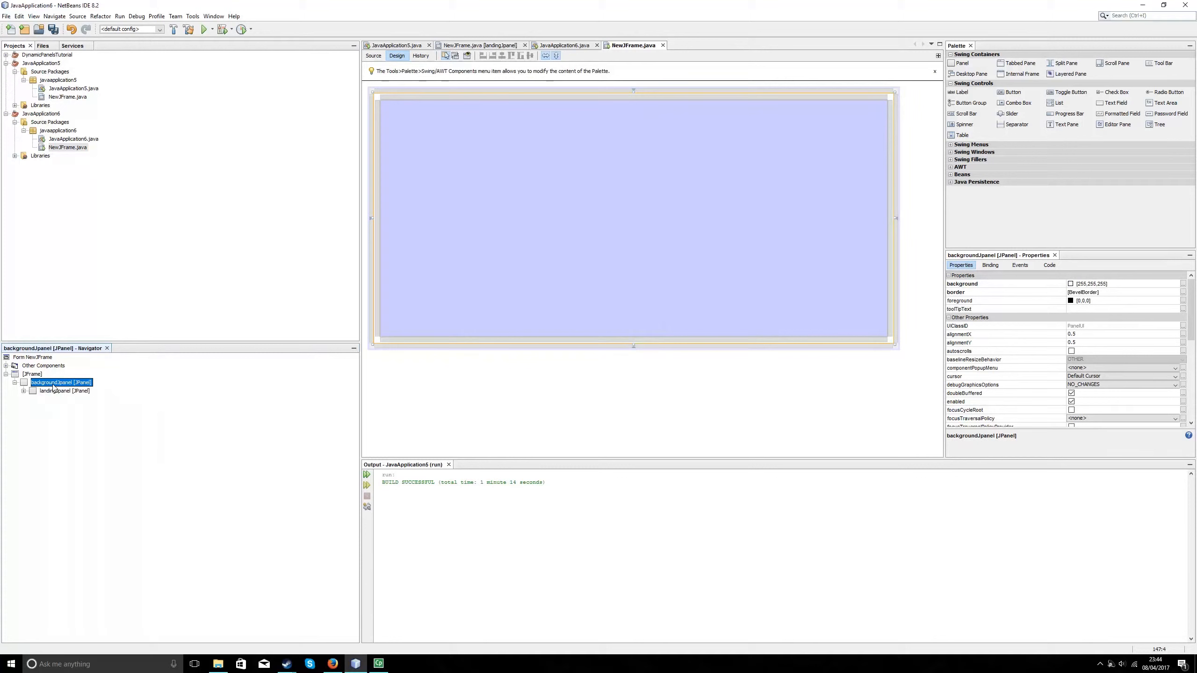
right_click(61, 381)
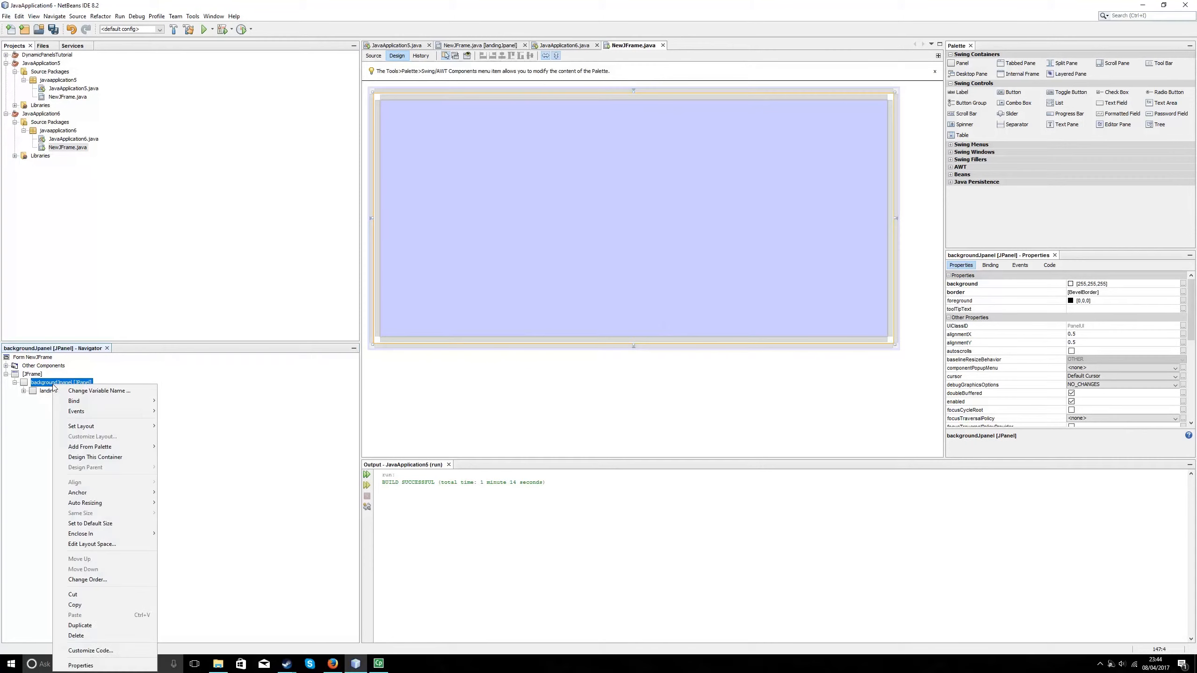
click(80, 426)
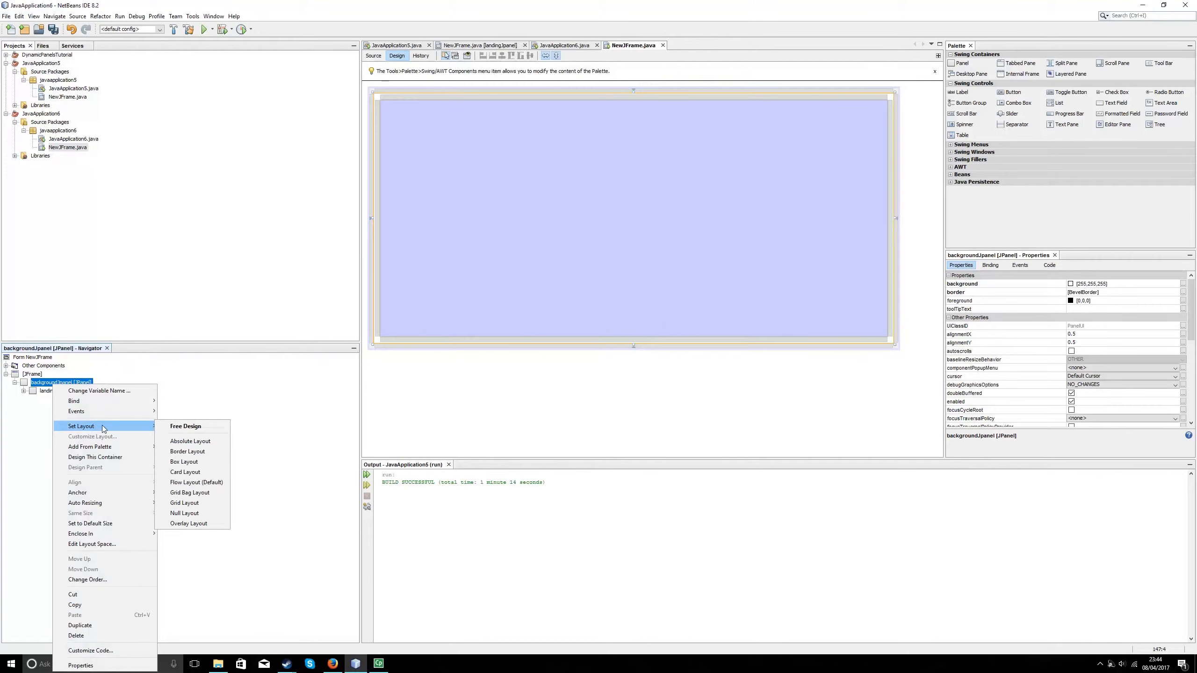
mouse_move(190, 492)
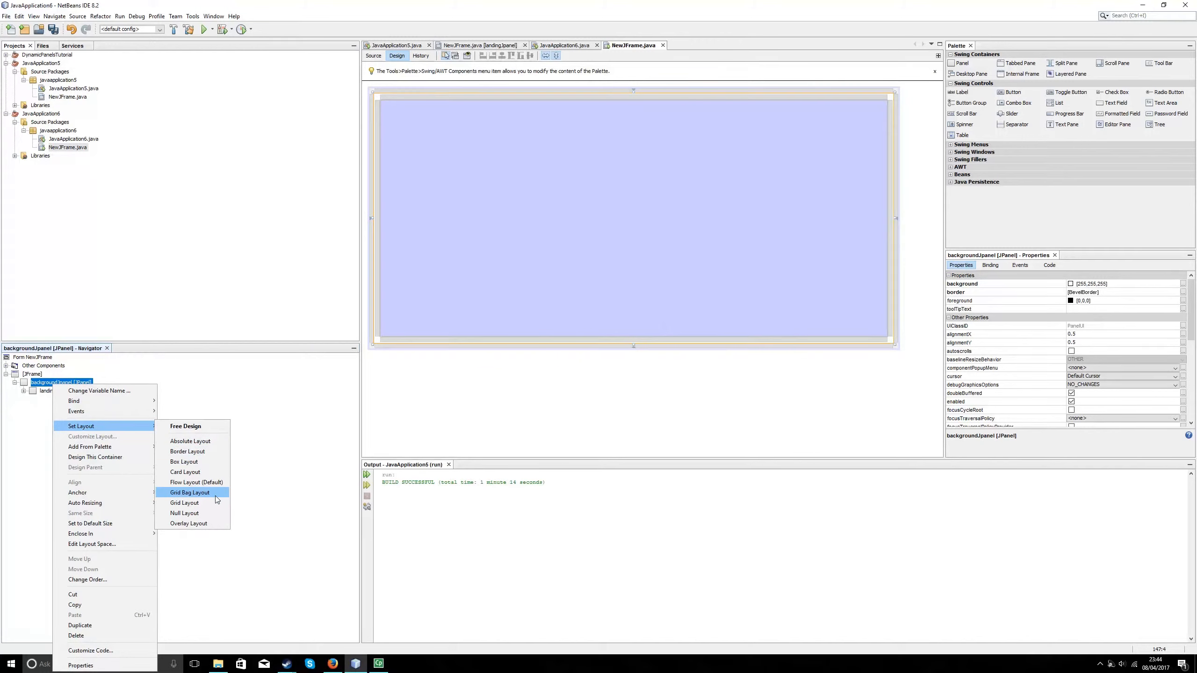
click(186, 471)
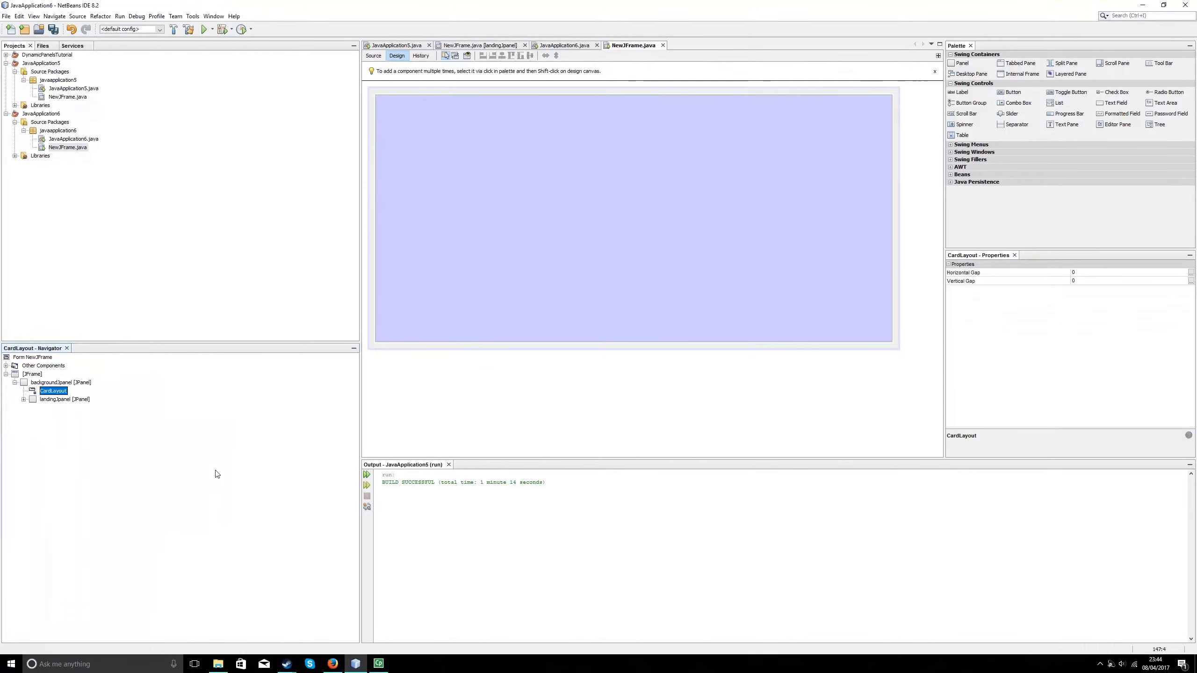
mouse_move(51, 404)
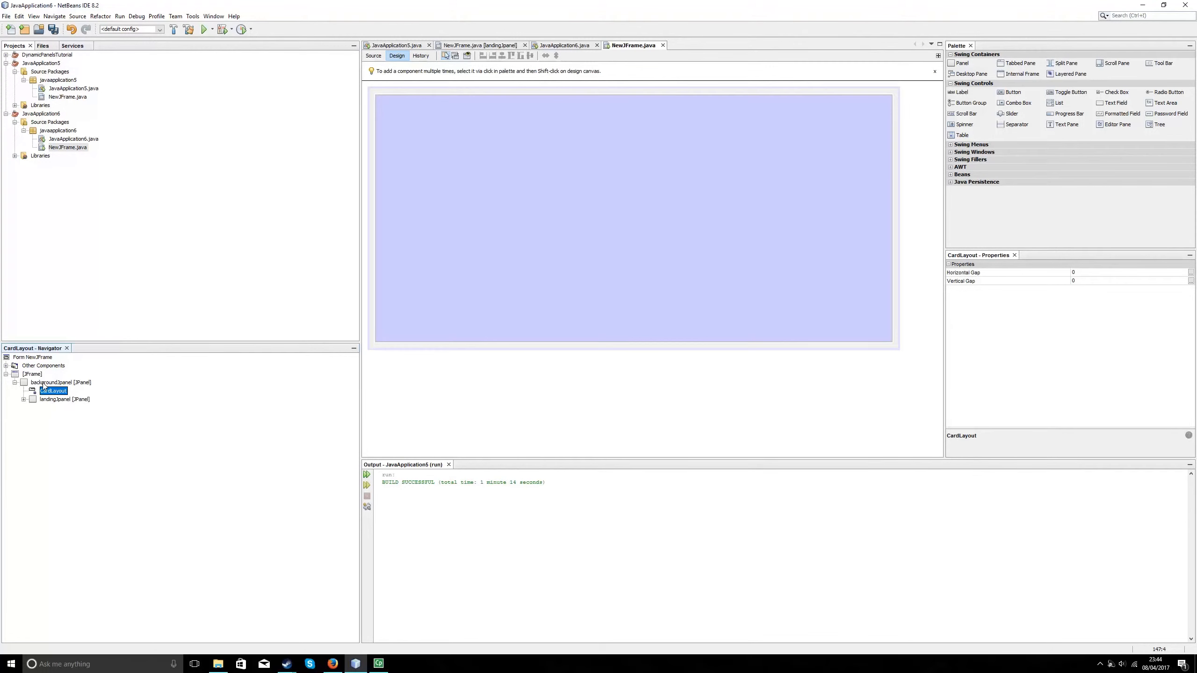
Add an empty jPanel1 and move it from landingJpanel into backgroundJpanel
click(60, 382)
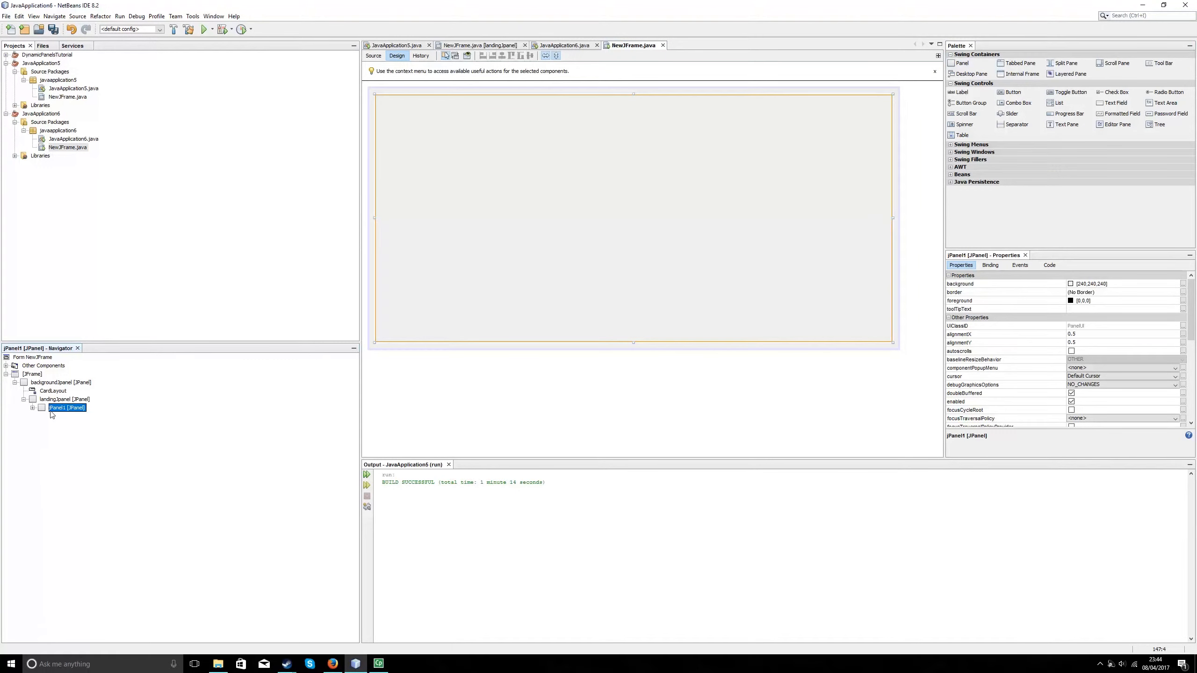
mouse_move(34, 378)
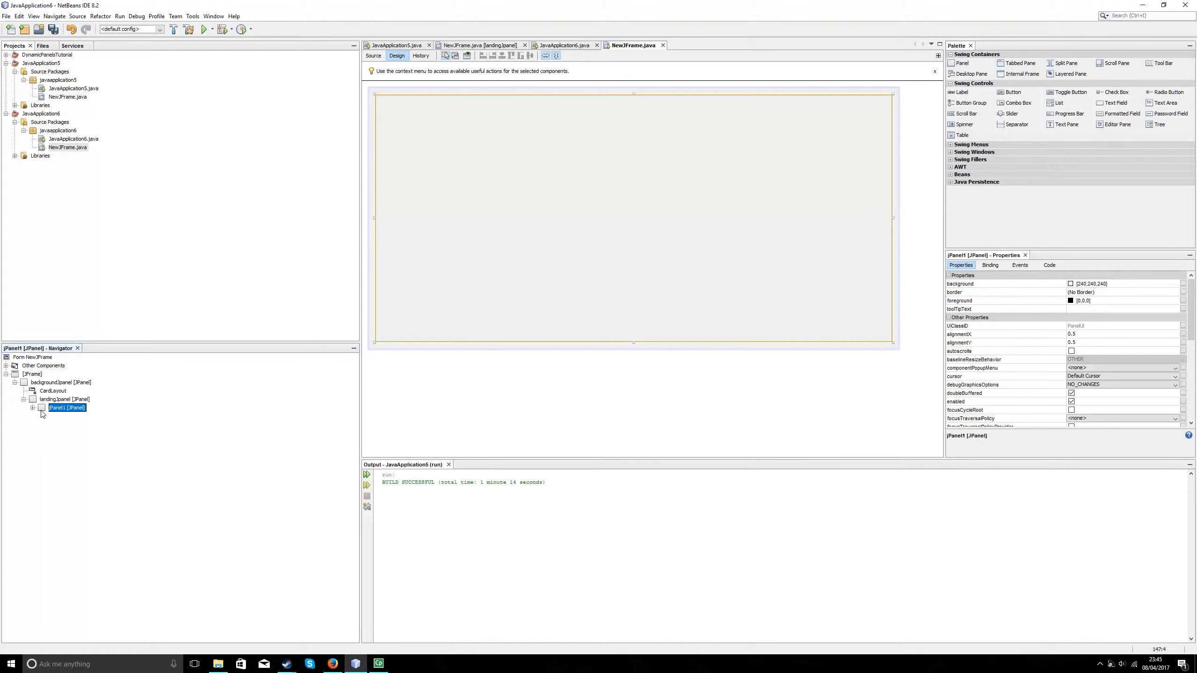
click(60, 382)
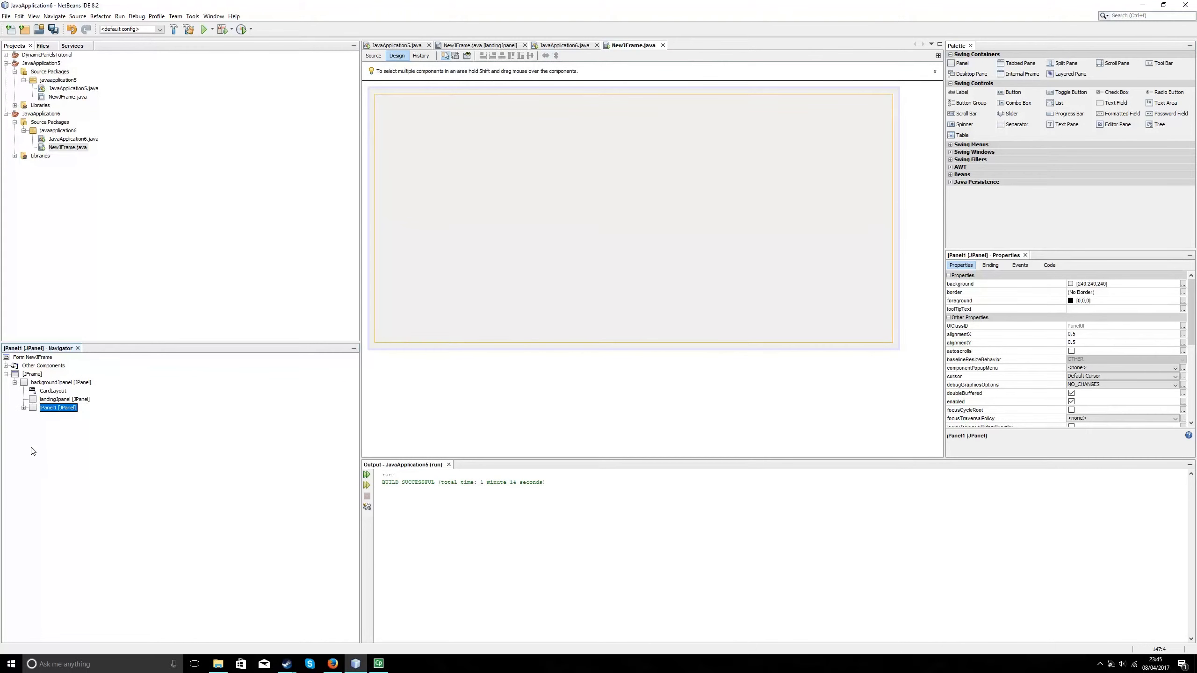
mouse_move(33, 408)
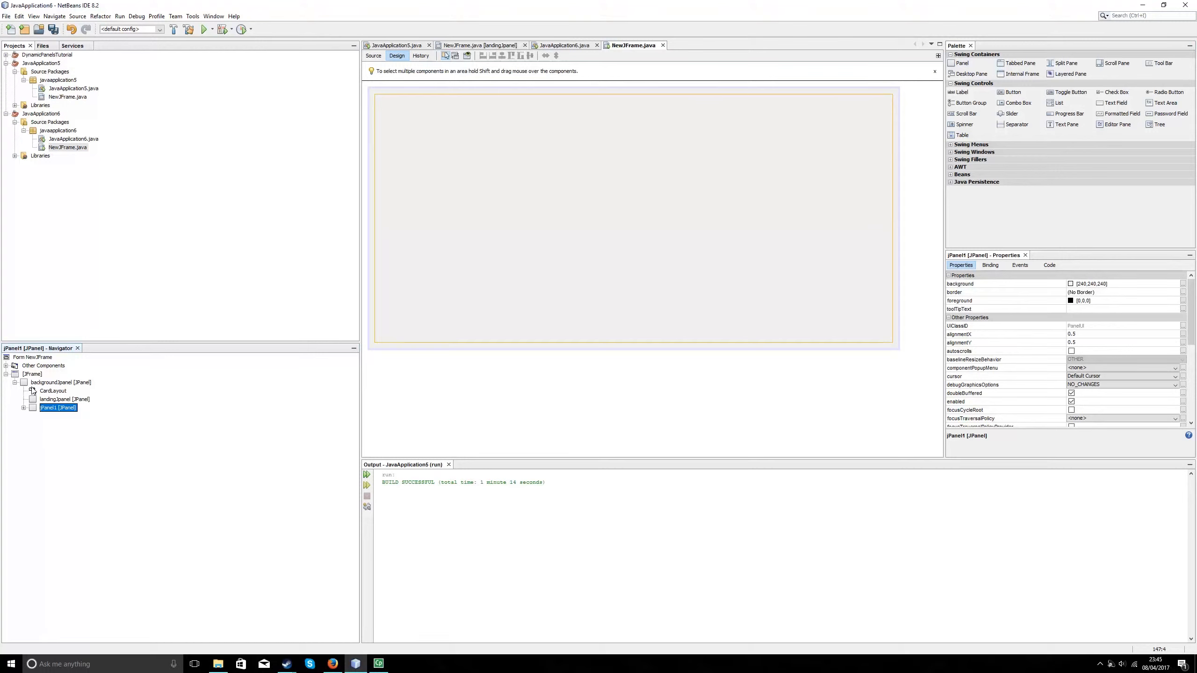
mouse_move(36, 414)
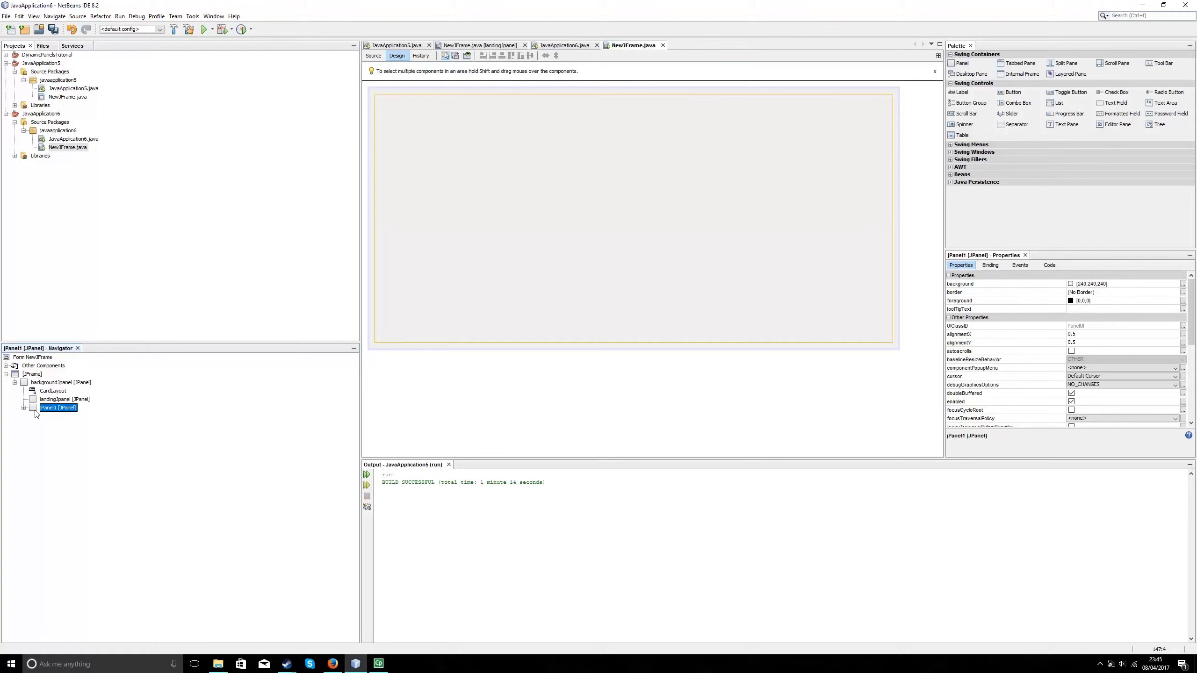
Rename the second card panel's variable from jPanel1 to homeJpanel
right_click(57, 408)
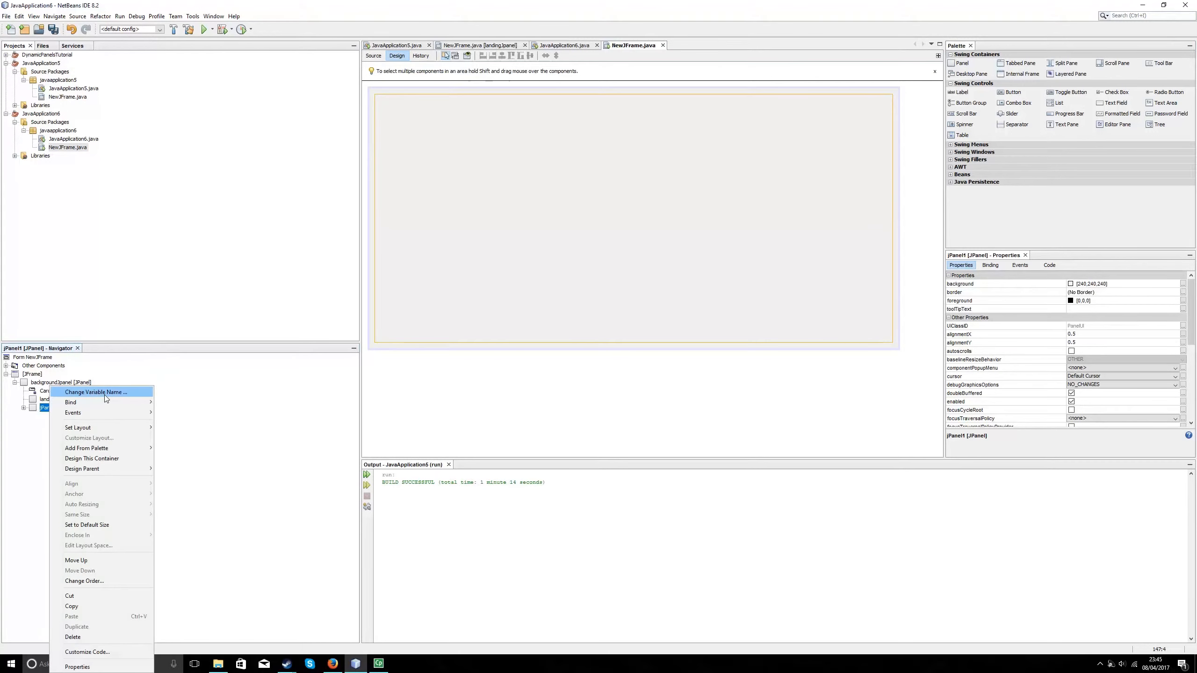
click(94, 392)
text(homeJp)
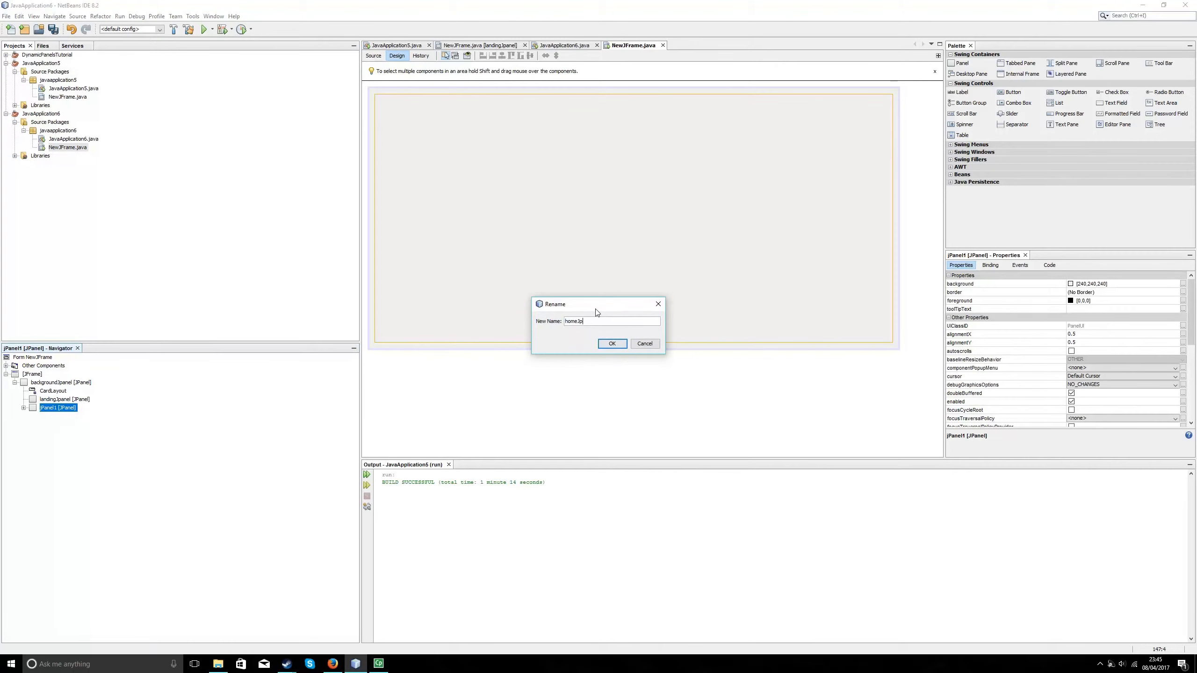
click(611, 344)
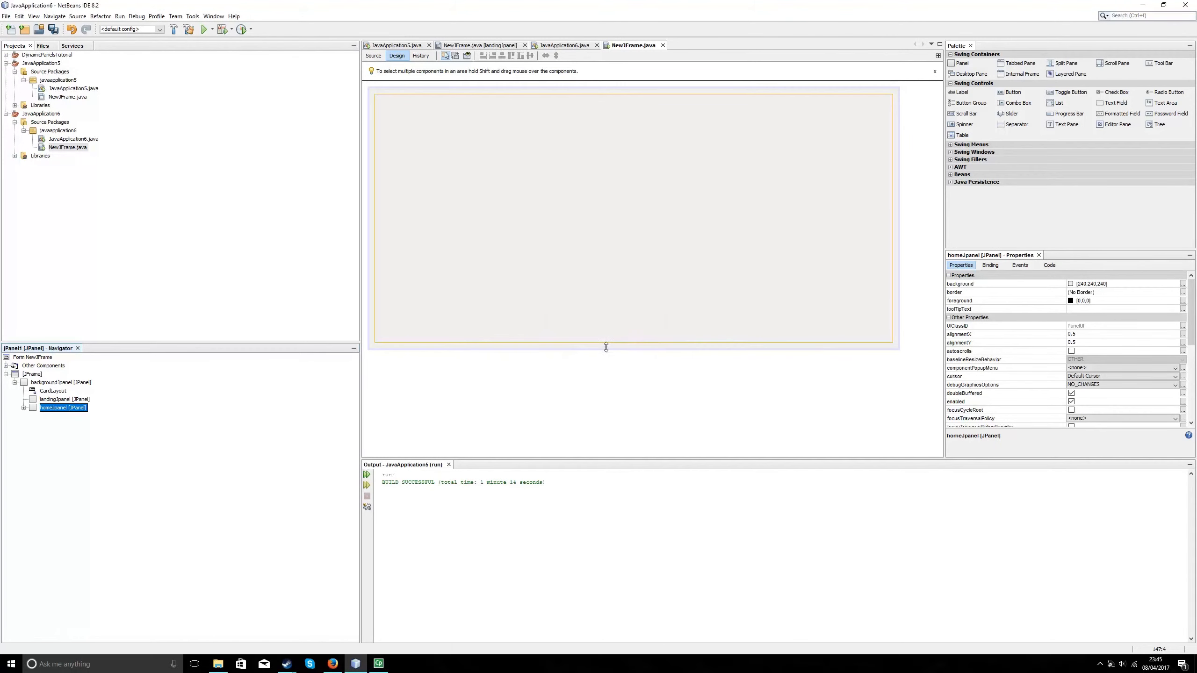
click(1184, 284)
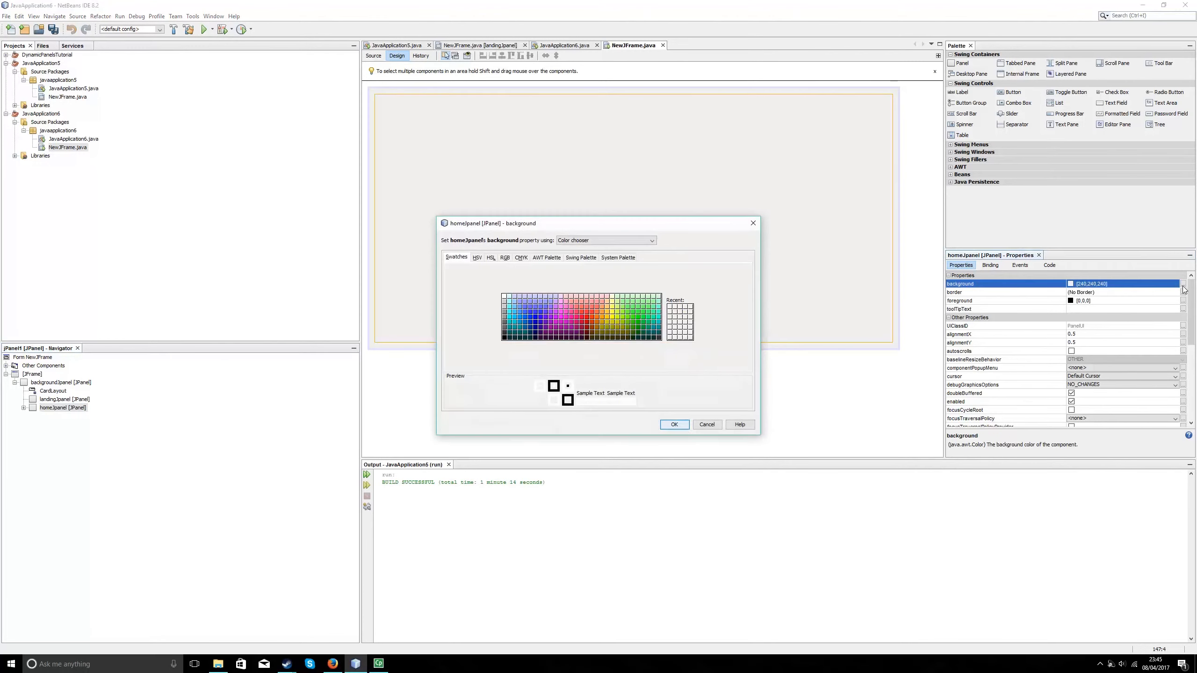
Give homeJpanel a [204,204,255] background and a raised Light Gray bevel border, and add a label
click(672, 425)
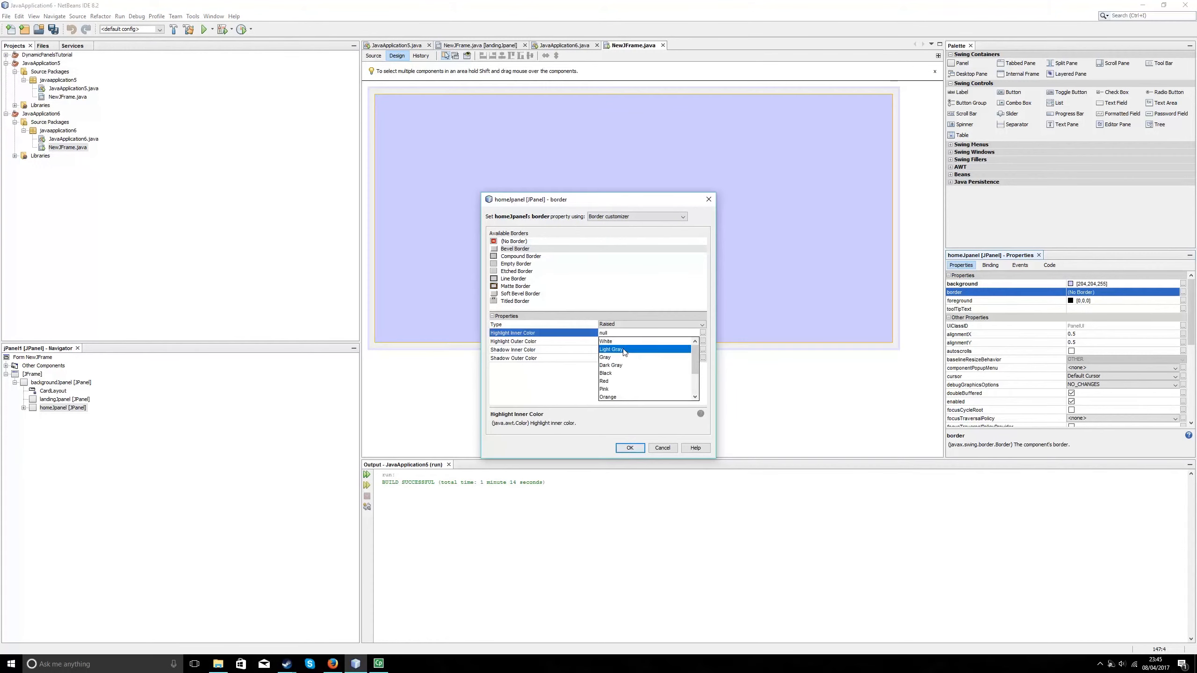
click(611, 349)
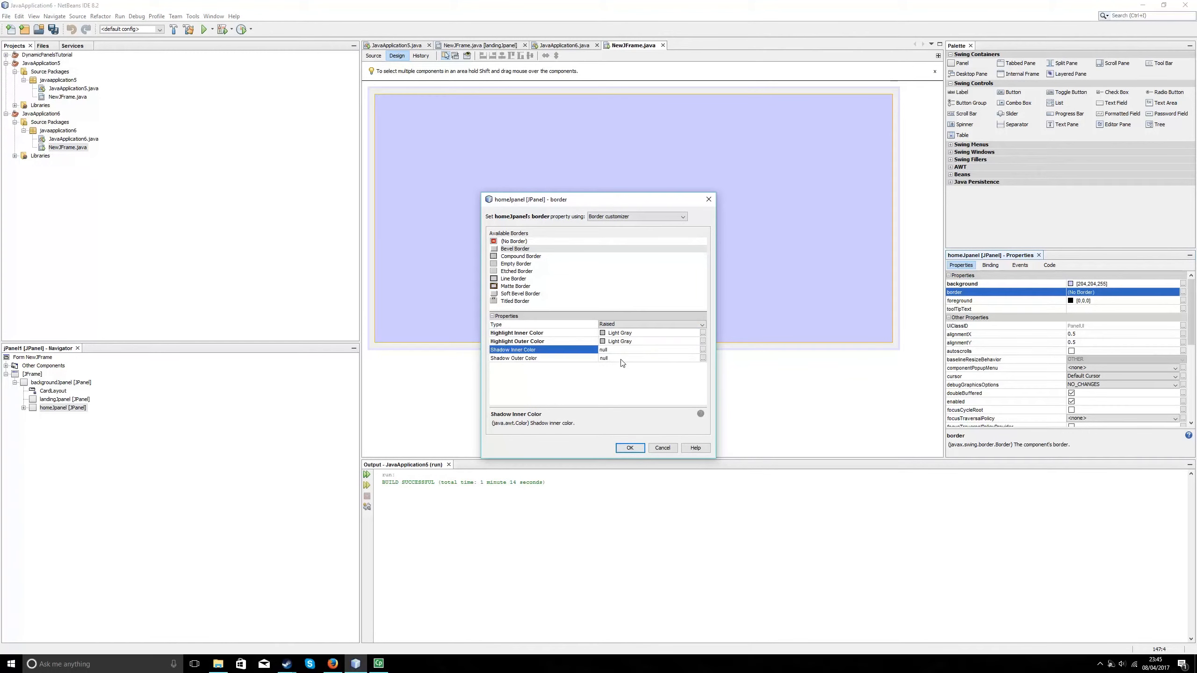
click(513, 358)
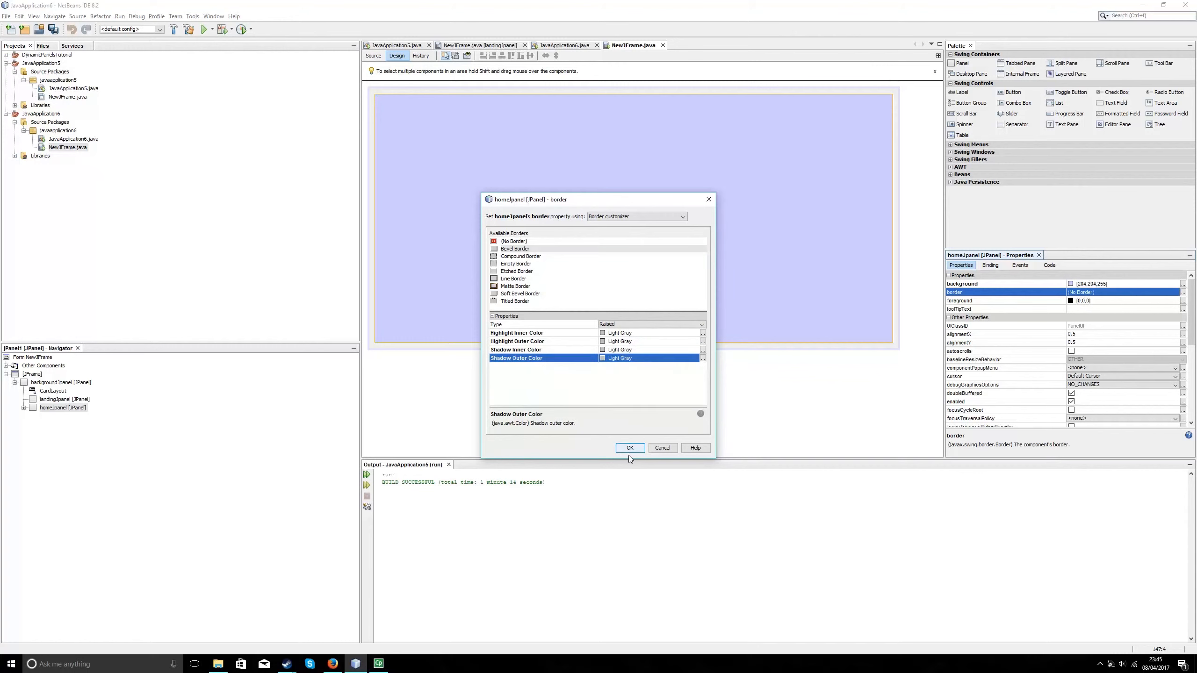
click(629, 448)
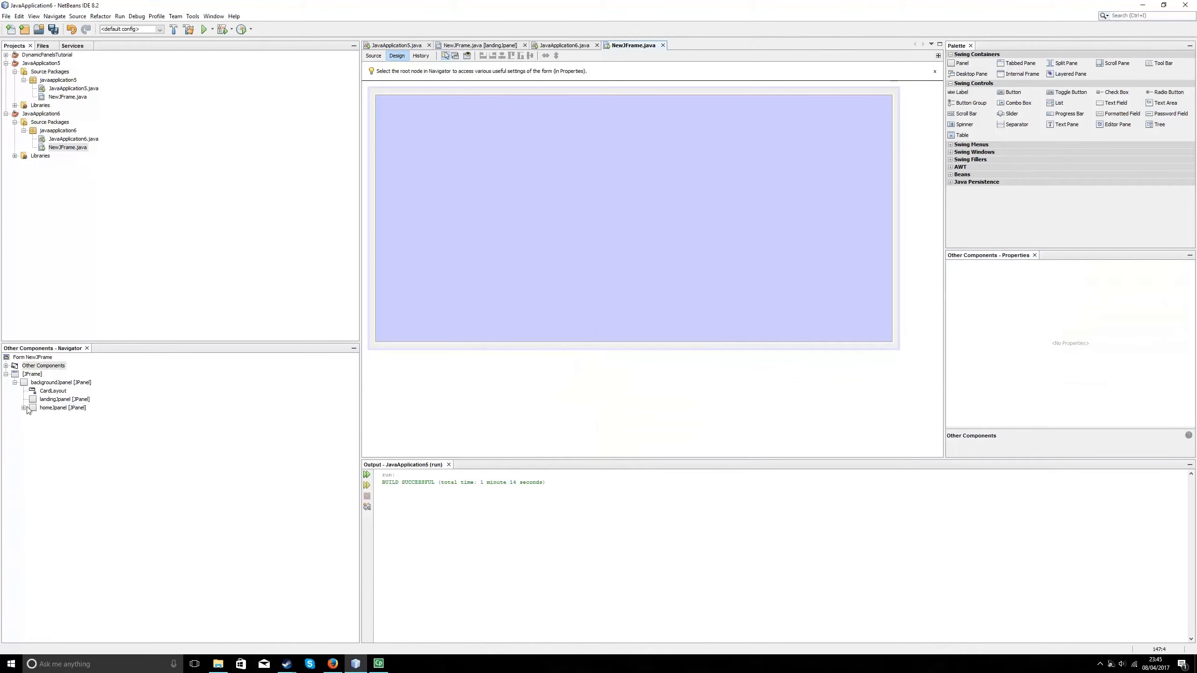
click(61, 407)
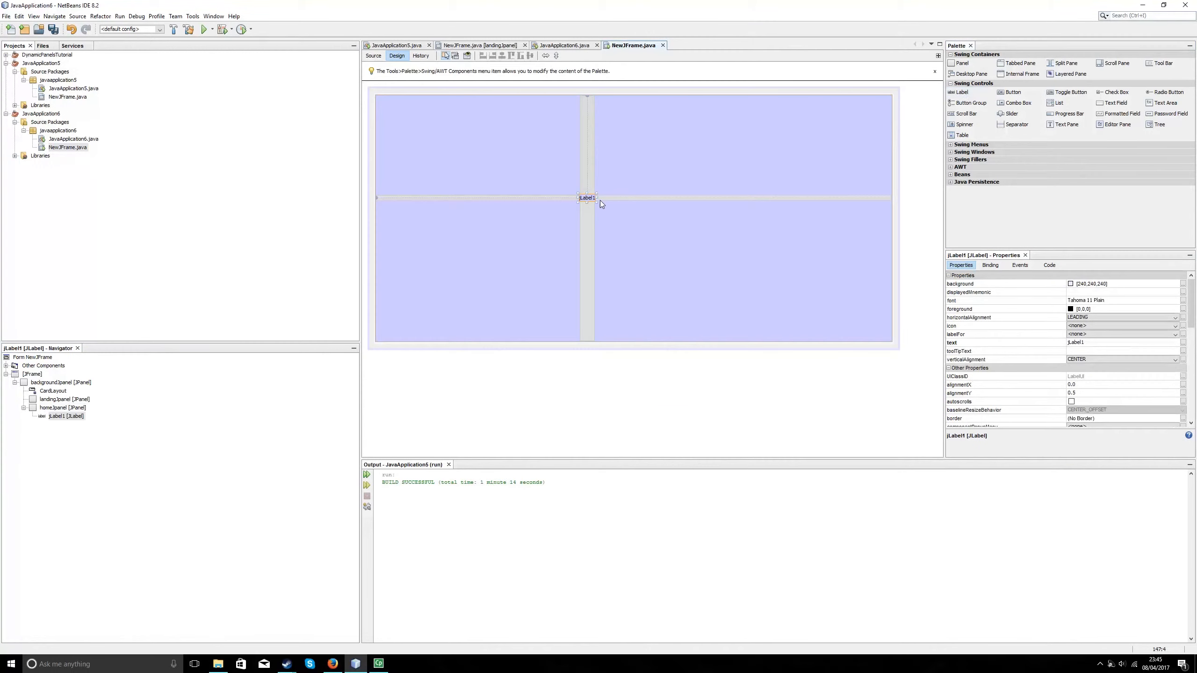
Change the label text to WELCOME! with font Arial Rounded MT Bold, Bold, size 36
click(586, 197)
text(W)
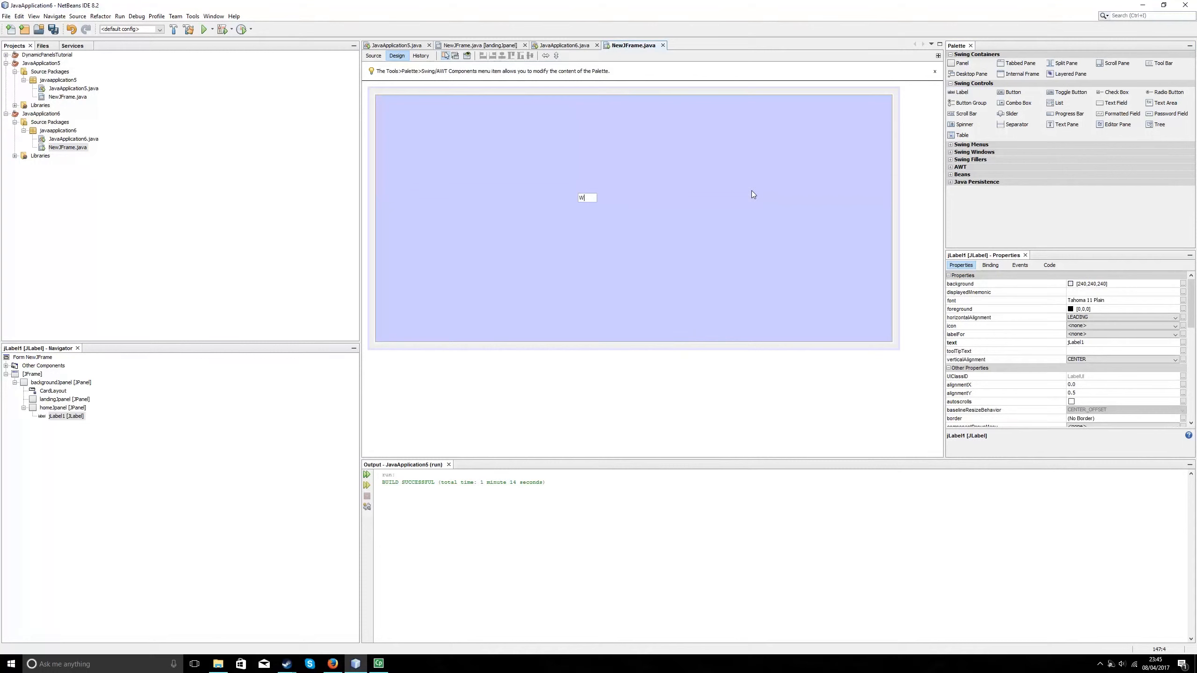
text(ELCOME!)
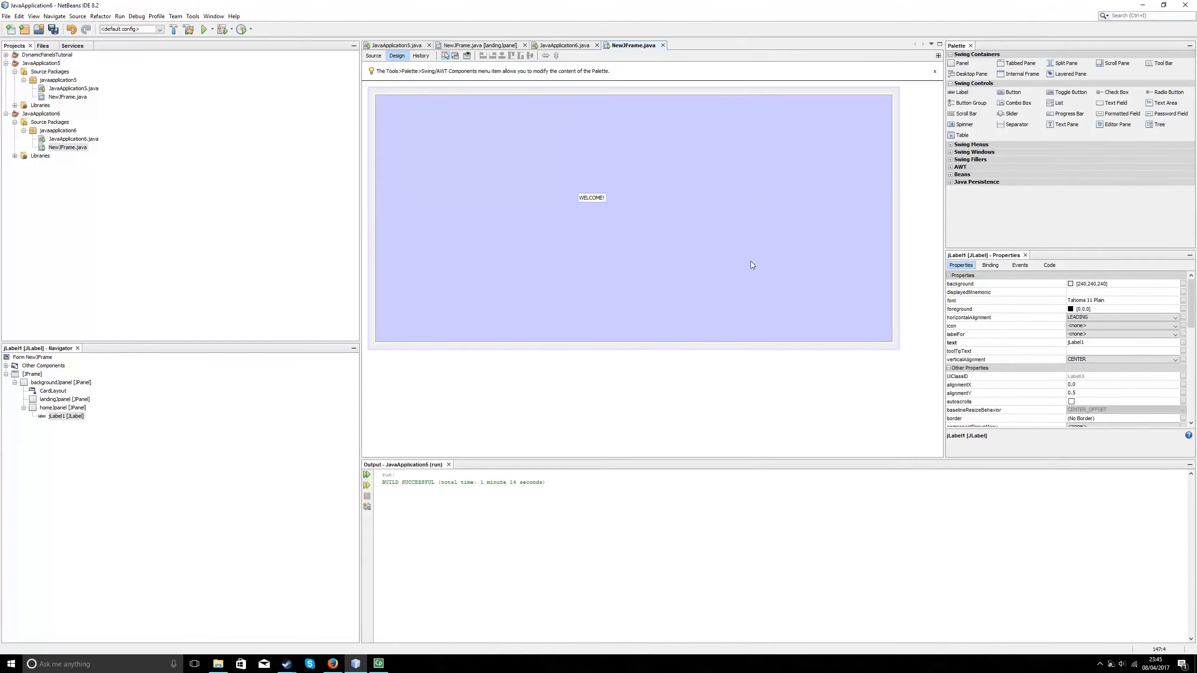
click(592, 197)
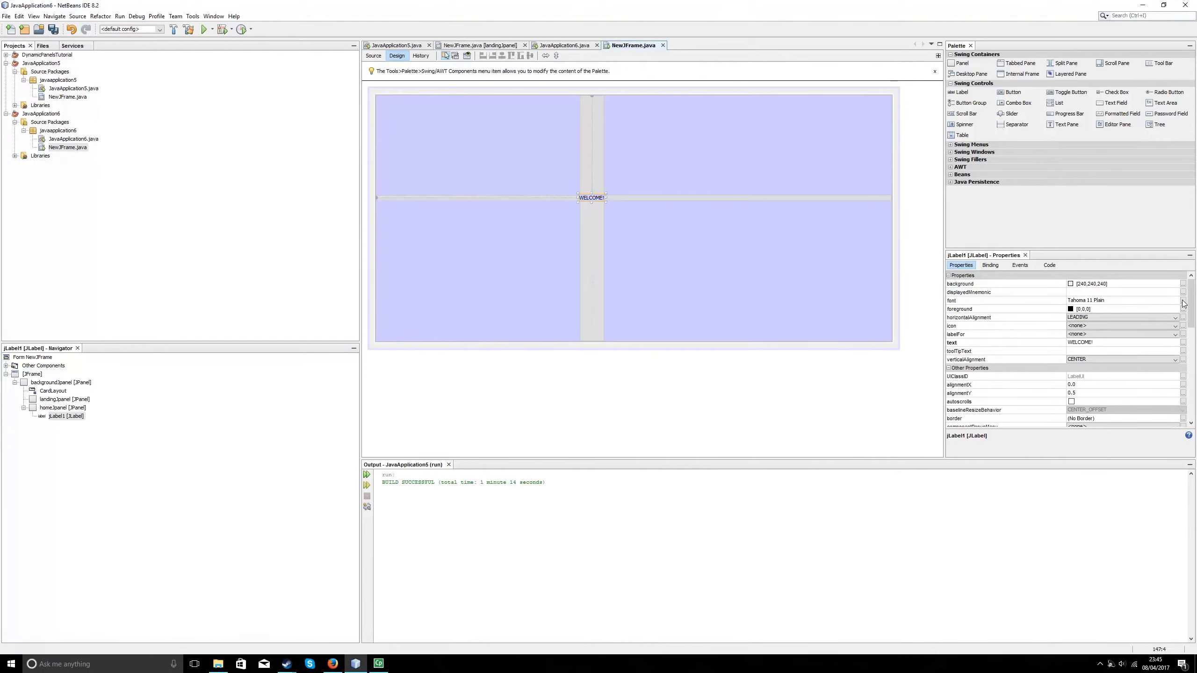
click(1184, 300)
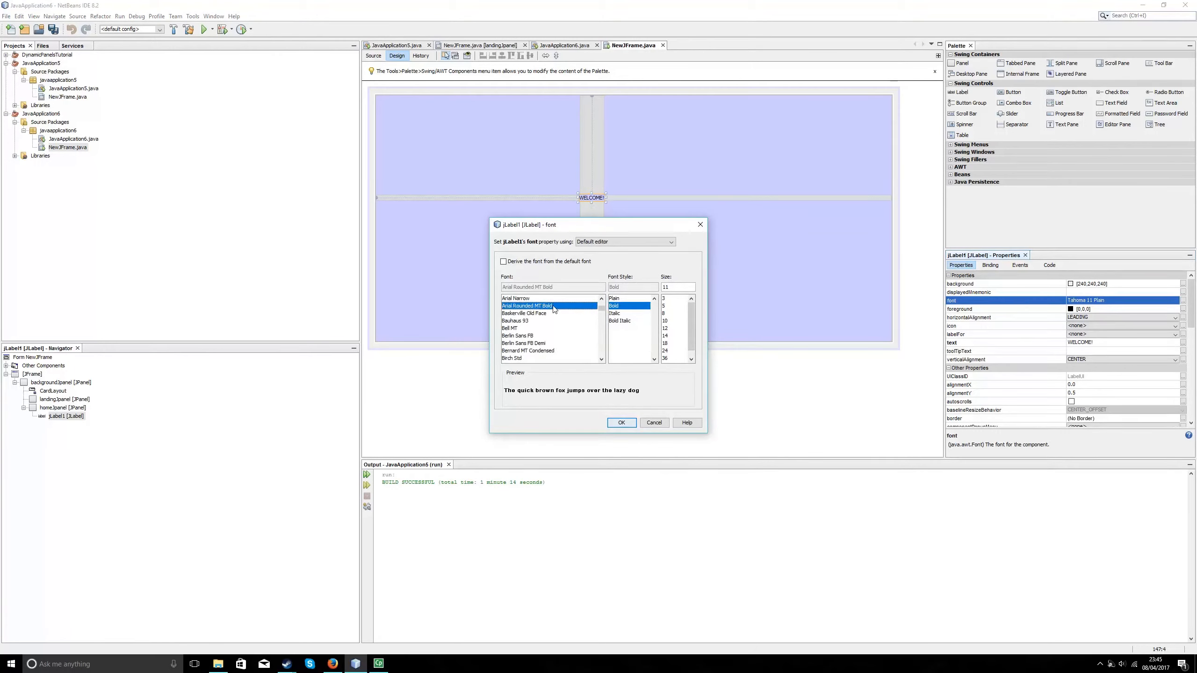
click(665, 358)
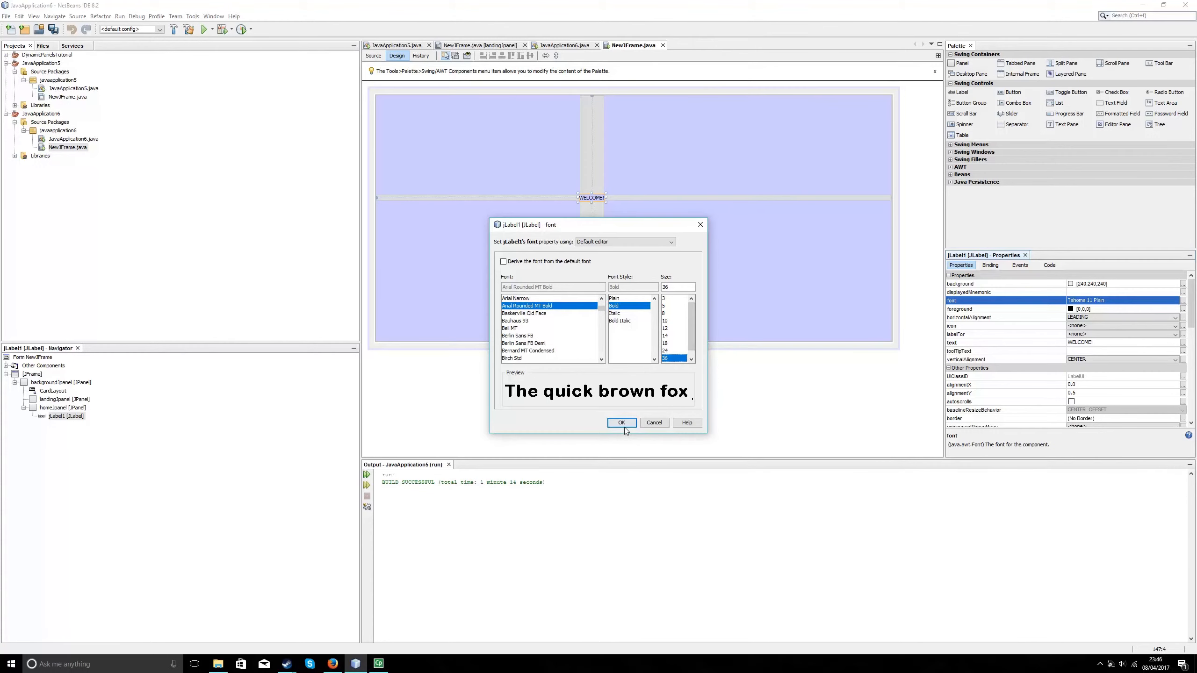
click(621, 422)
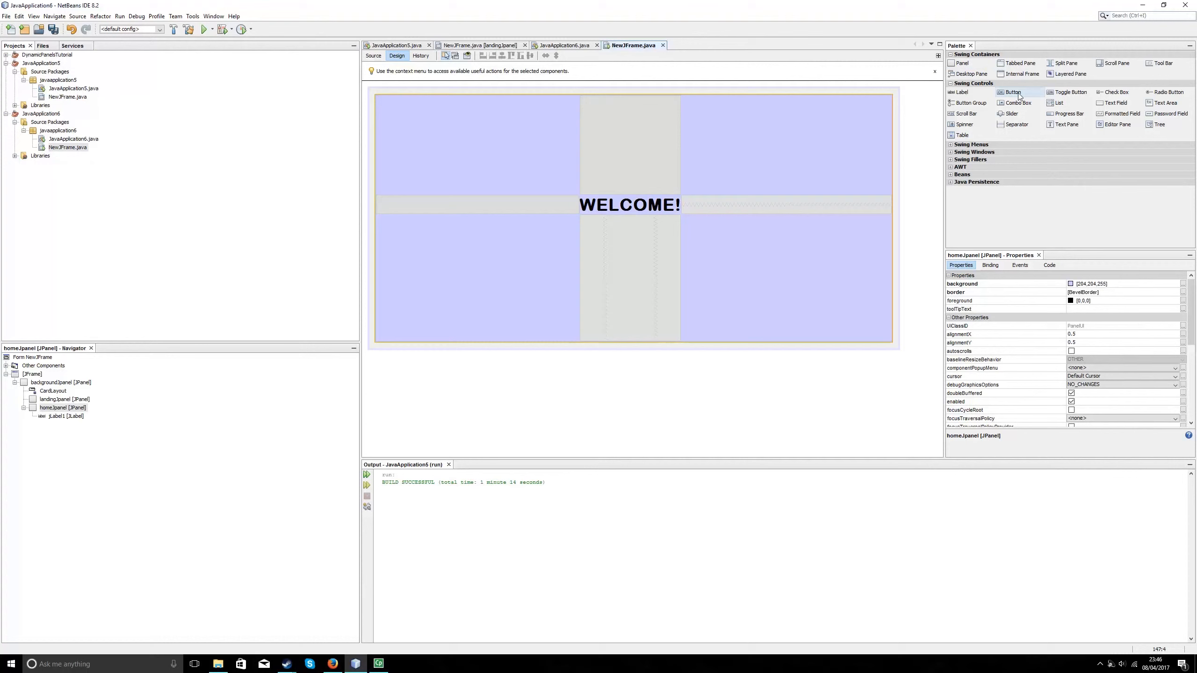
Place a button in homeJpanel's top-left corner and set its text to BACK
click(1014, 91)
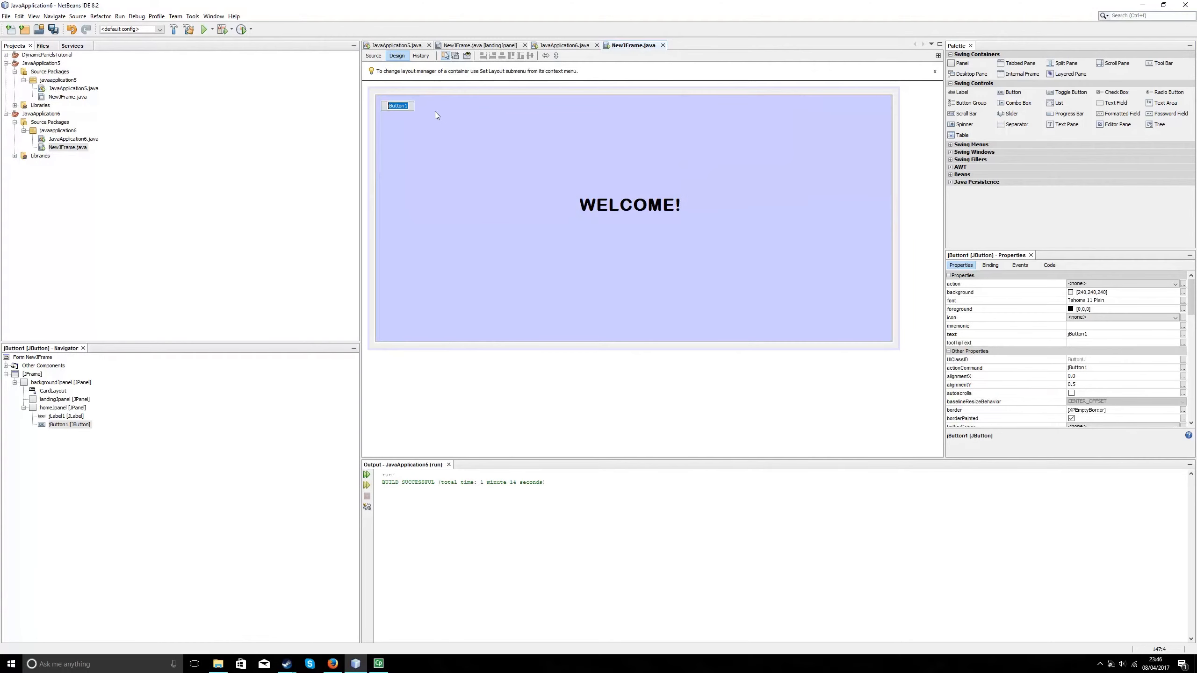
text(ba)
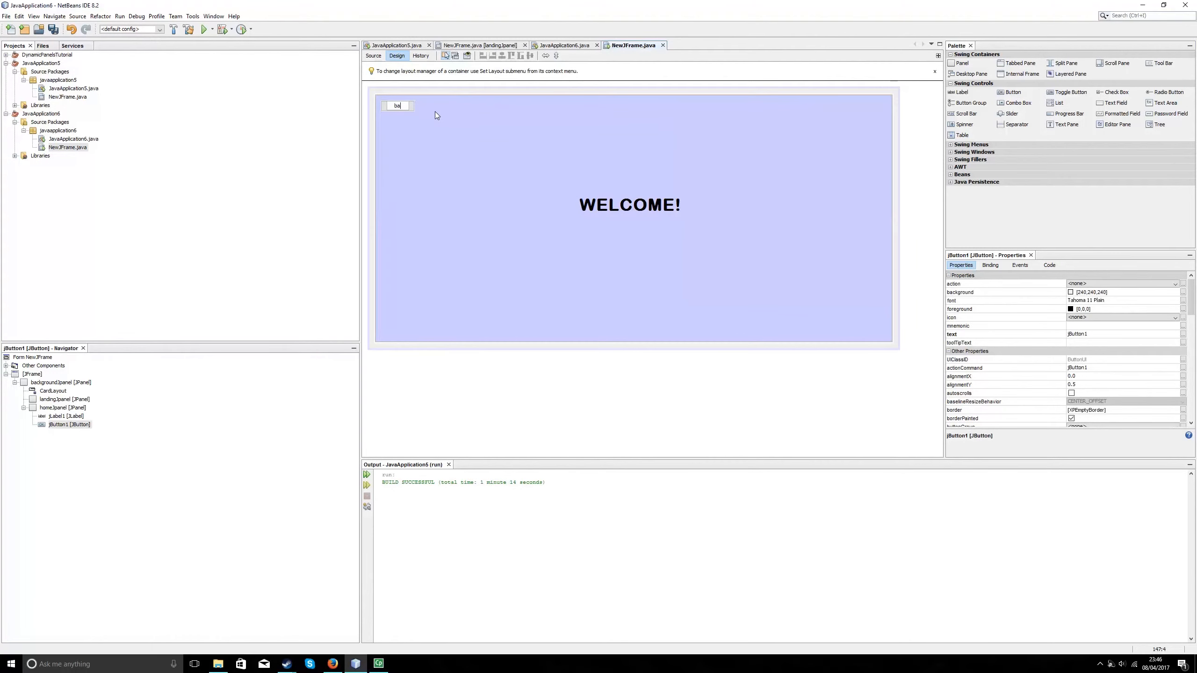
text(BACK)
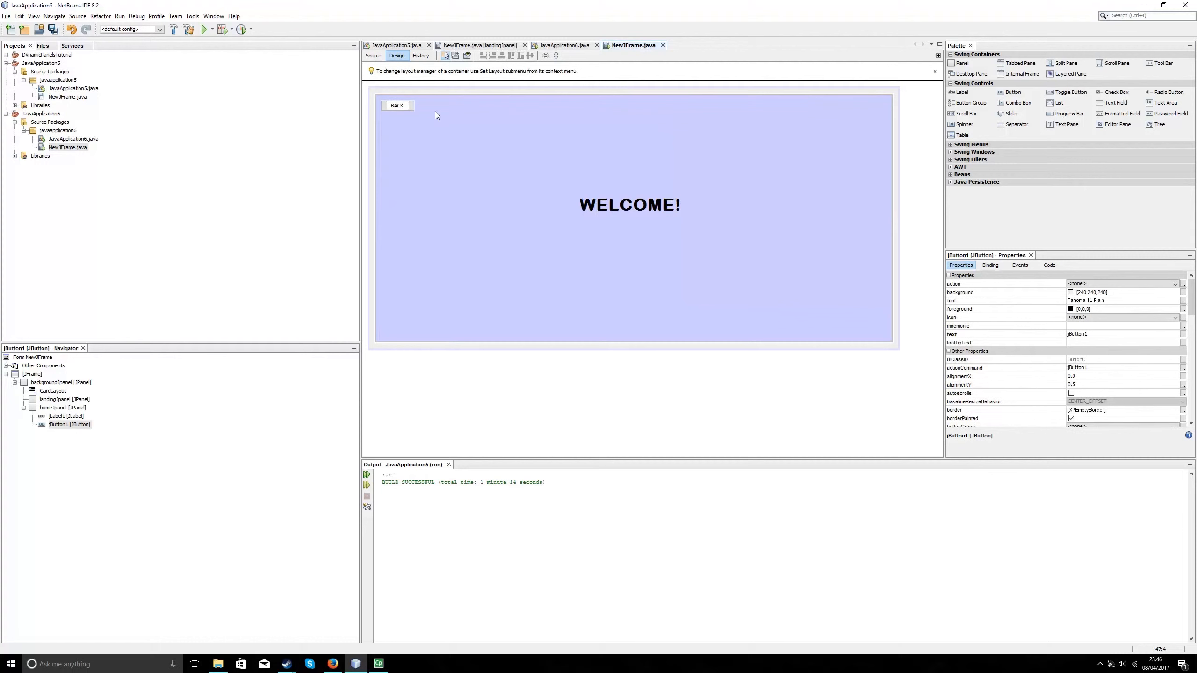
click(395, 105)
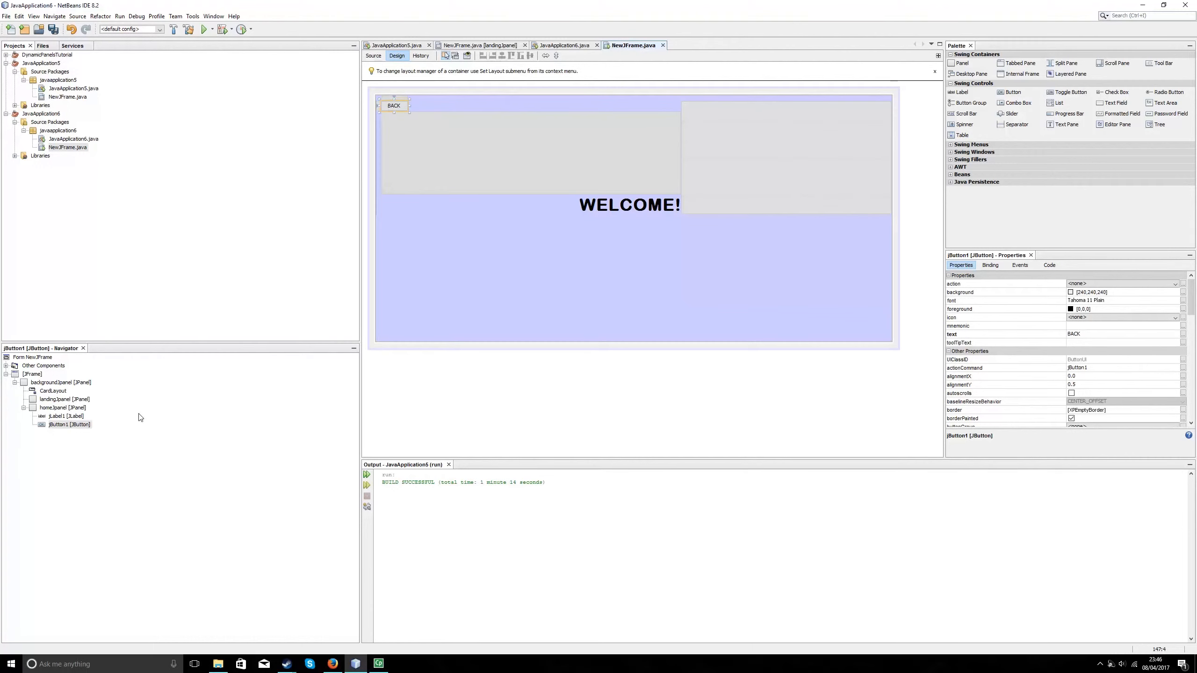
Rename the BACK button's variable to backBtn
click(68, 425)
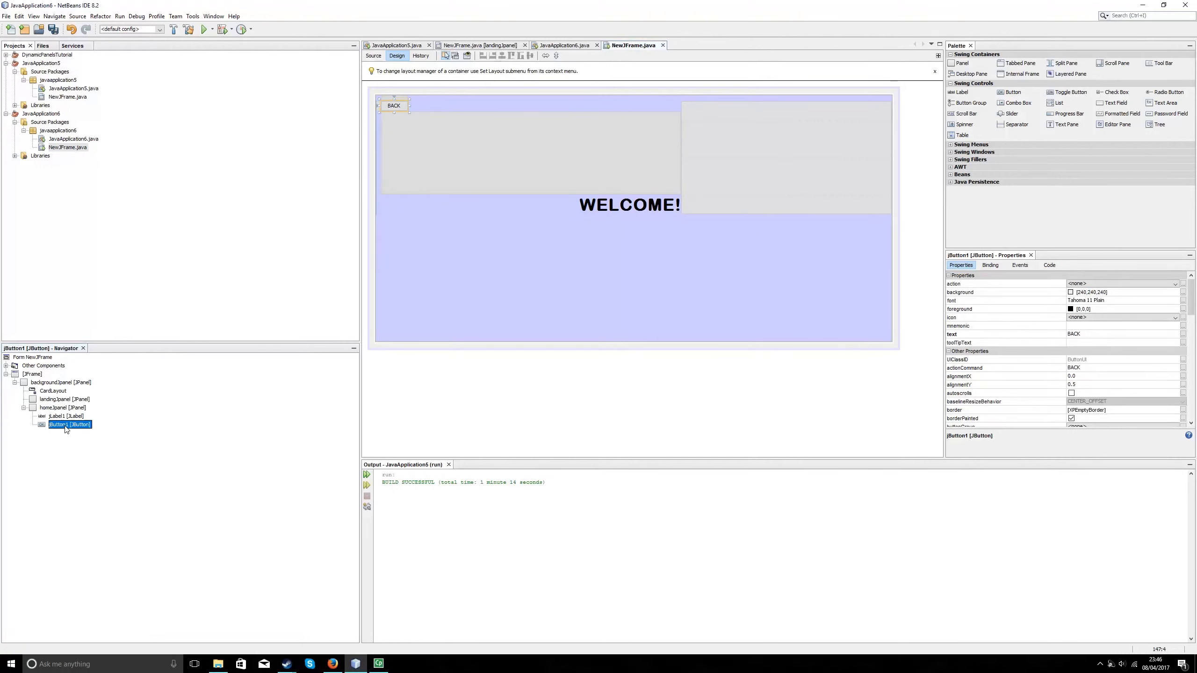
double_click(69, 424)
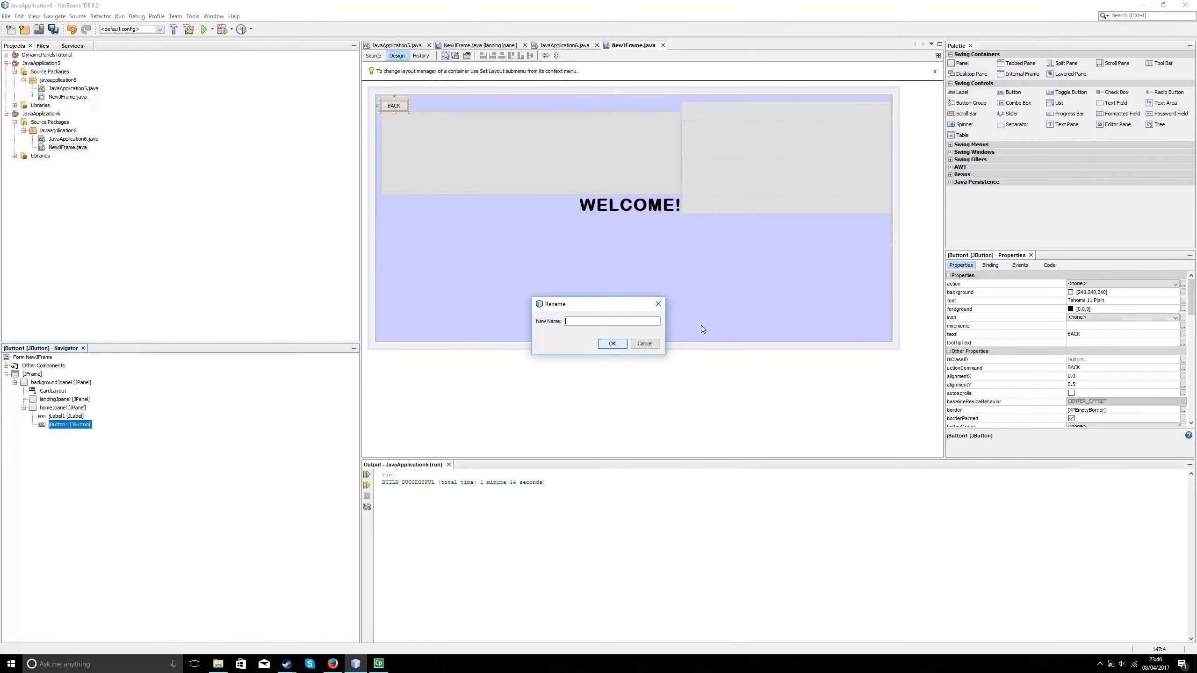
text(backBtn)
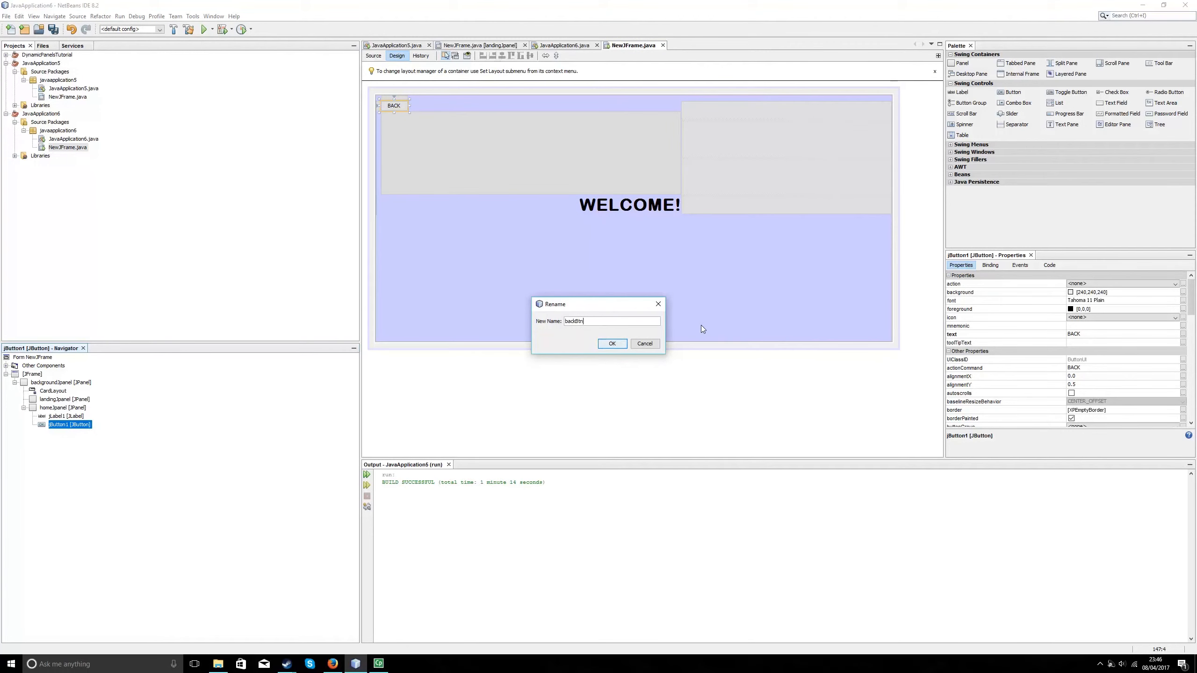
click(611, 344)
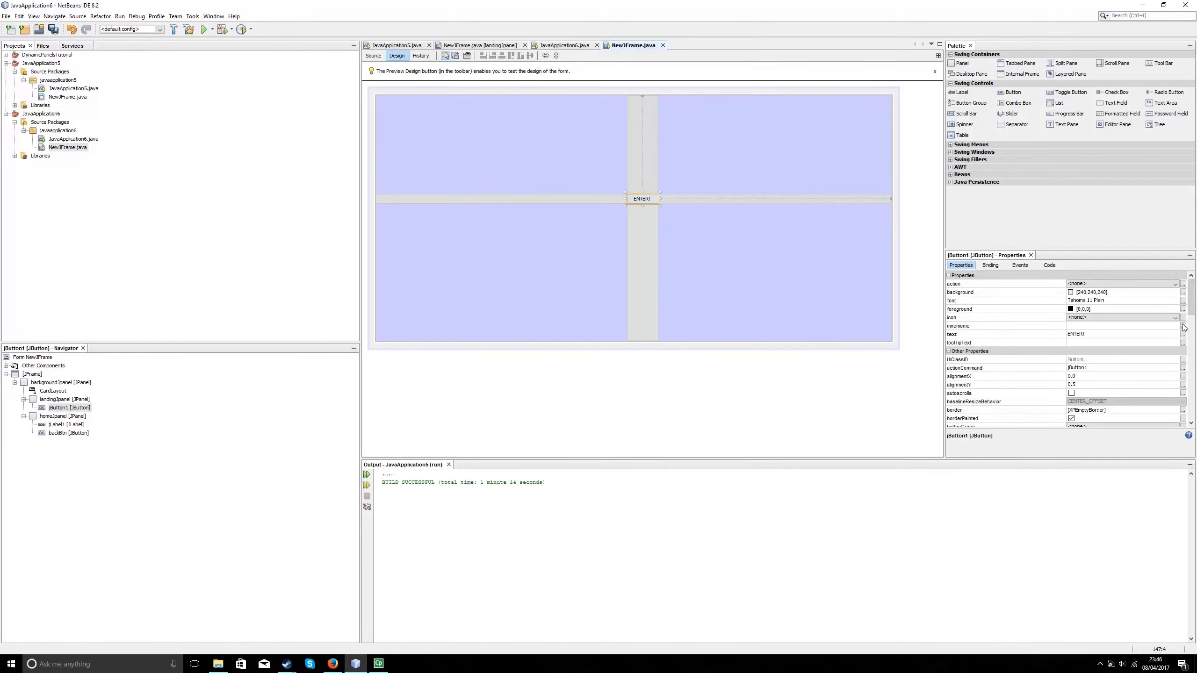
Set the ENTER! button font to Arial Rounded MT Bold, Bold, size 48
click(1184, 300)
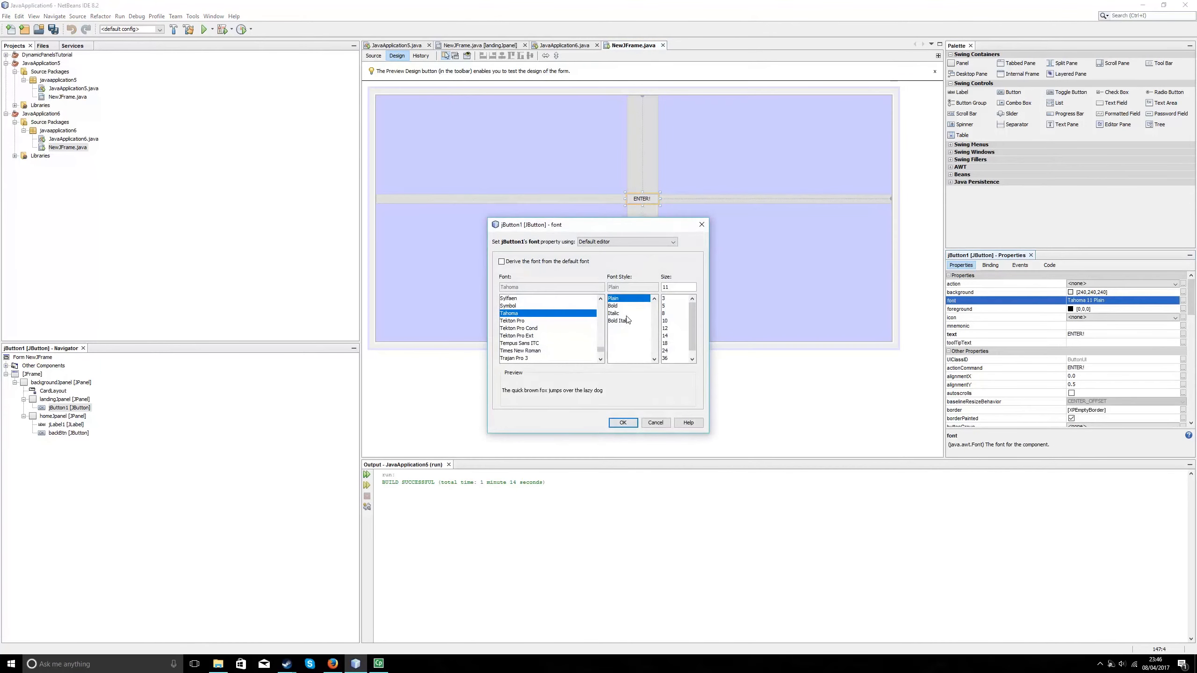
click(620, 305)
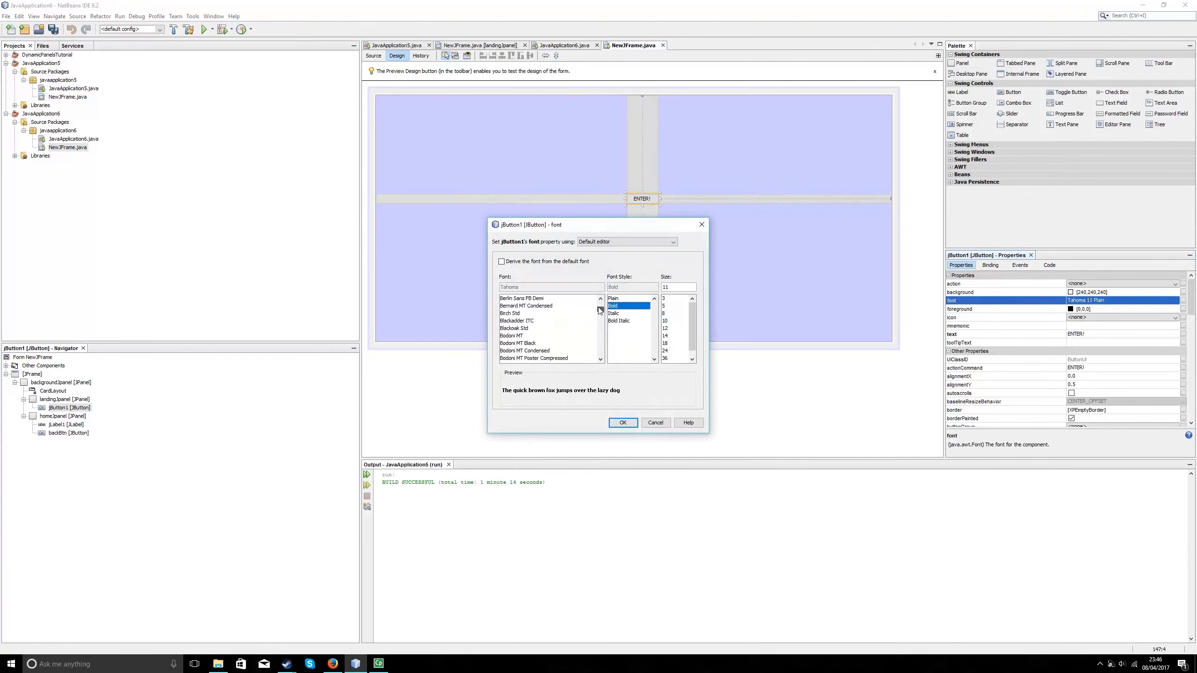
scroll(up, 3)
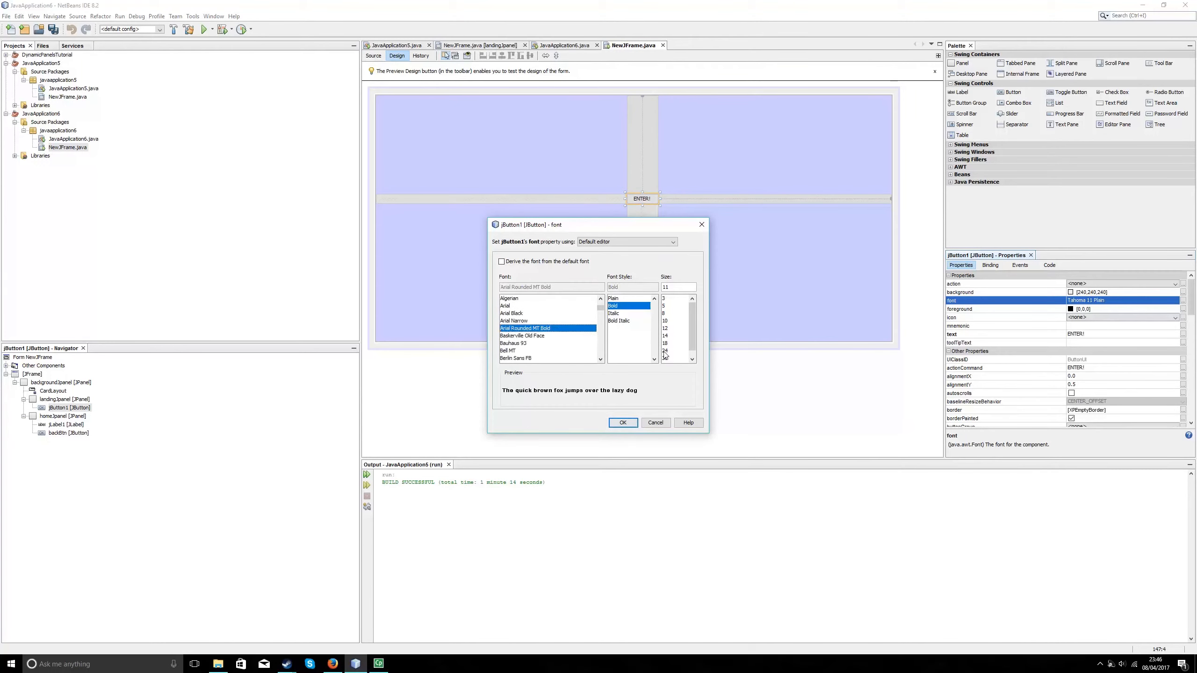
click(667, 358)
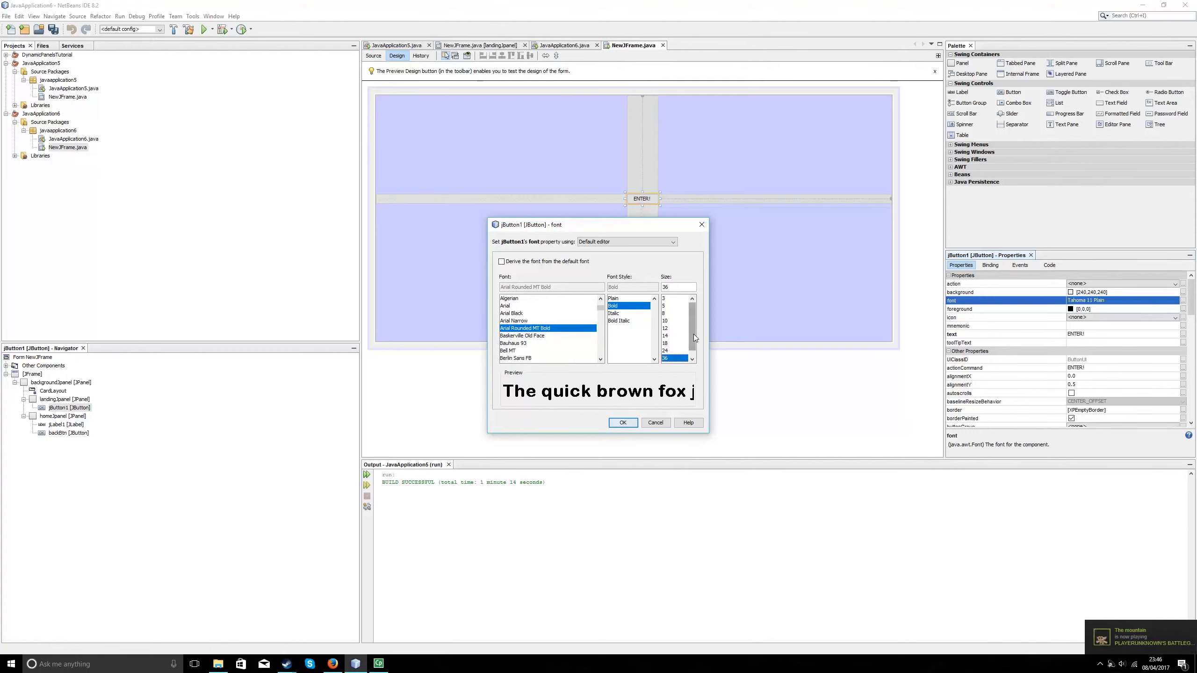
click(622, 422)
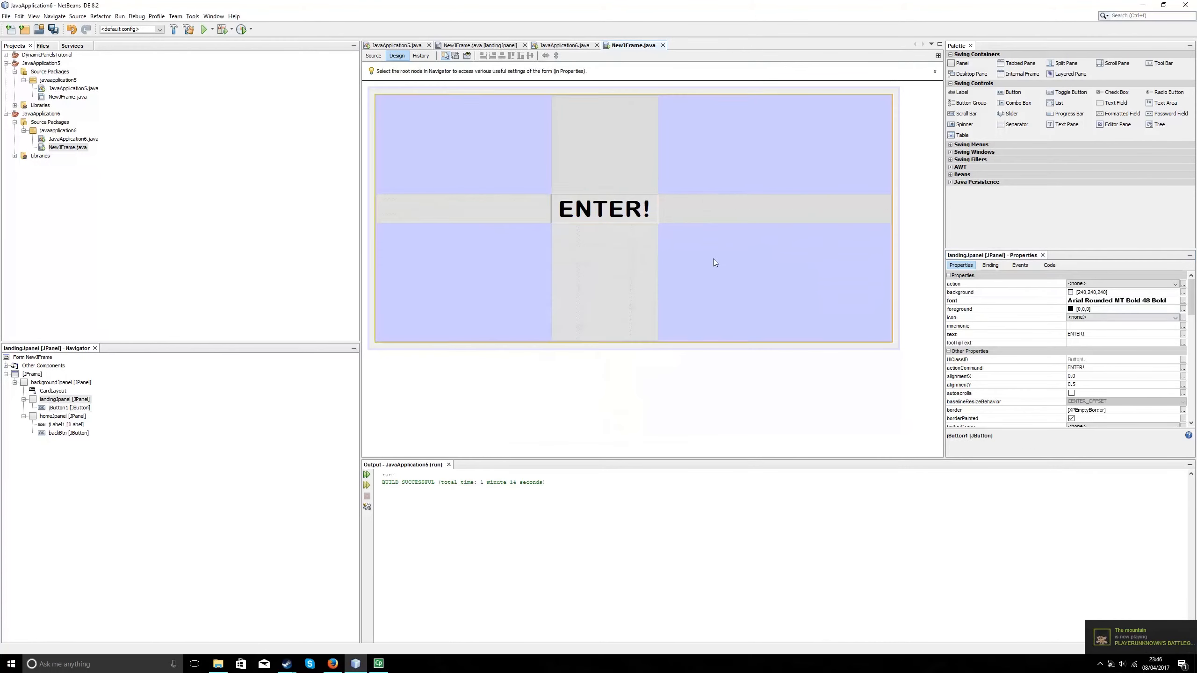
Rename the ENTER! button's variable to enterBtn
click(604, 209)
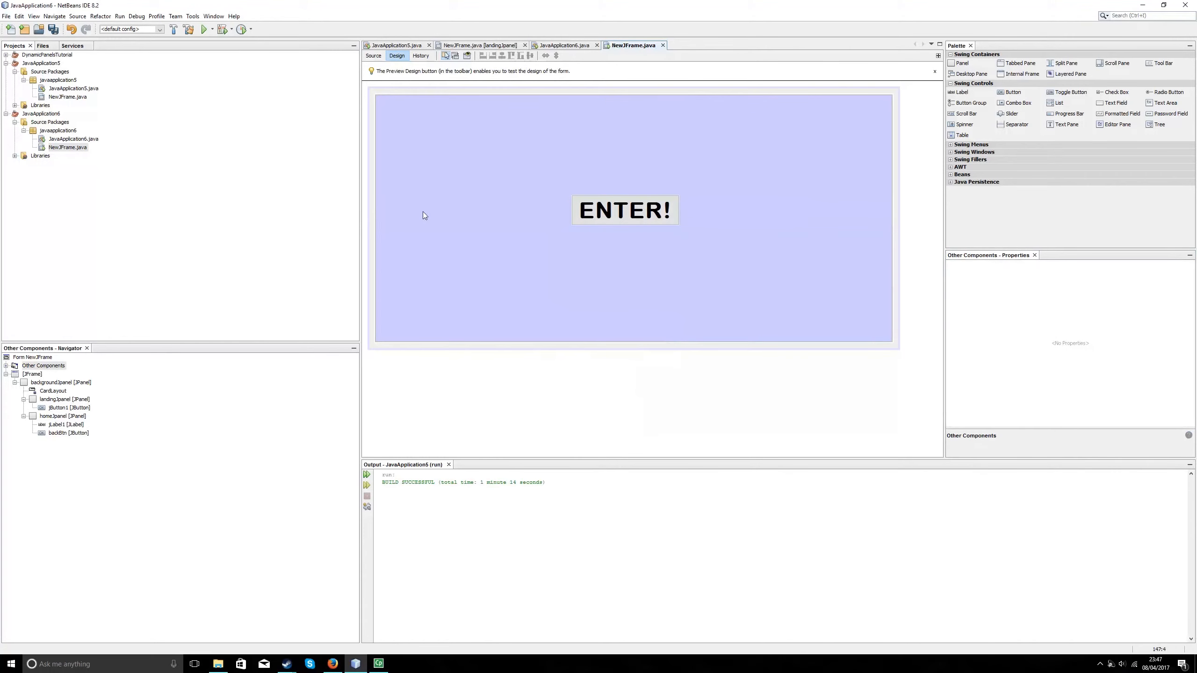
click(624, 210)
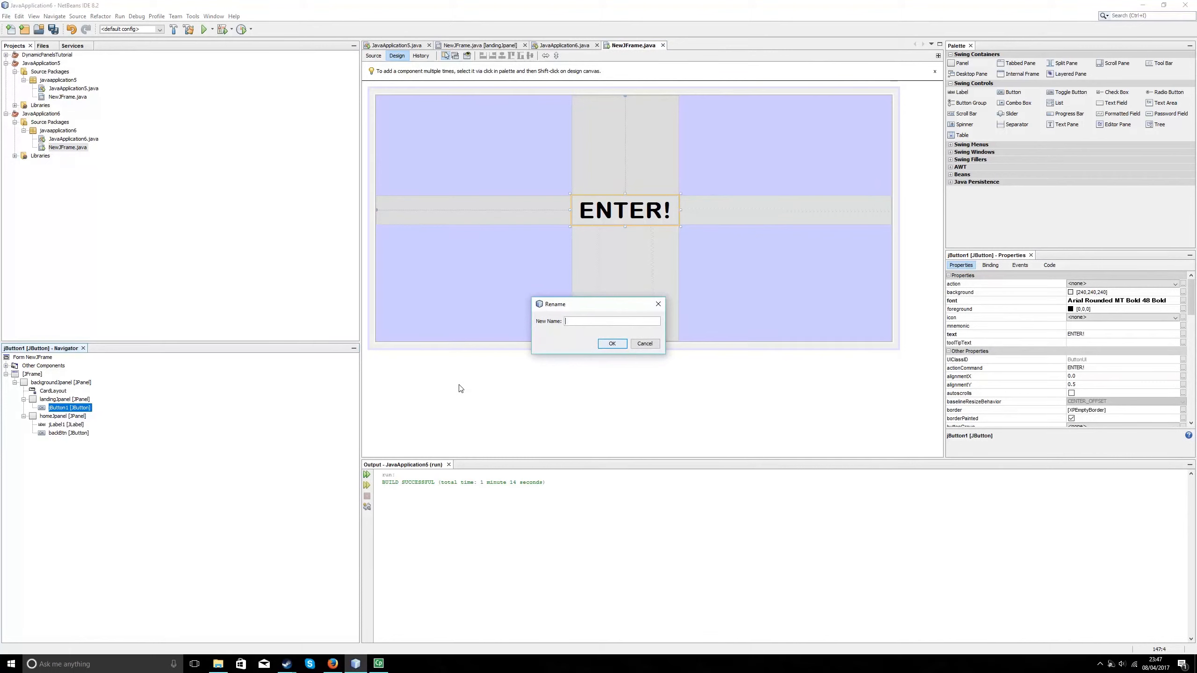
text(enterBtn)
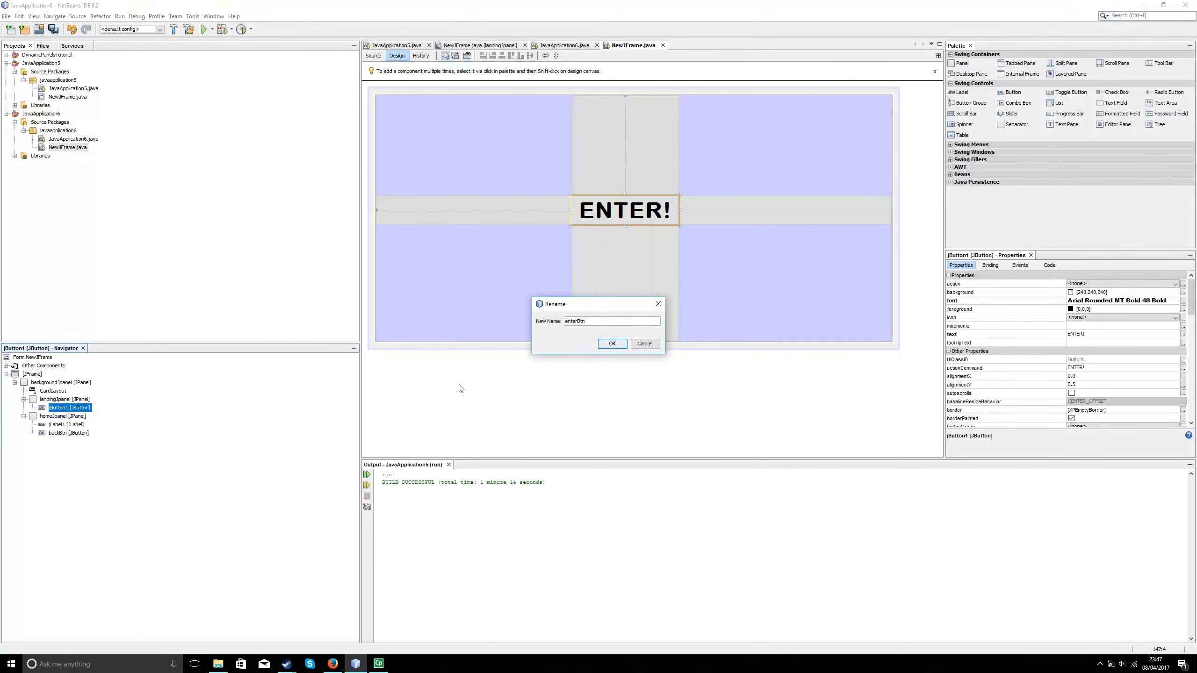
click(612, 344)
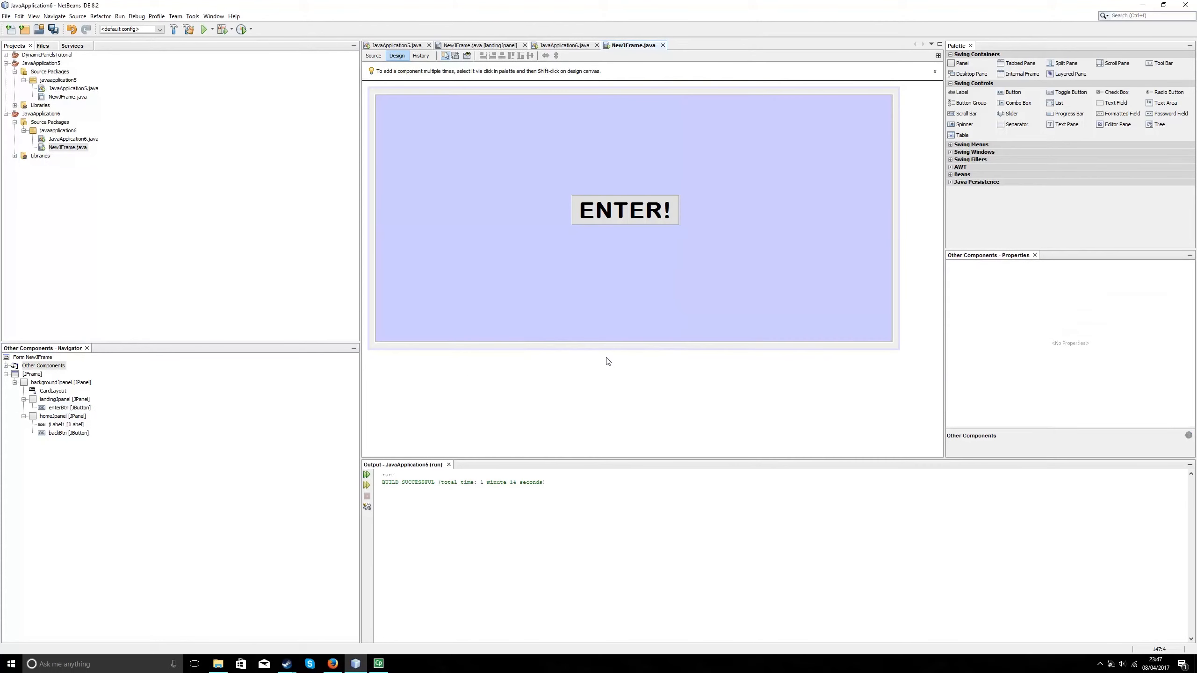
mouse_move(630, 275)
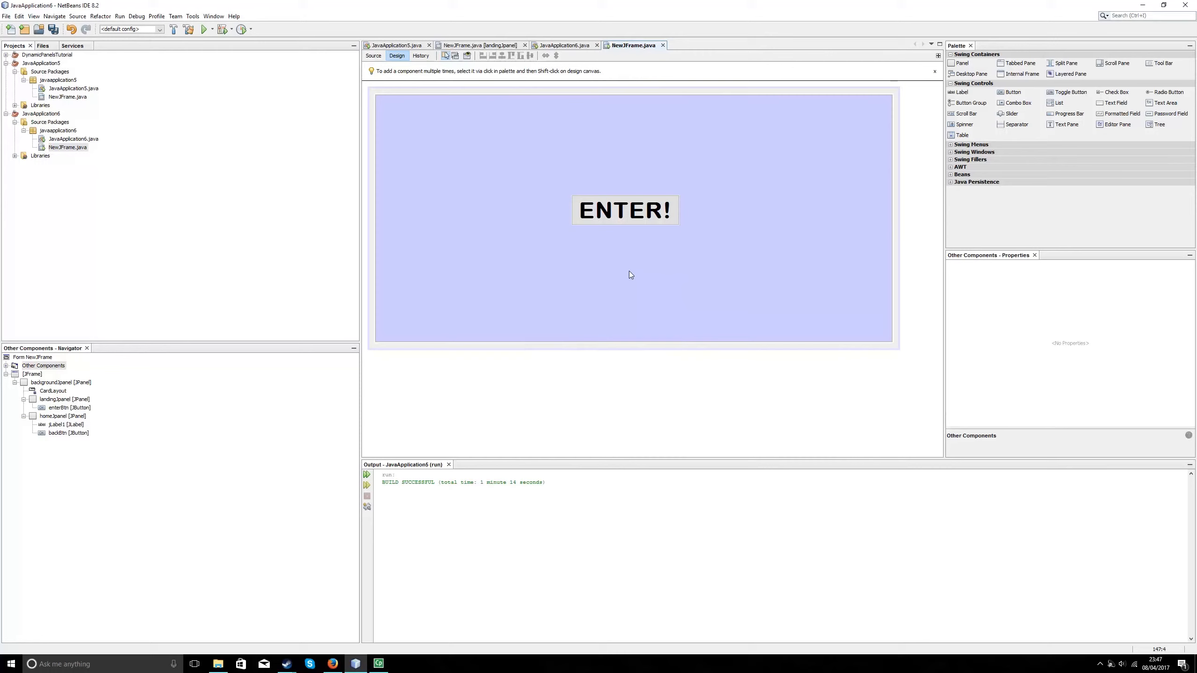
mouse_move(15, 411)
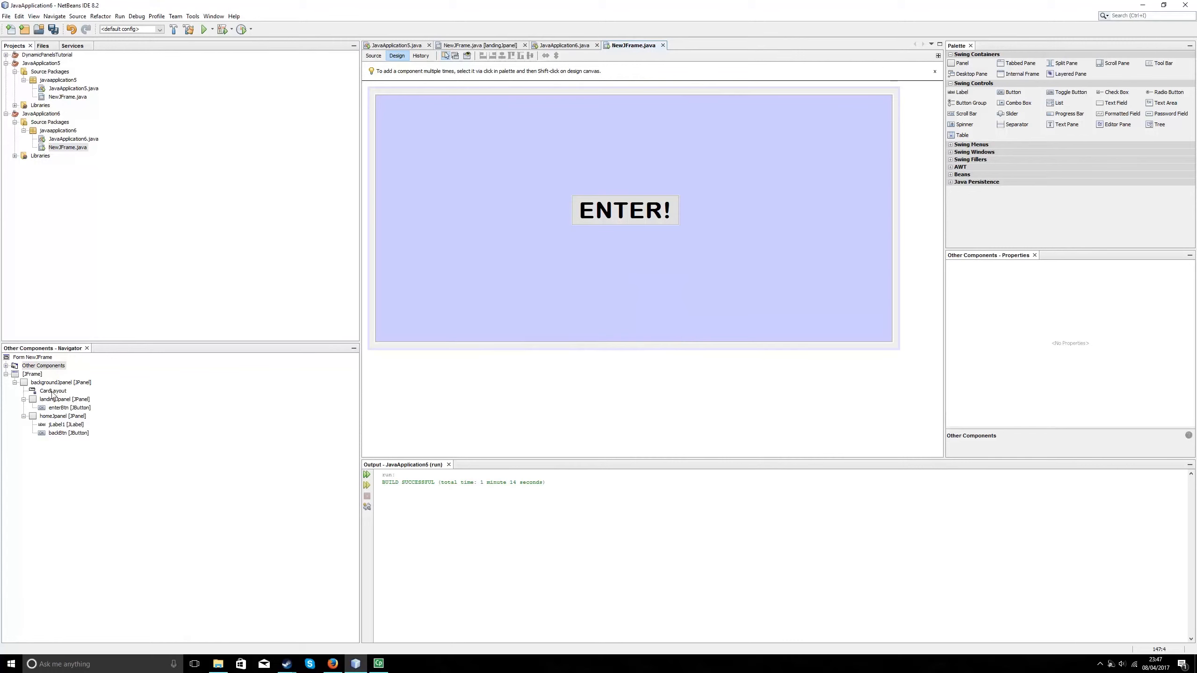
Add an Events > Action > actionPerformed handler to enterBtn from the Navigator
click(62, 400)
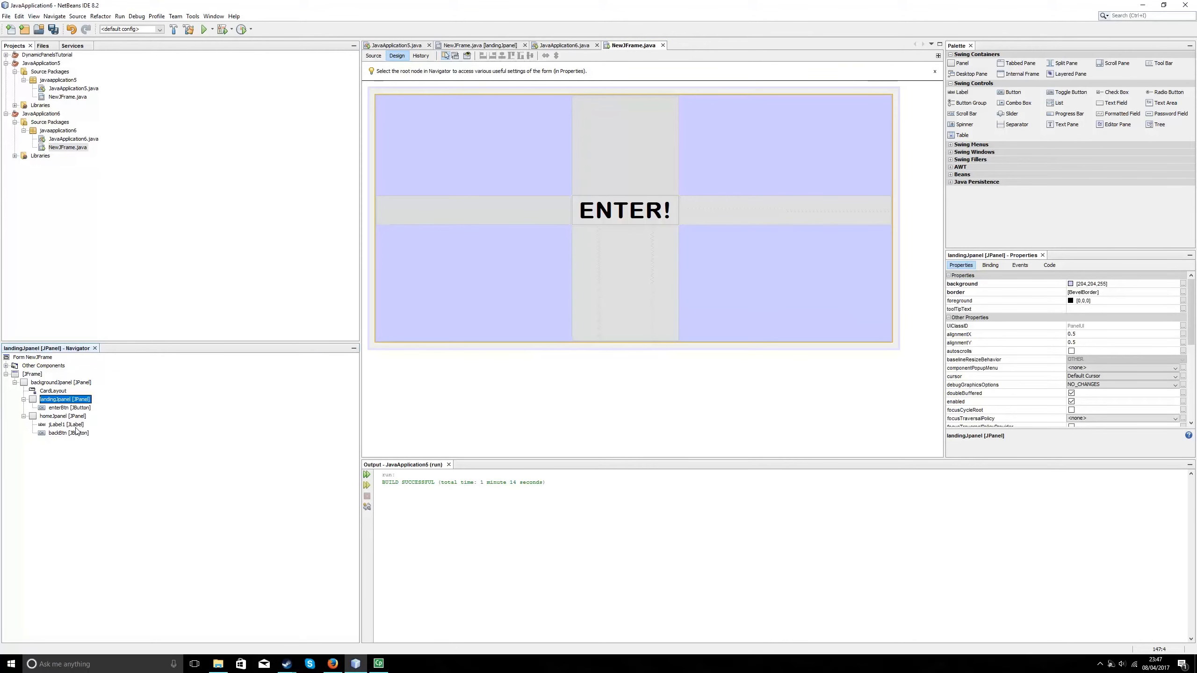
click(69, 406)
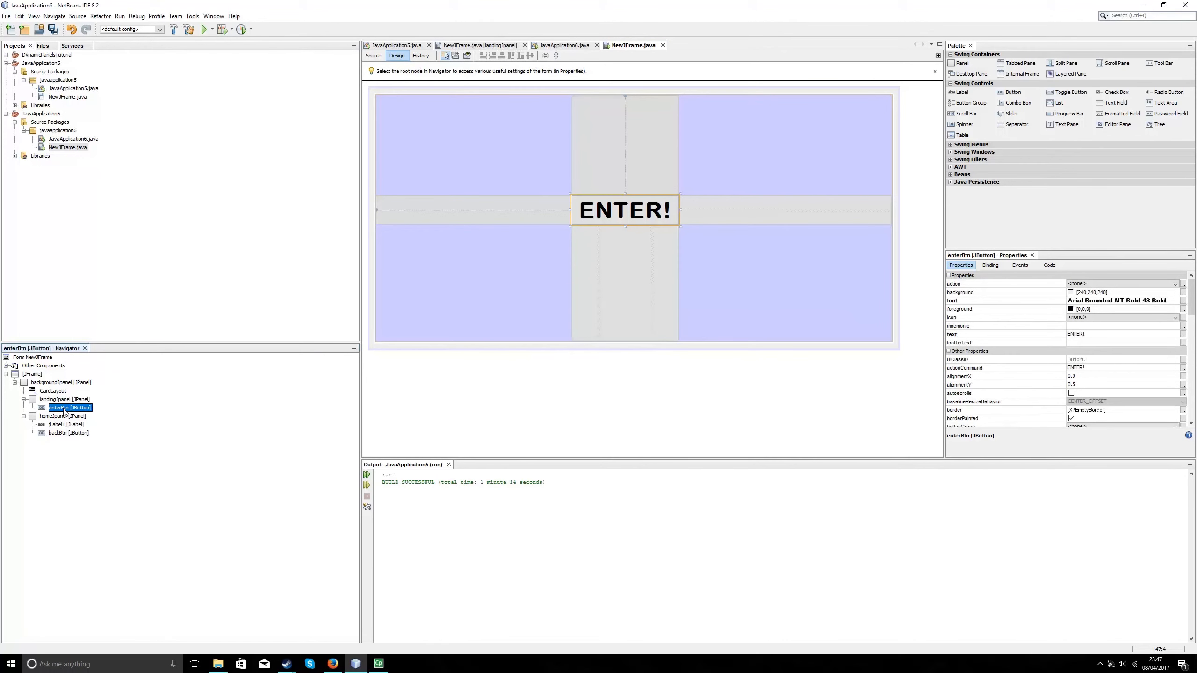
right_click(69, 408)
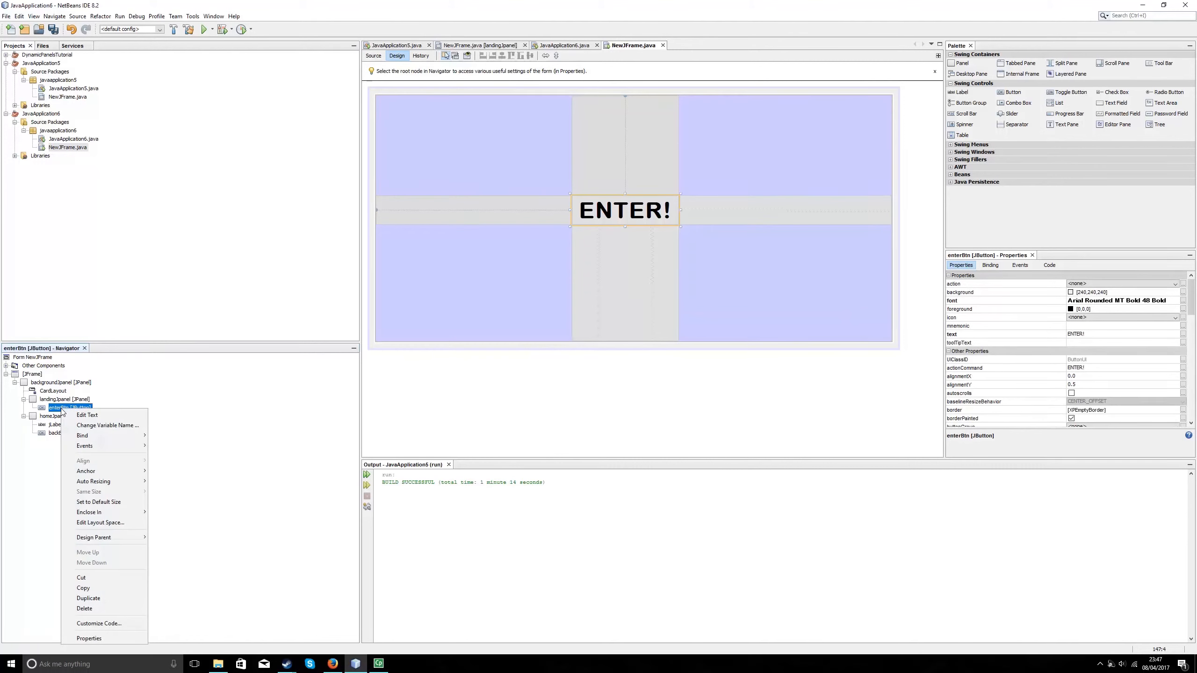
click(85, 446)
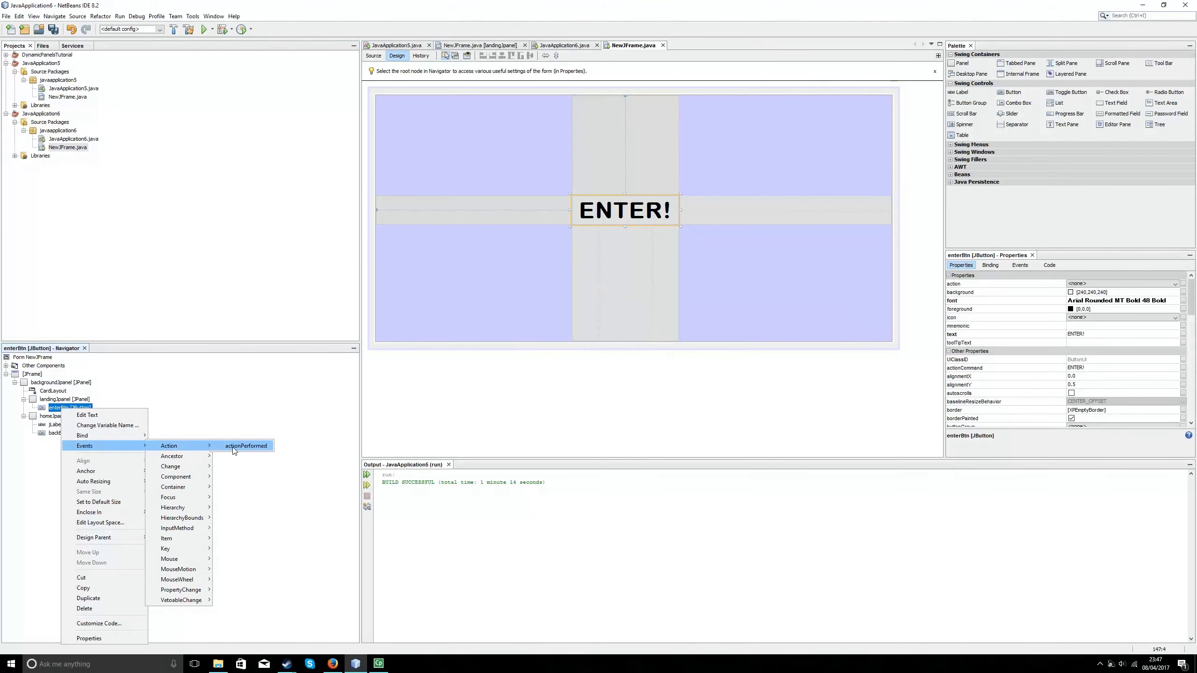
click(246, 445)
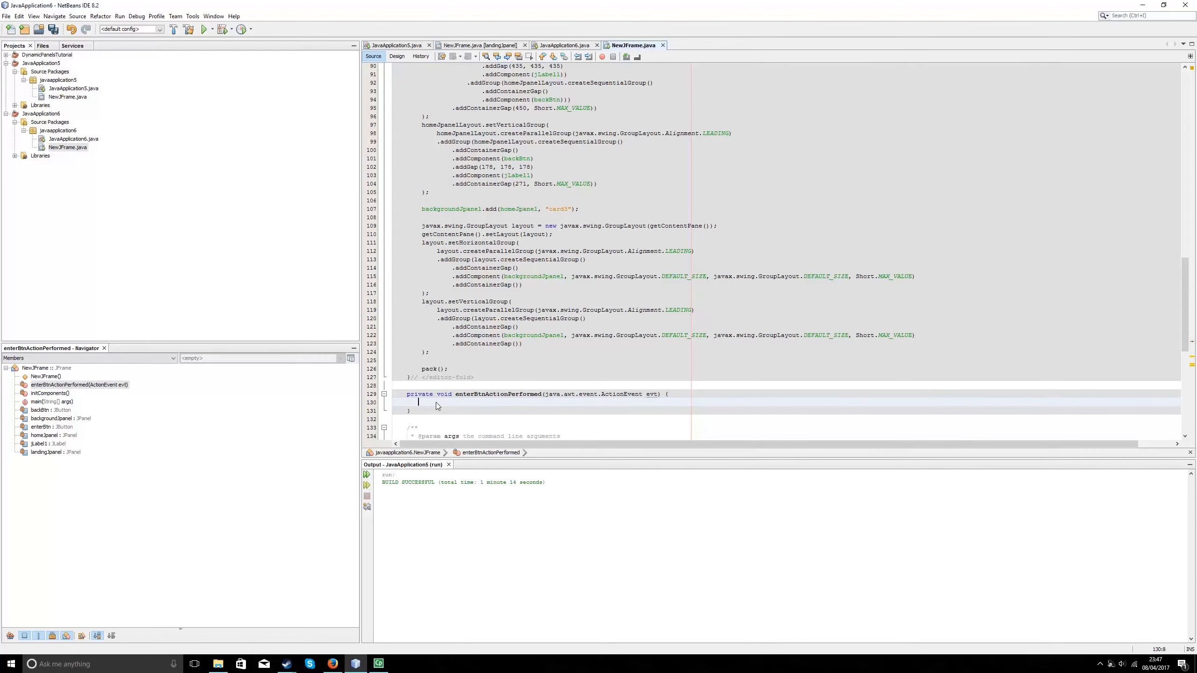
Write landingJpanel.setVisible(false); in the enterBtn handler and return to Design view
text(landing)
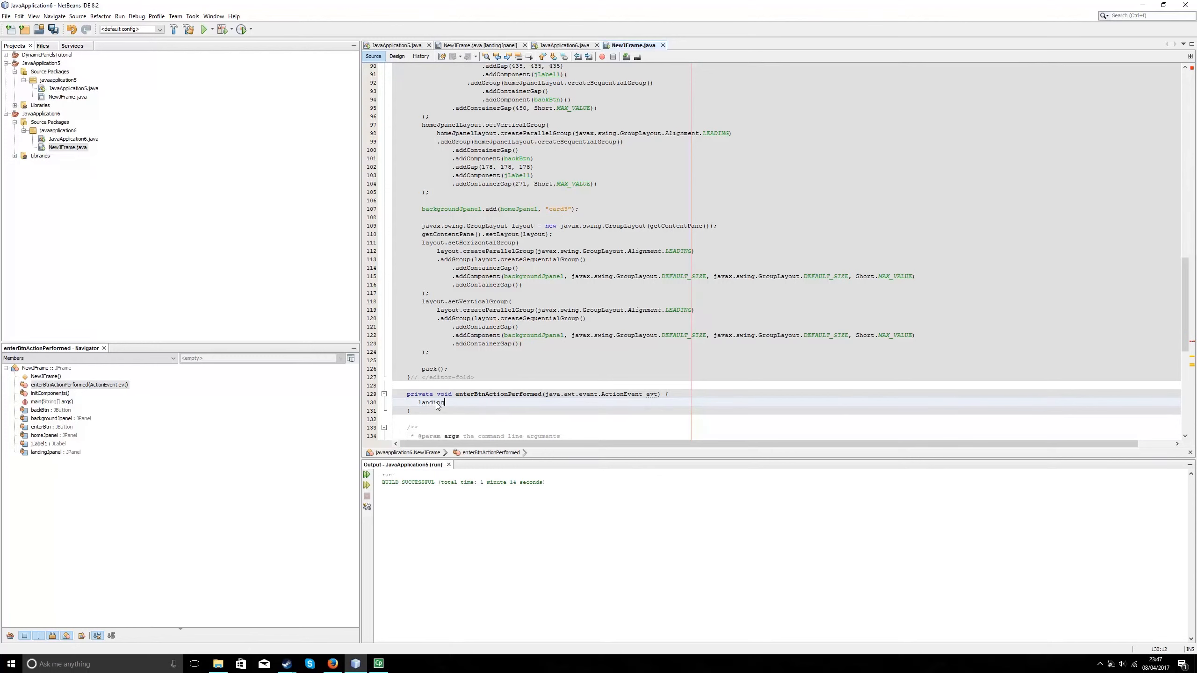
text(panel)
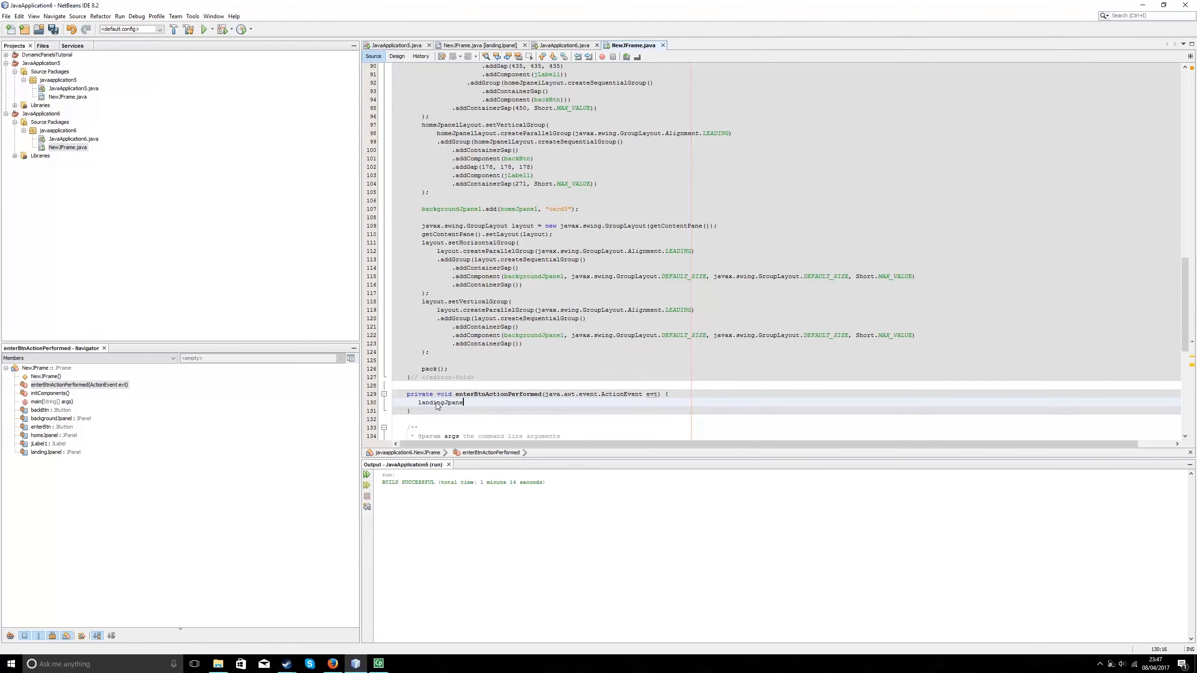
text(.)
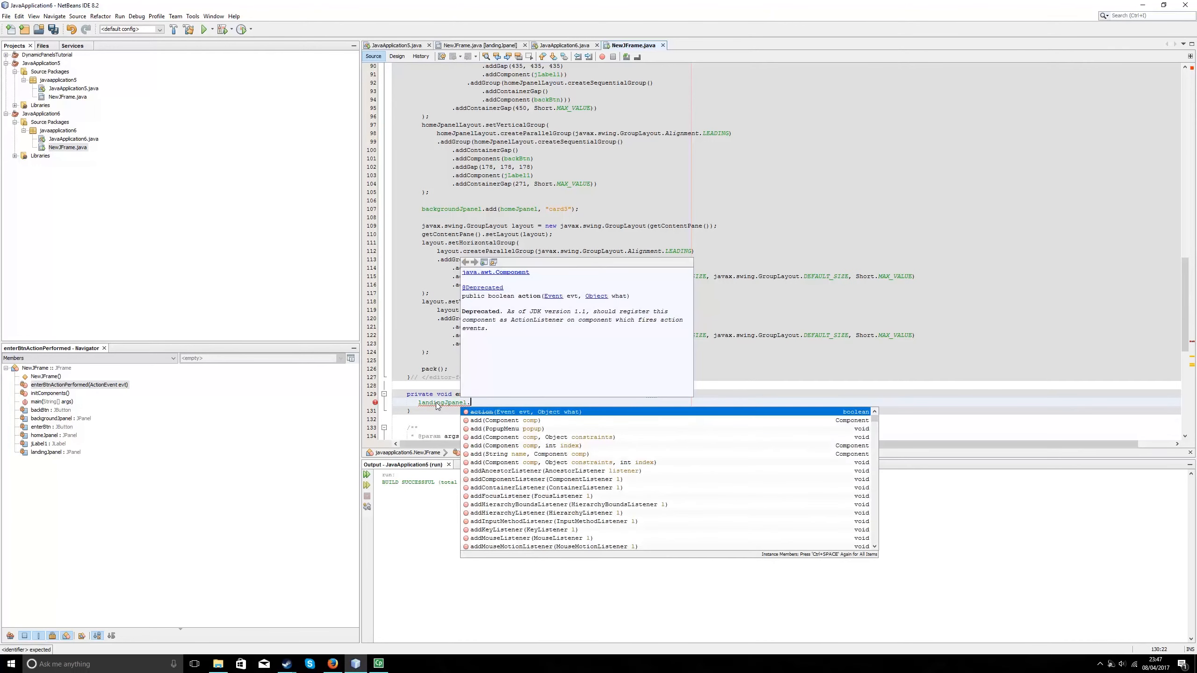
text(setVisible(false);)
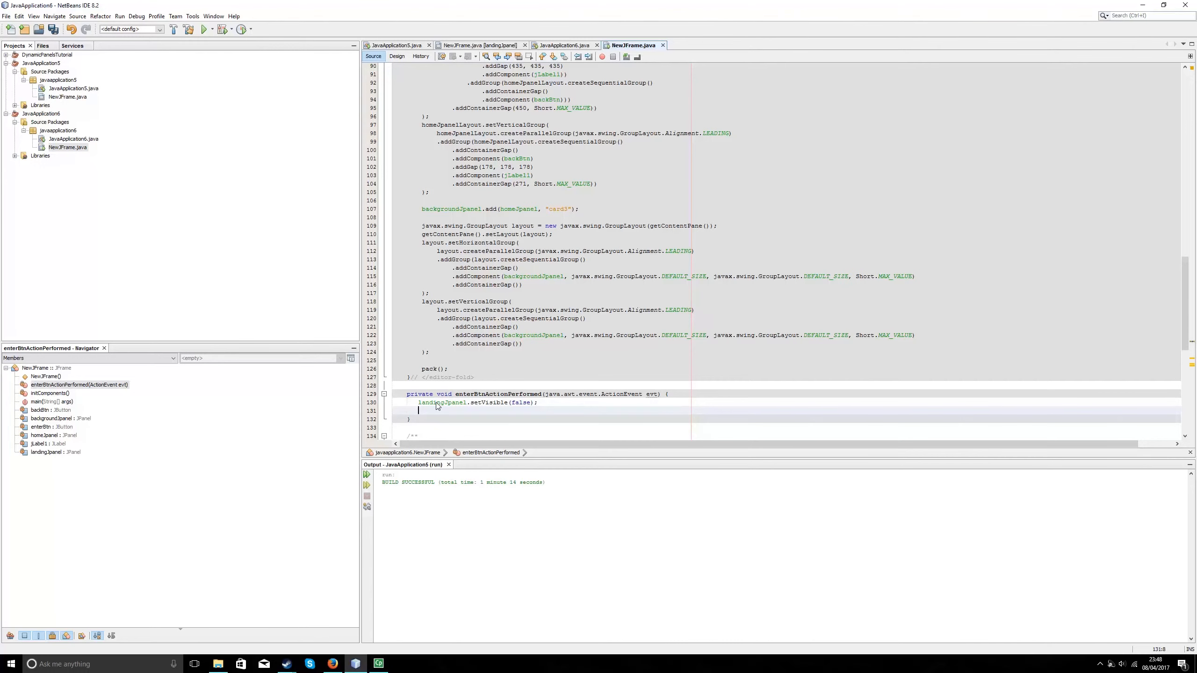
click(396, 55)
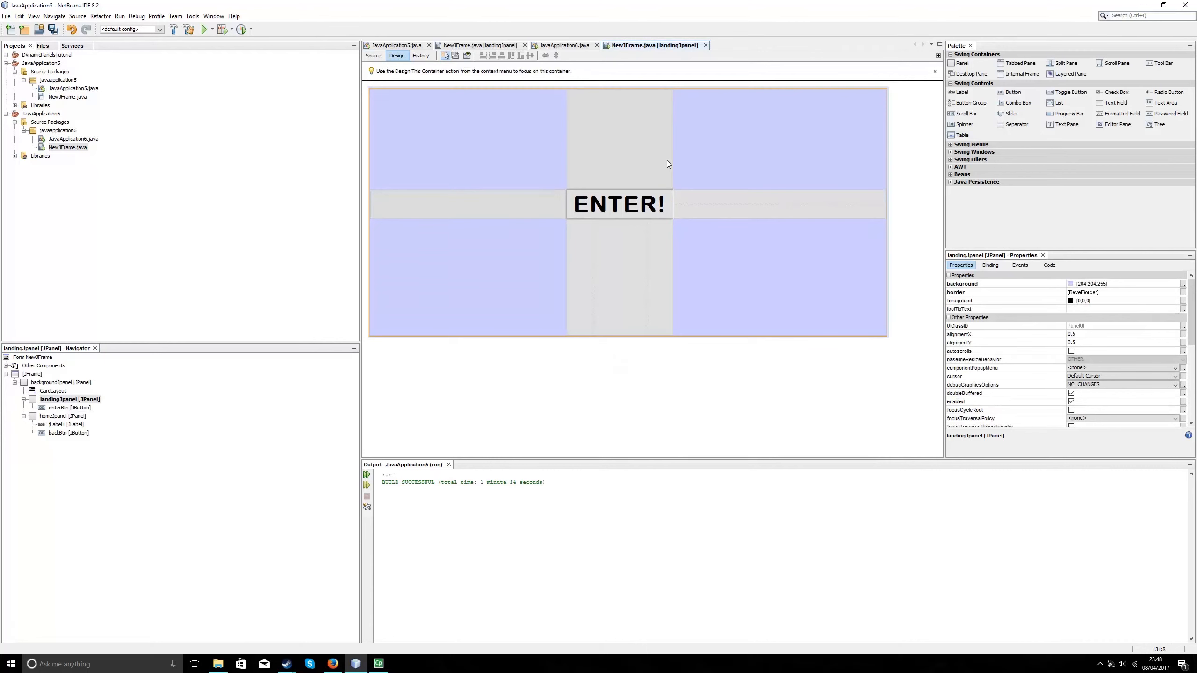
mouse_move(662, 276)
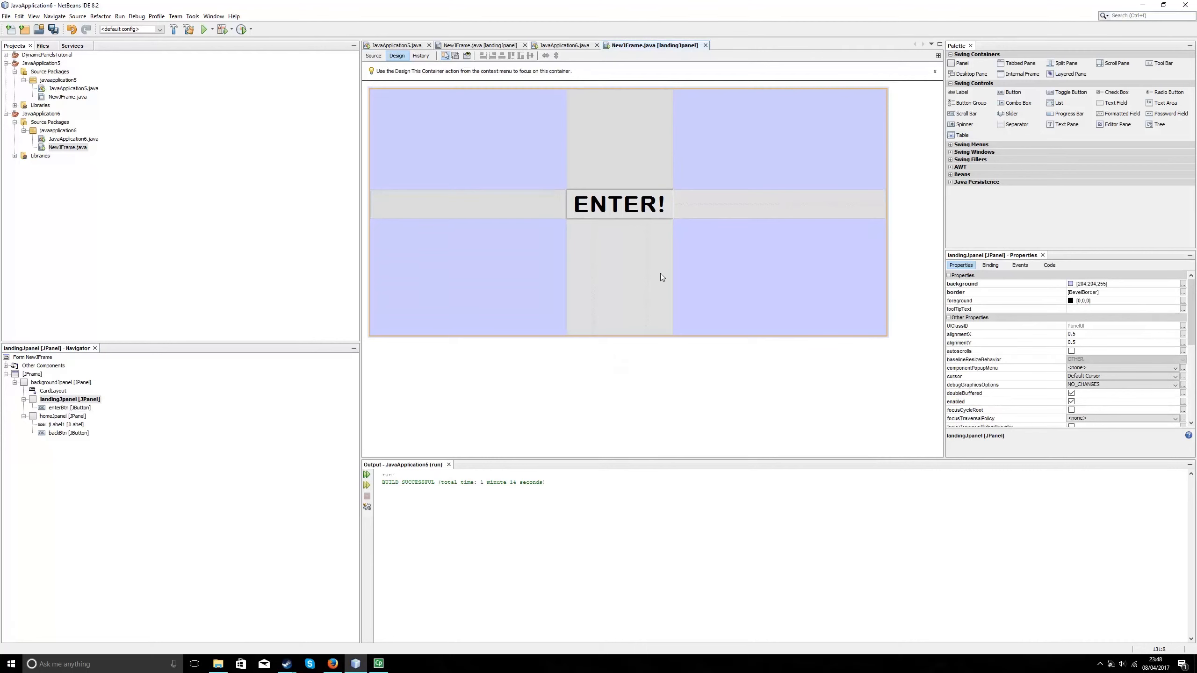
mouse_move(656, 277)
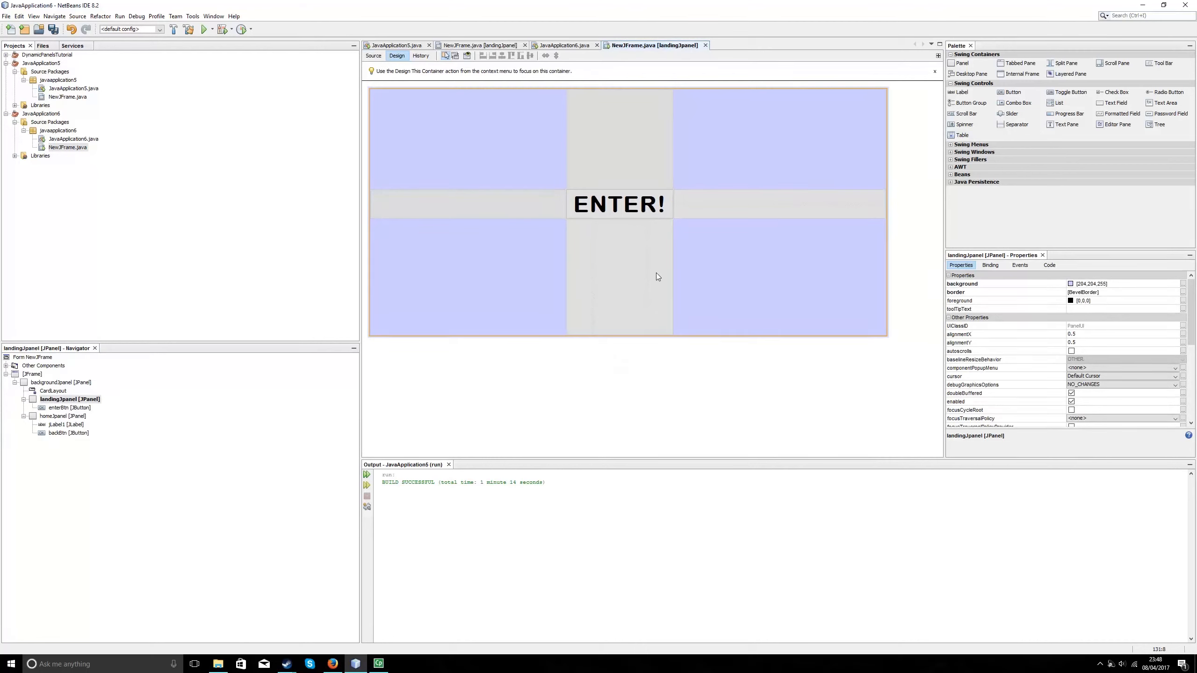
mouse_move(487, 308)
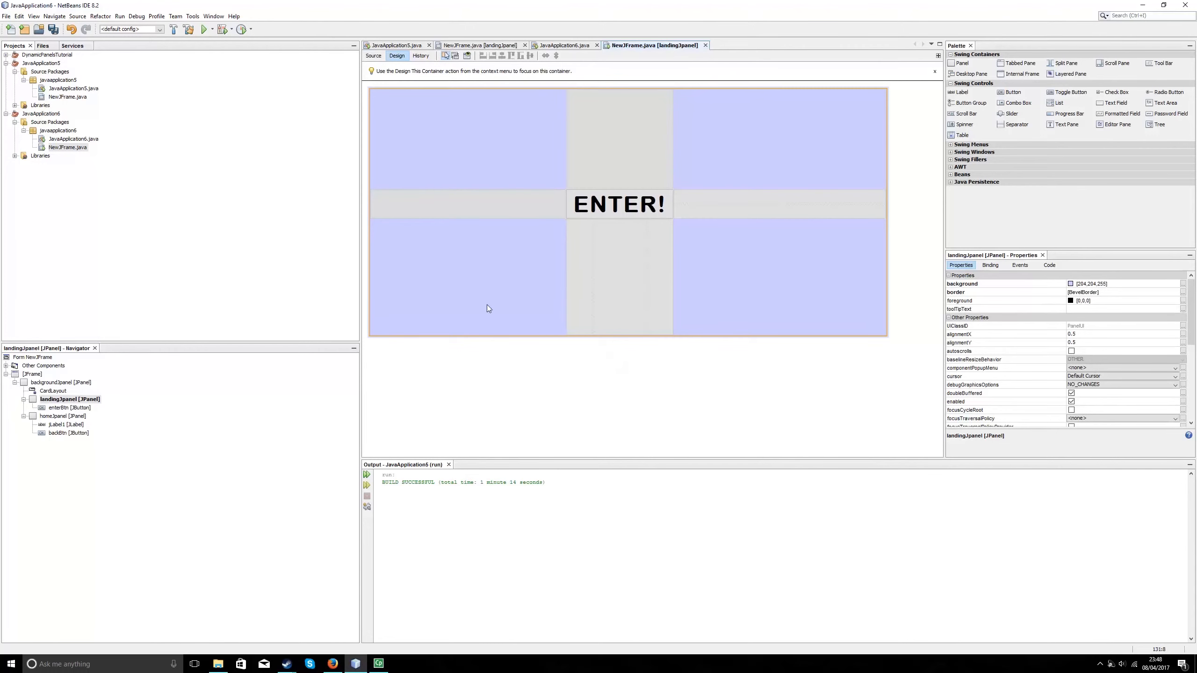
mouse_move(369, 65)
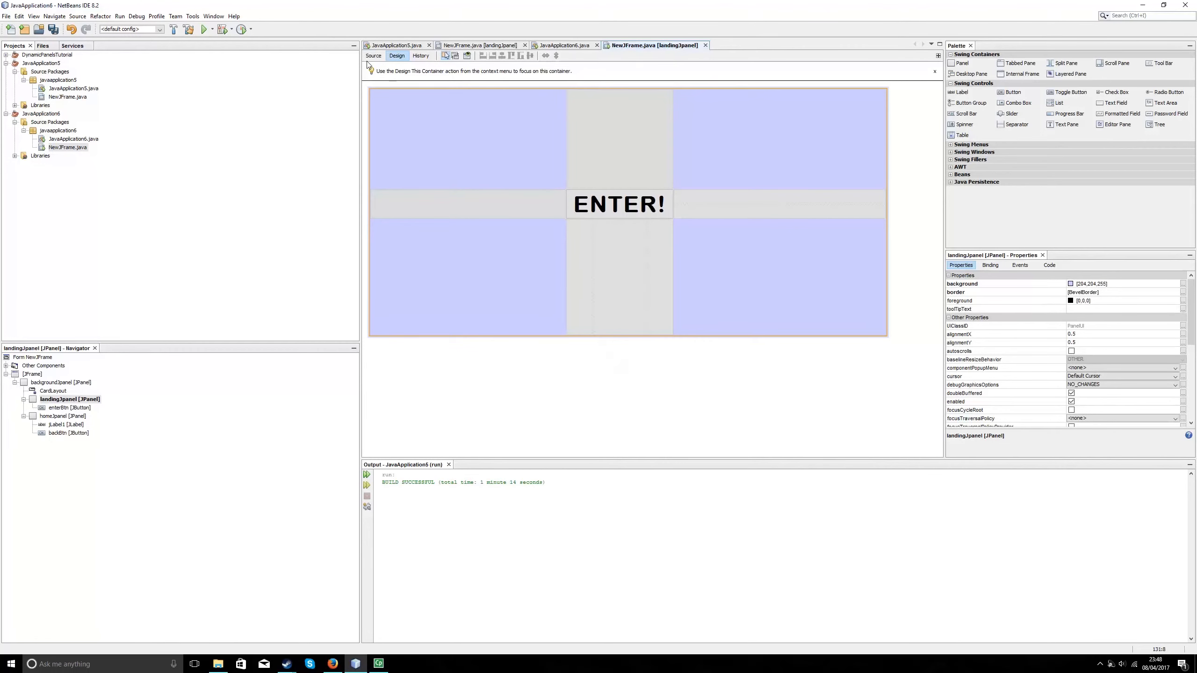
Add homeJpanel.setVisible(true); to enterBtnActionPerformed and save the file
click(374, 56)
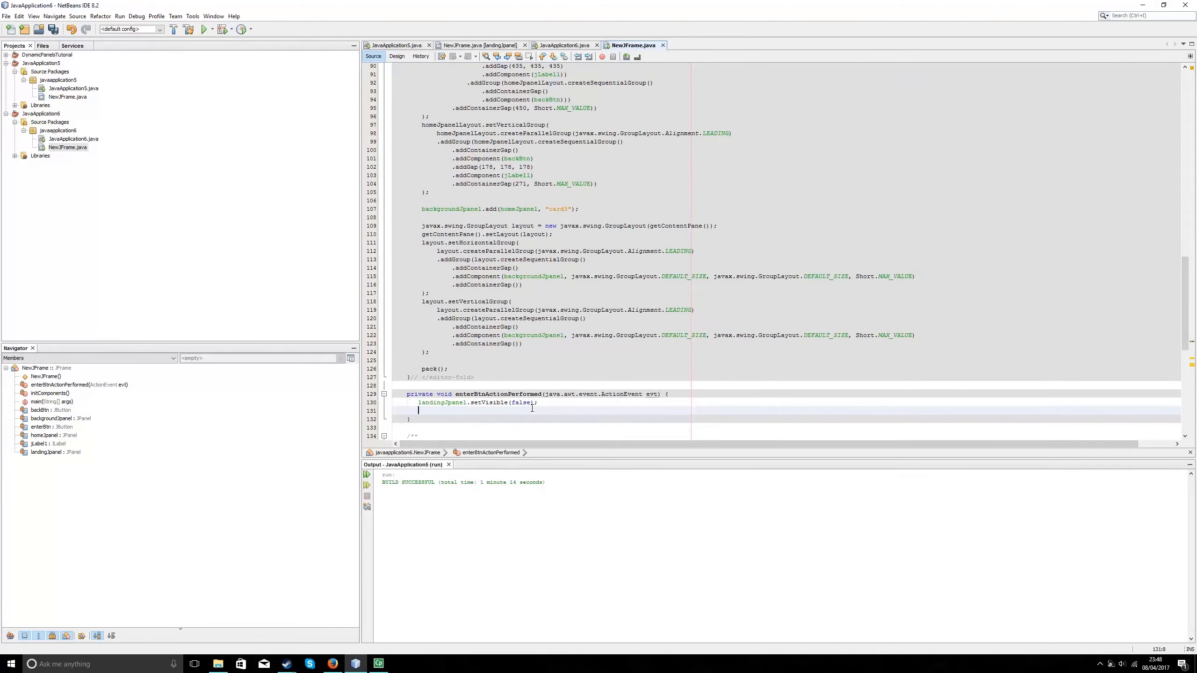
text(homeJpanel)
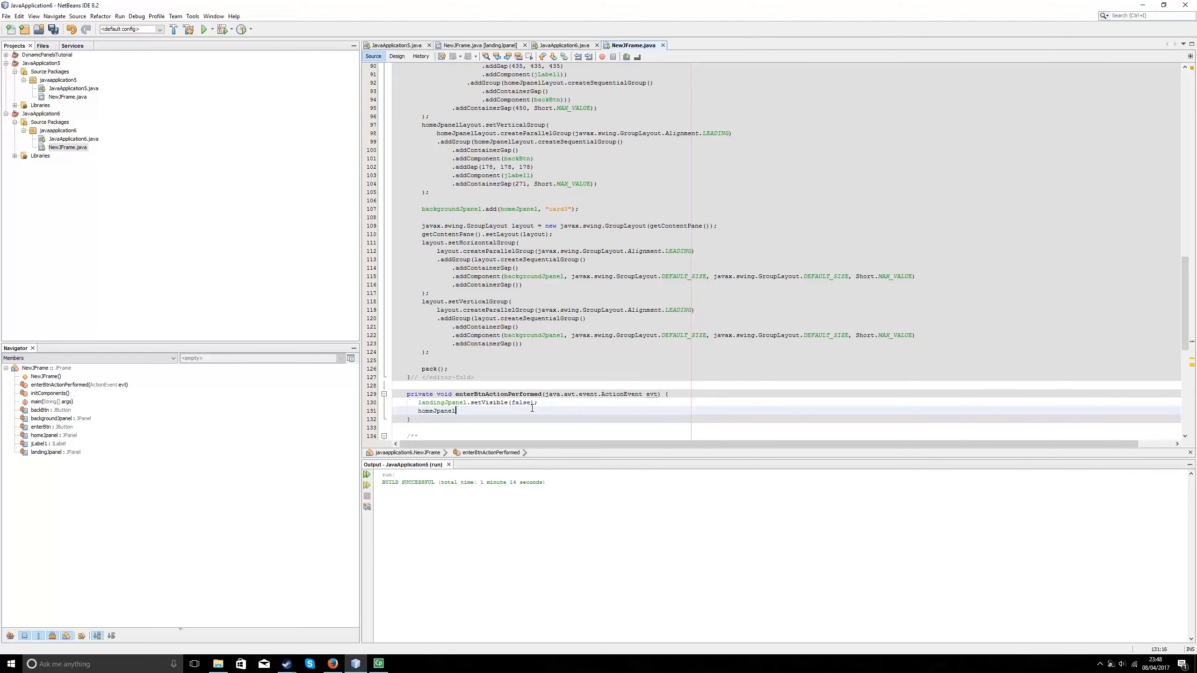
text(.setVisible(t)
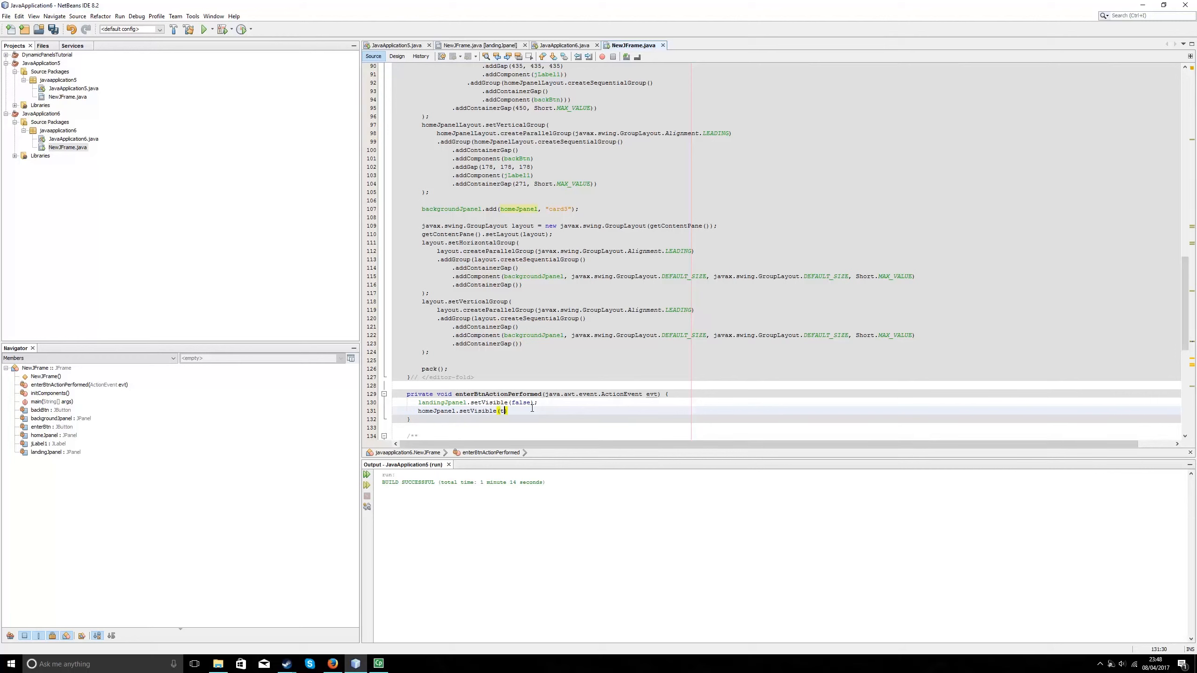
text(rue);)
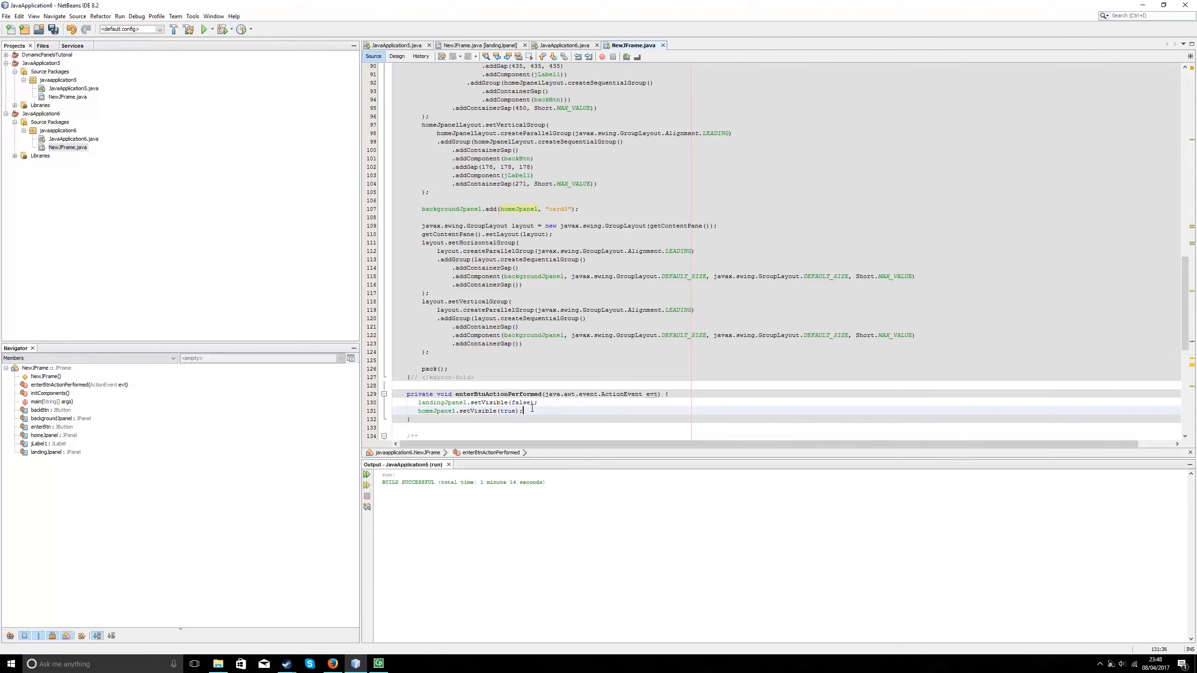
key(ctrl+s)
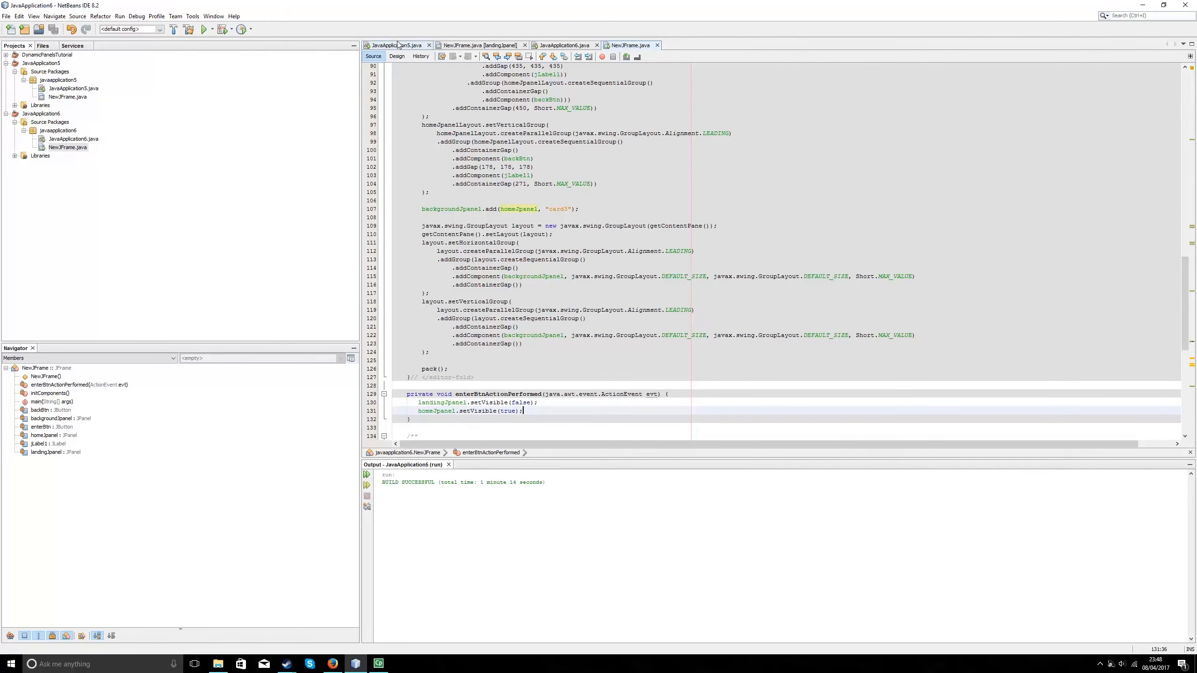
Create a backBtnActionPerformed handler for backBtn from the Navigator's Events menu
click(396, 56)
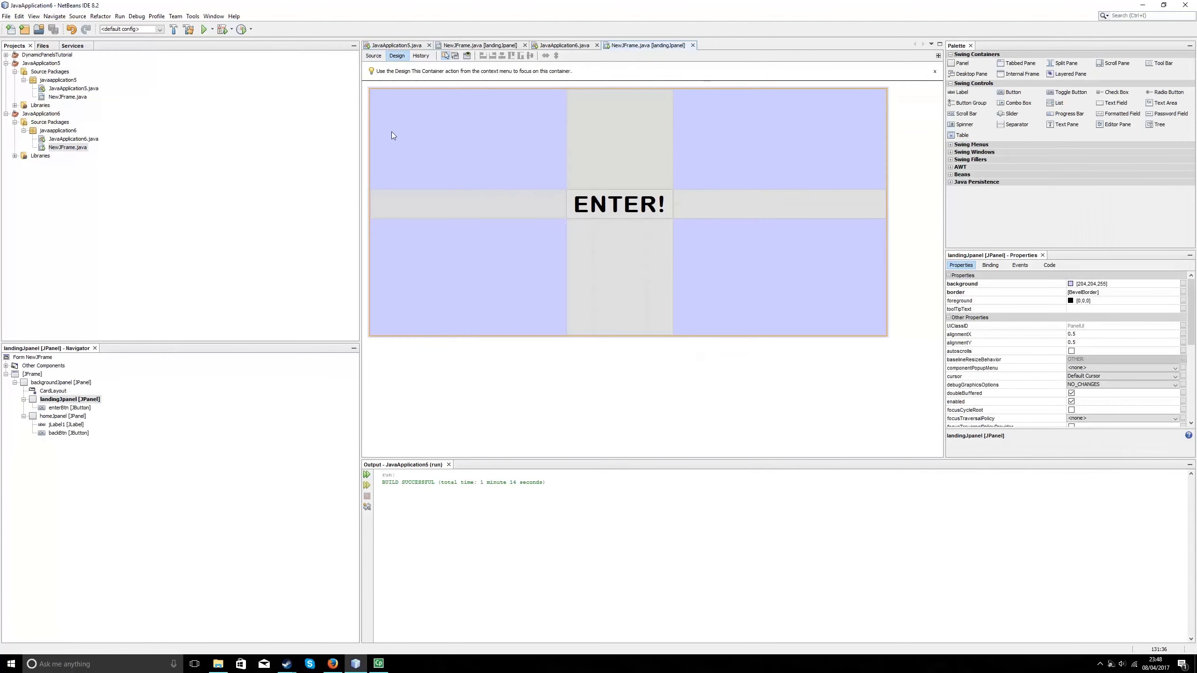
click(69, 416)
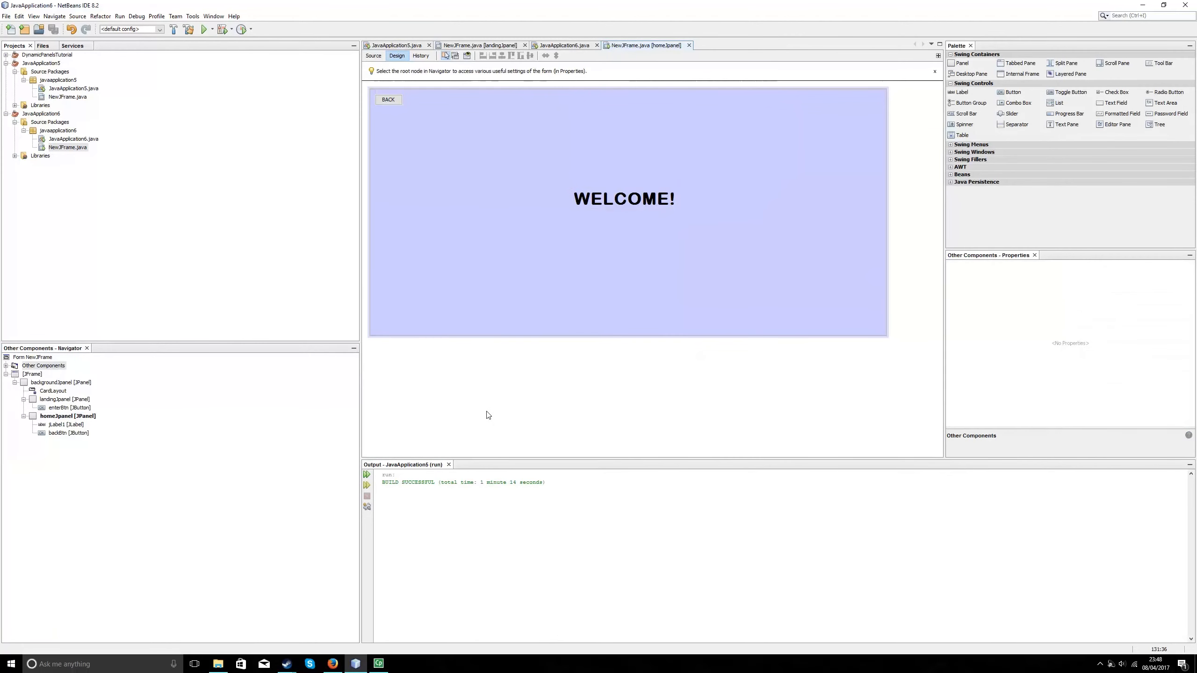
mouse_move(50, 490)
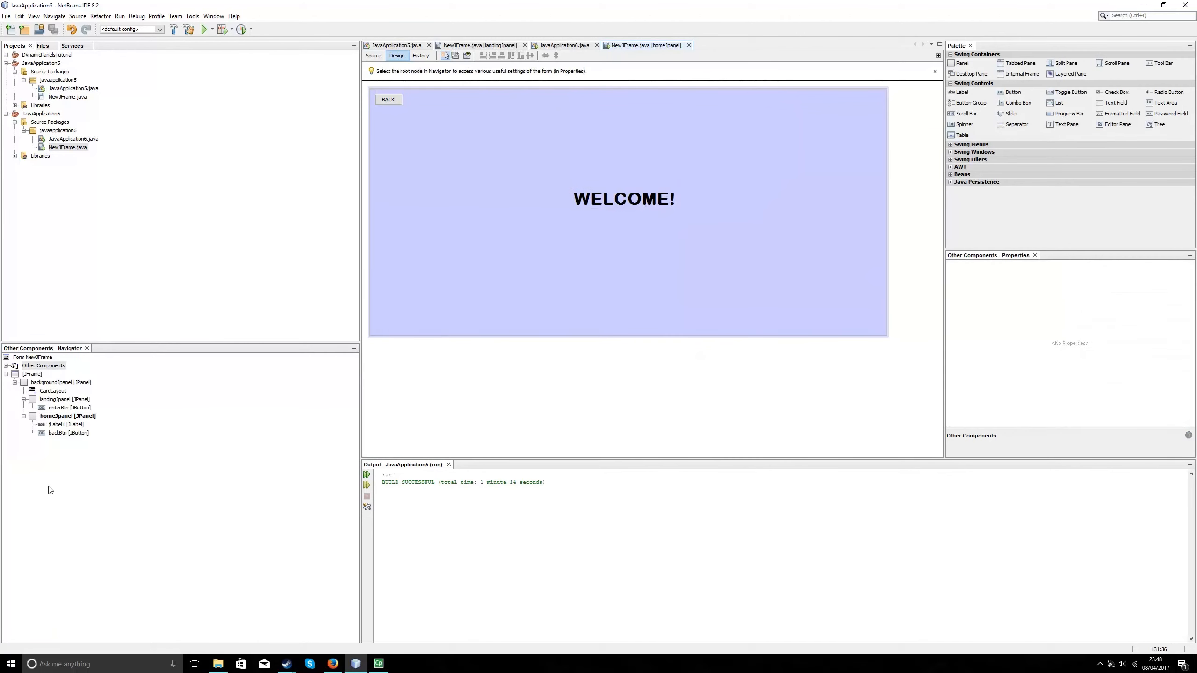
click(67, 433)
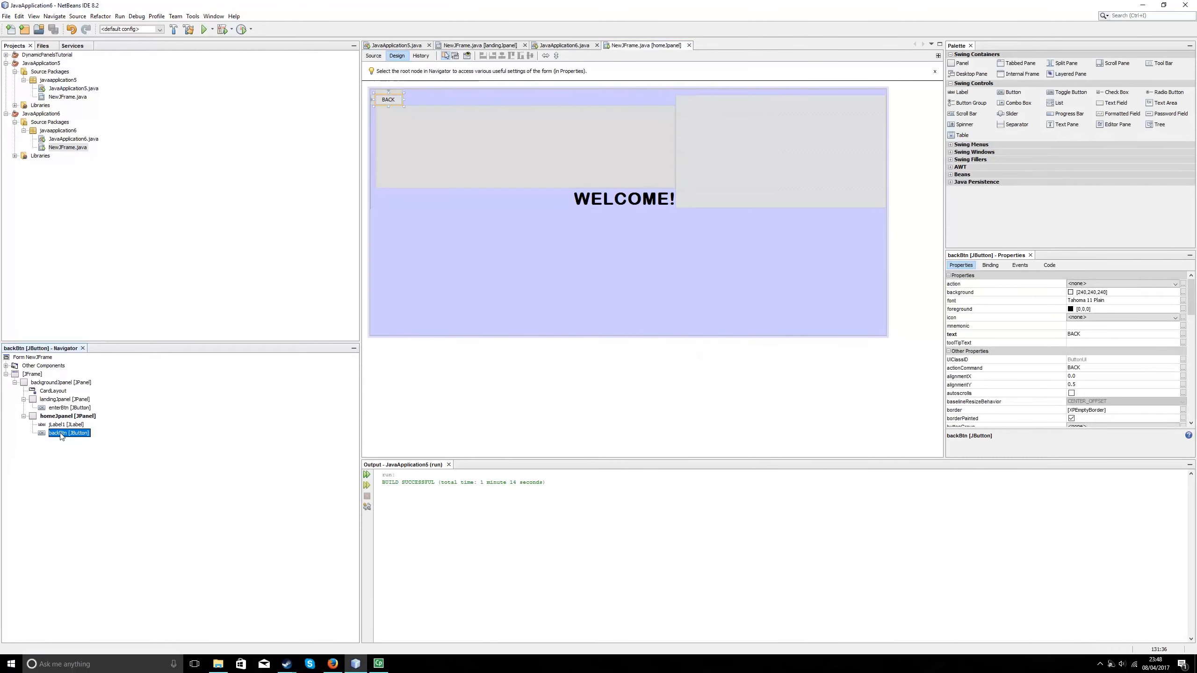
right_click(69, 433)
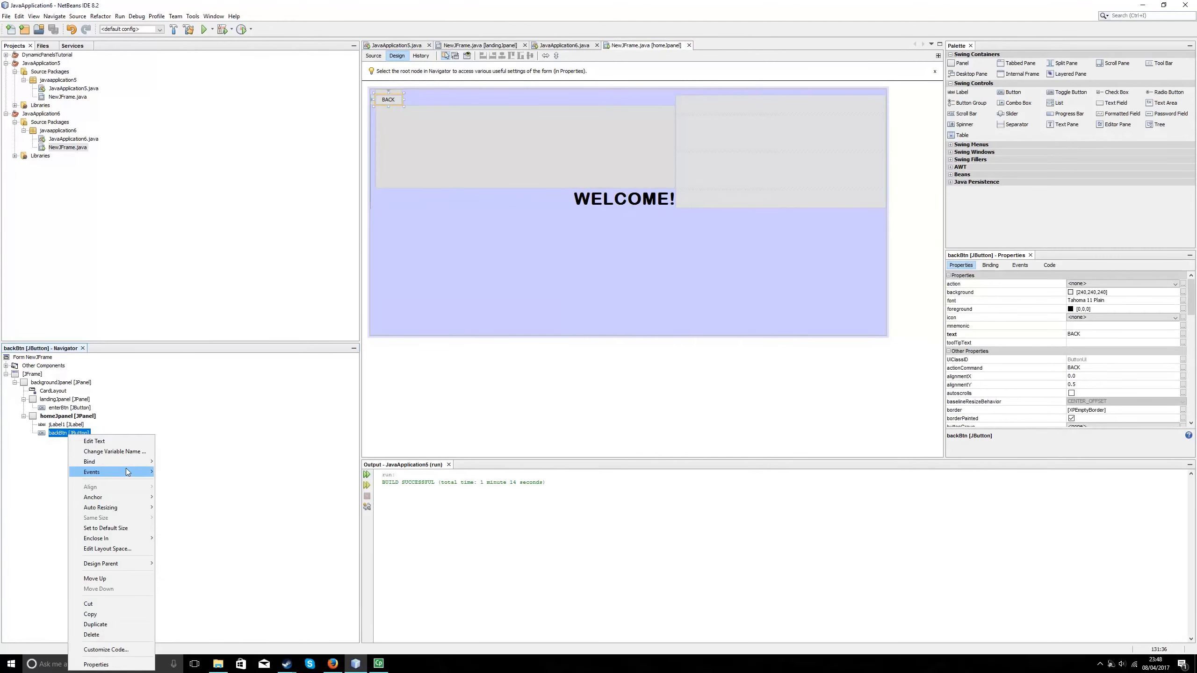
click(92, 471)
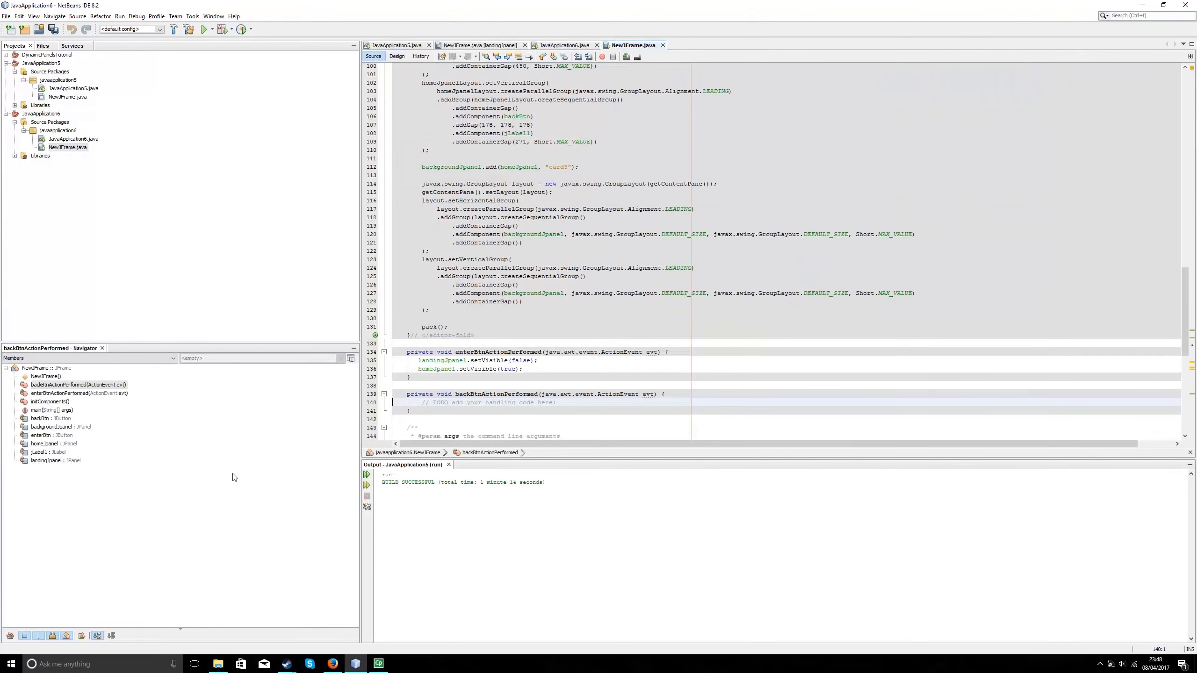
Replace the TODO with homeJpanel.setVisible(false); landingJpanel.setVisible(true); and save NewJFrame.java
double_click(489, 402)
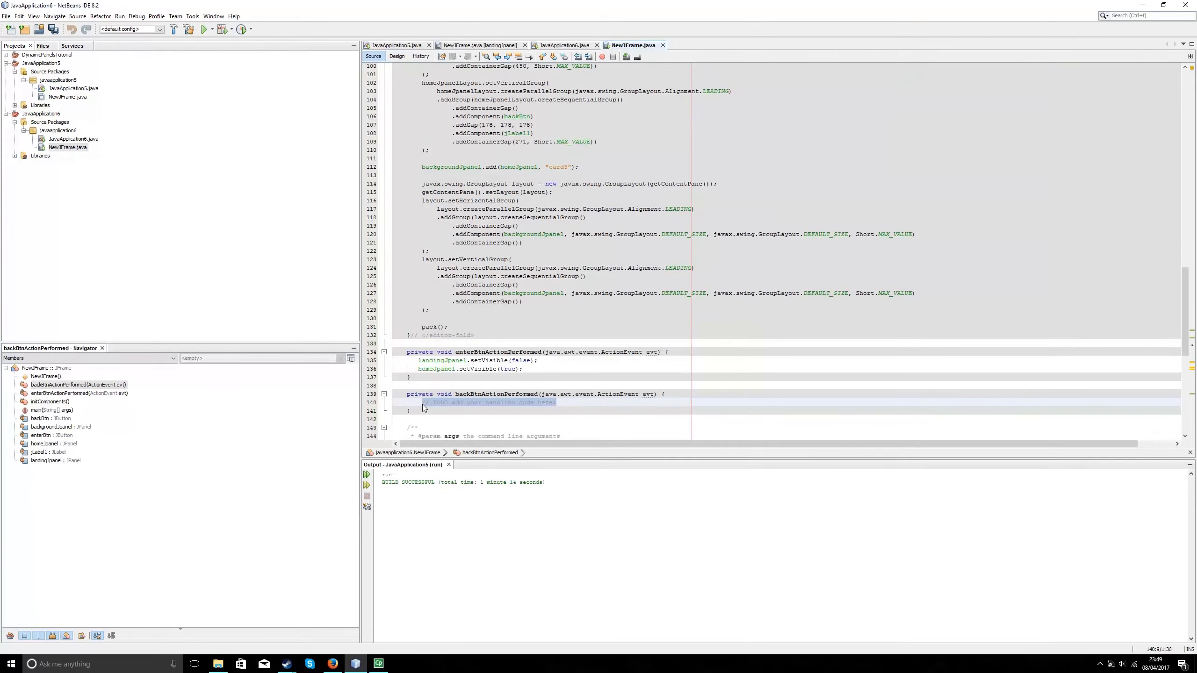
key(Delete)
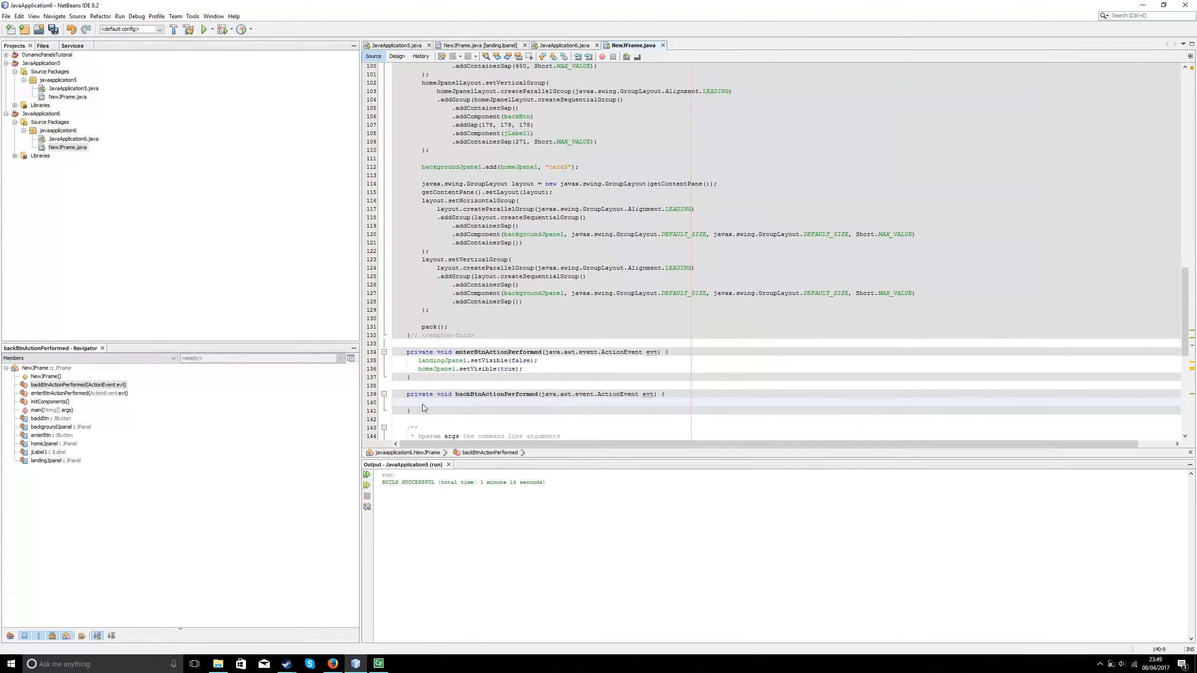
text(homeJpanel.setVisible(false);)
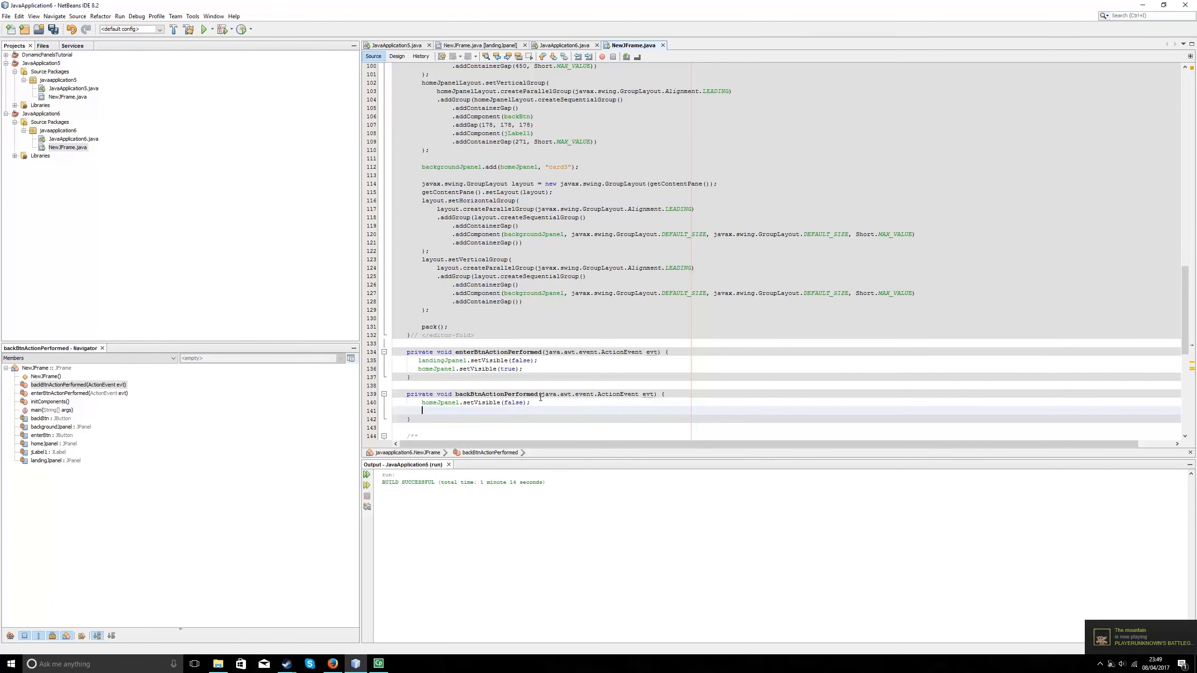
text(landingJpane)
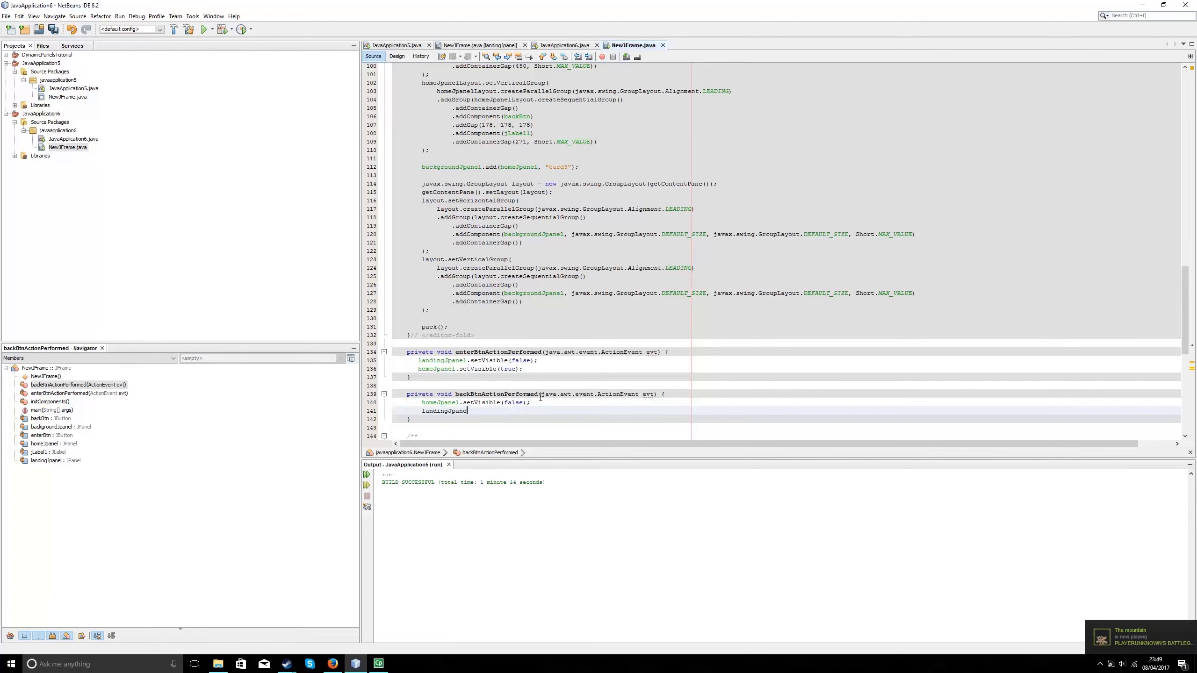
text(.setVisibl)
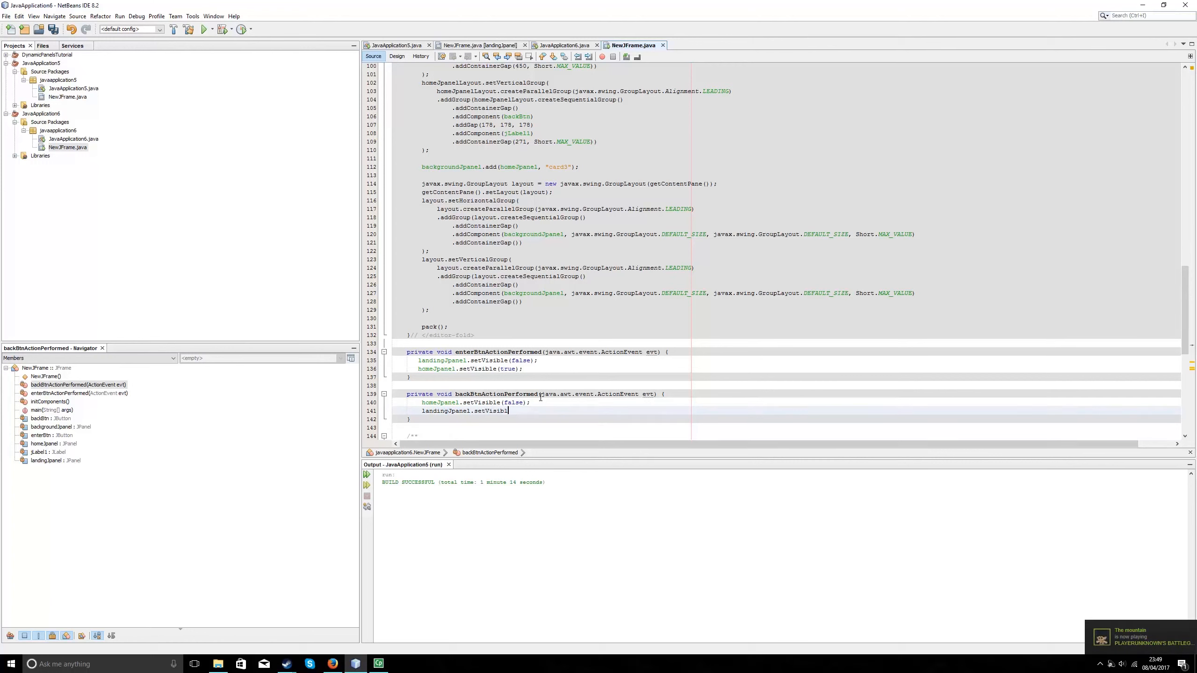
text(true);)
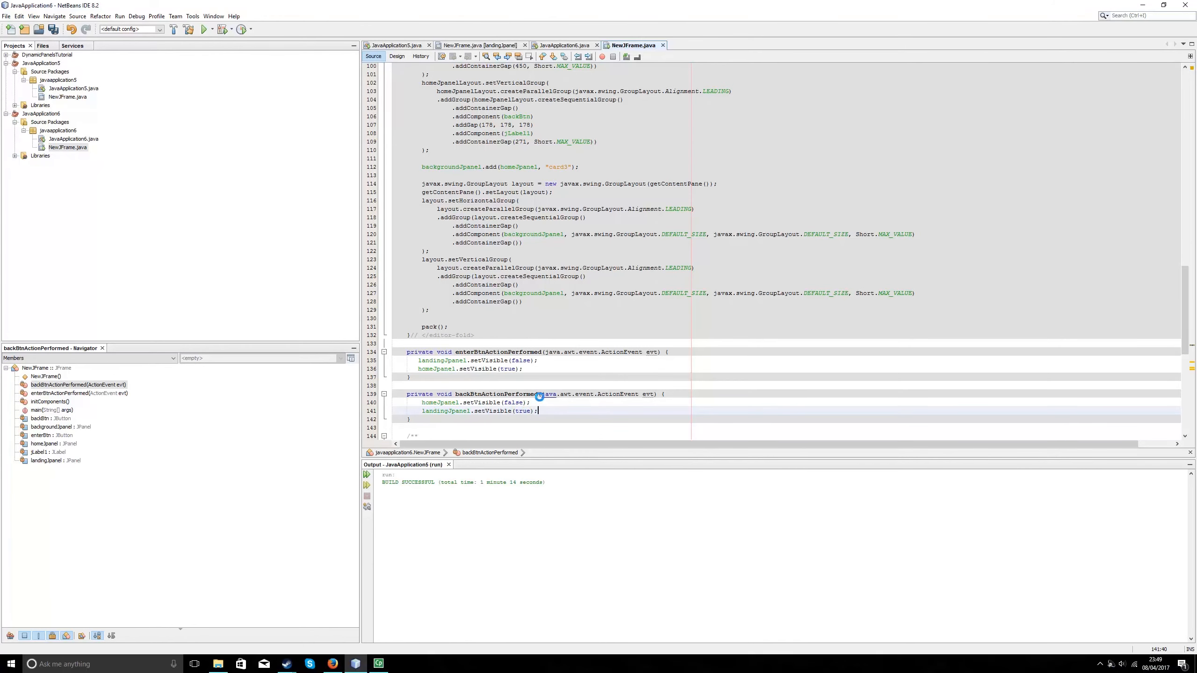
key(ctrl+s)
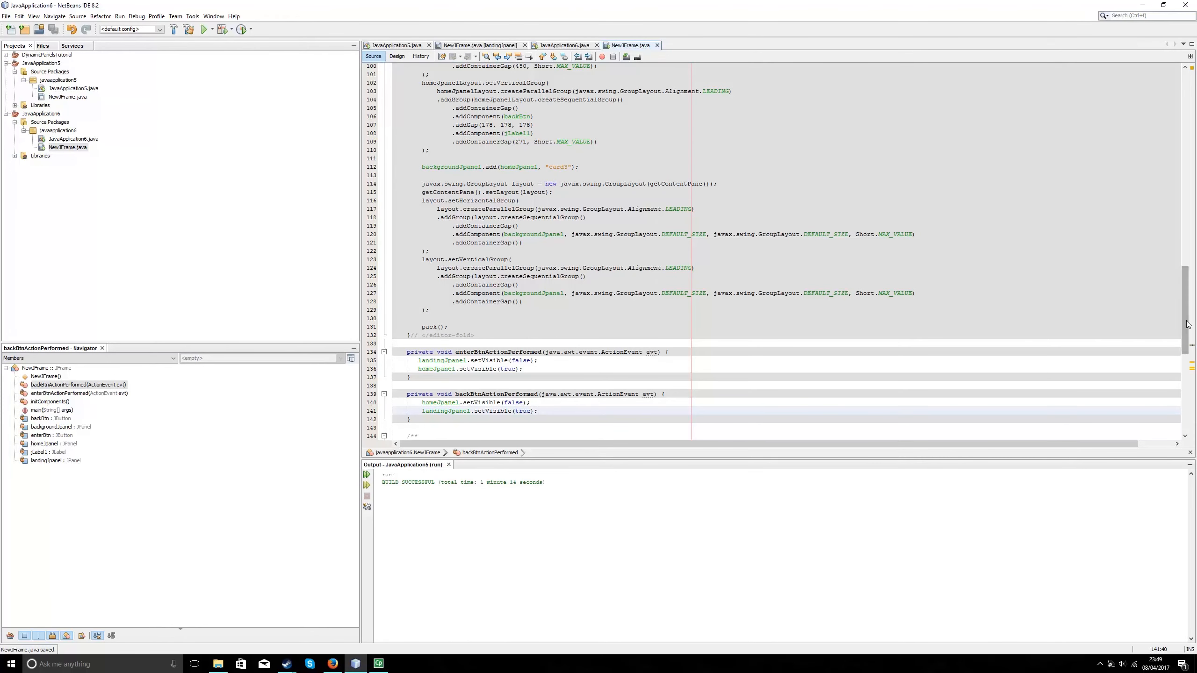
Delete NewJFrame's main method, save the file, and open JavaApplication6.java
scroll(down, 3)
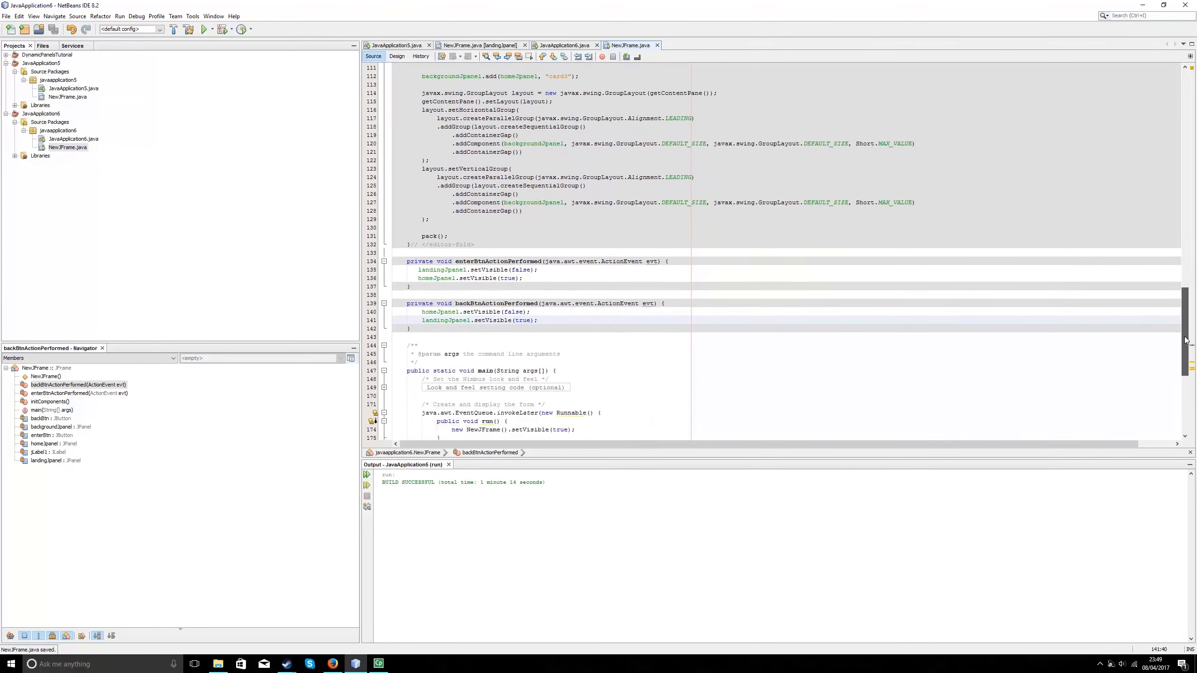
scroll(down, 3)
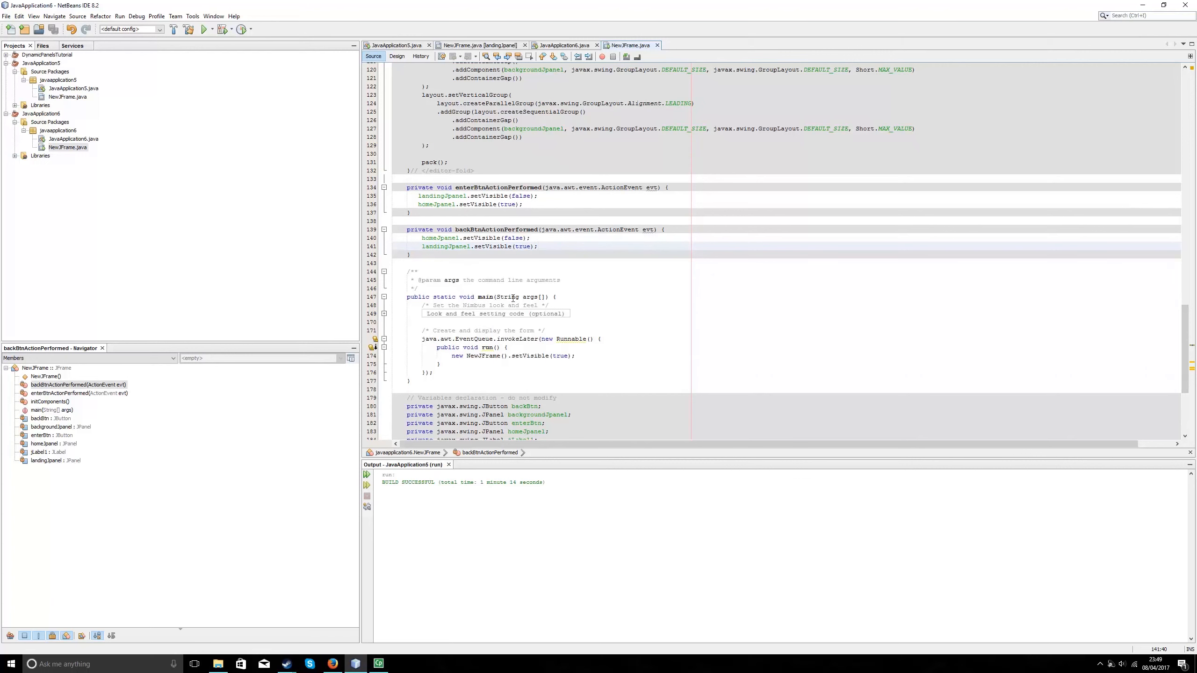
mouse_move(464, 340)
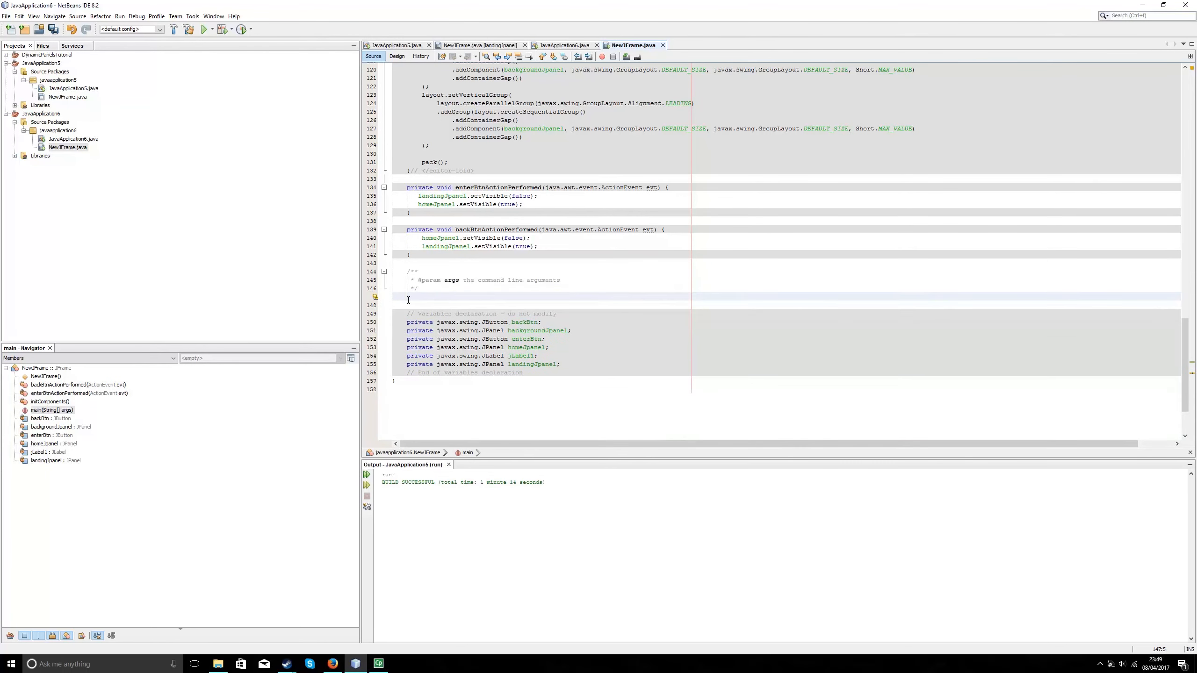
key(ctrl+s)
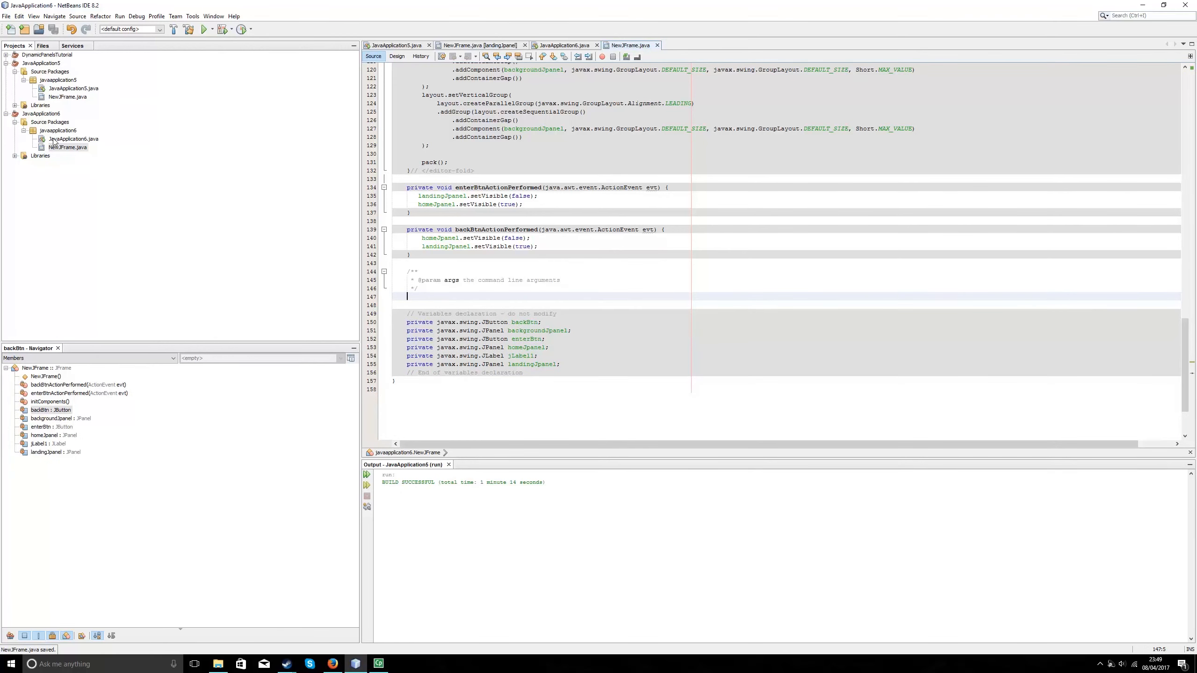
click(564, 45)
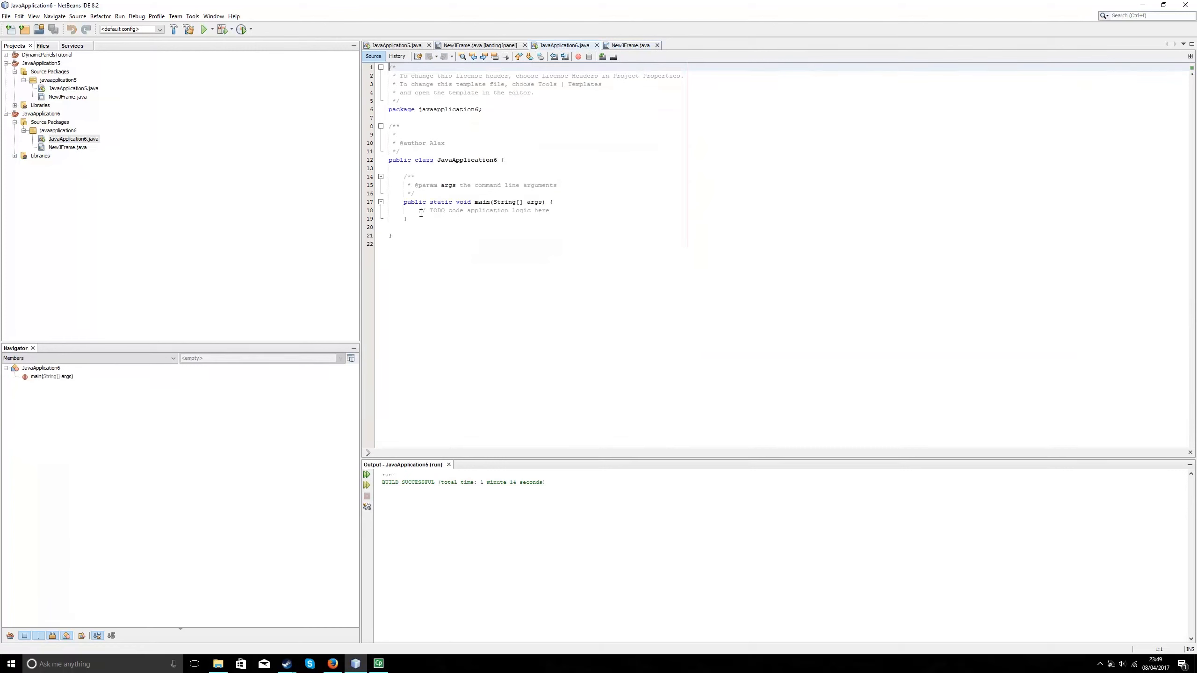
Replace main's TODO line with an invokeLater block showing new NewJFrame, then save
triple_click(485, 210)
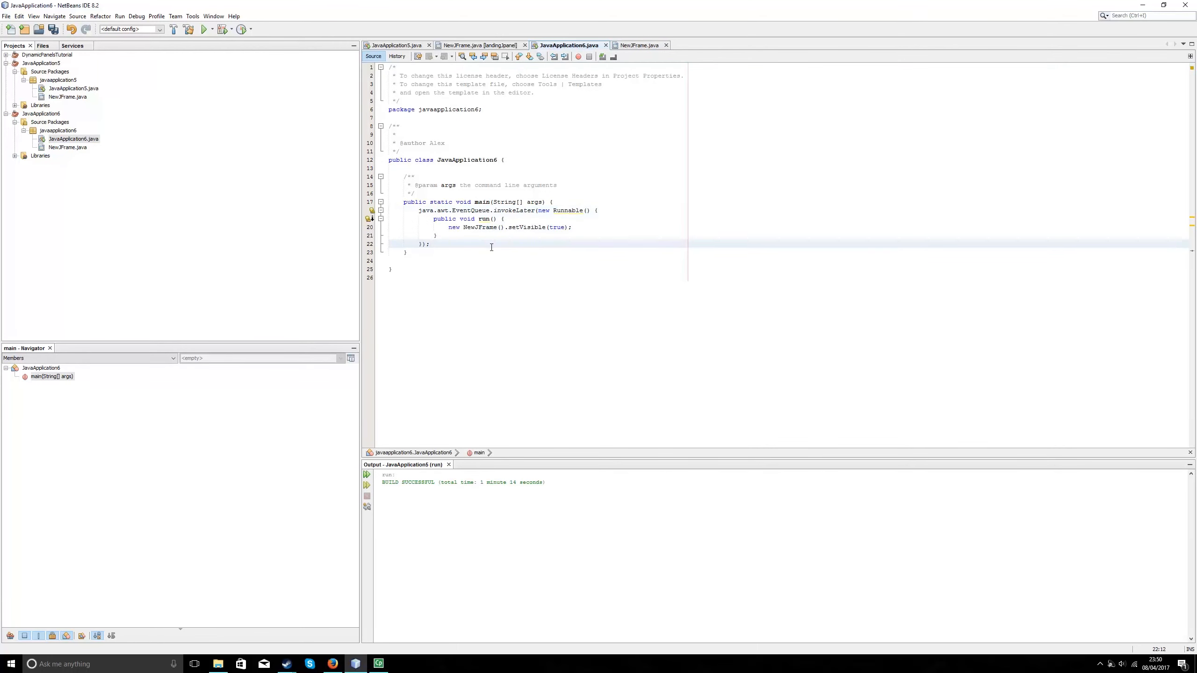
key(ctrl+s)
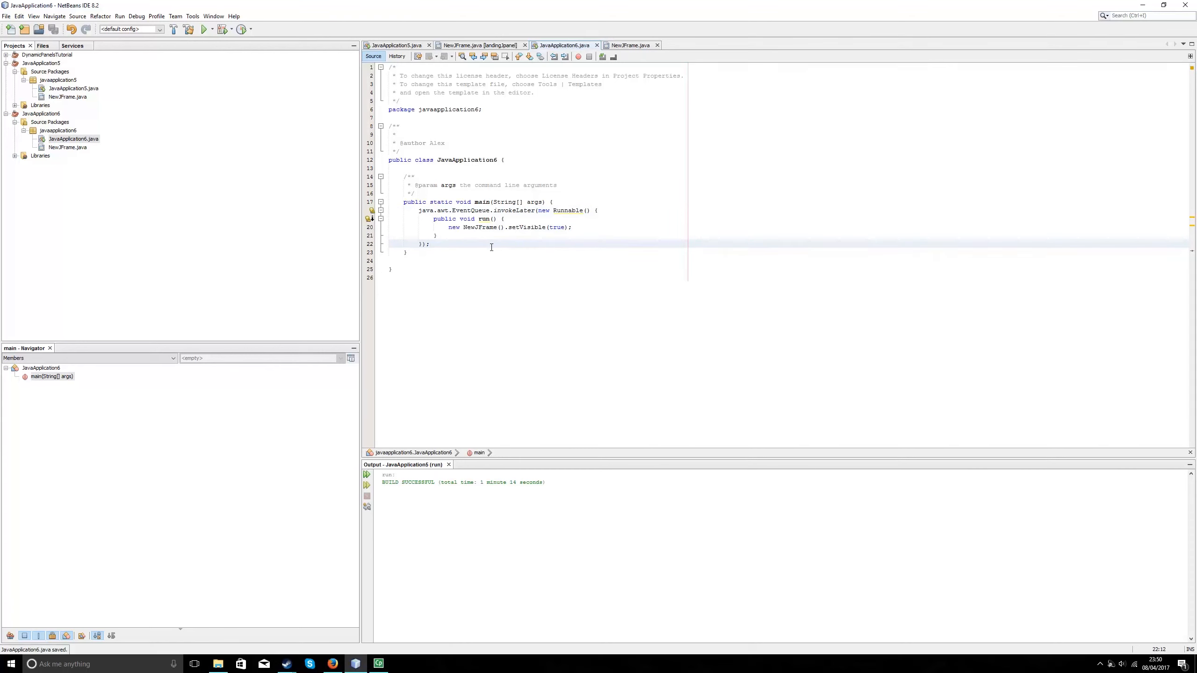
click(449, 235)
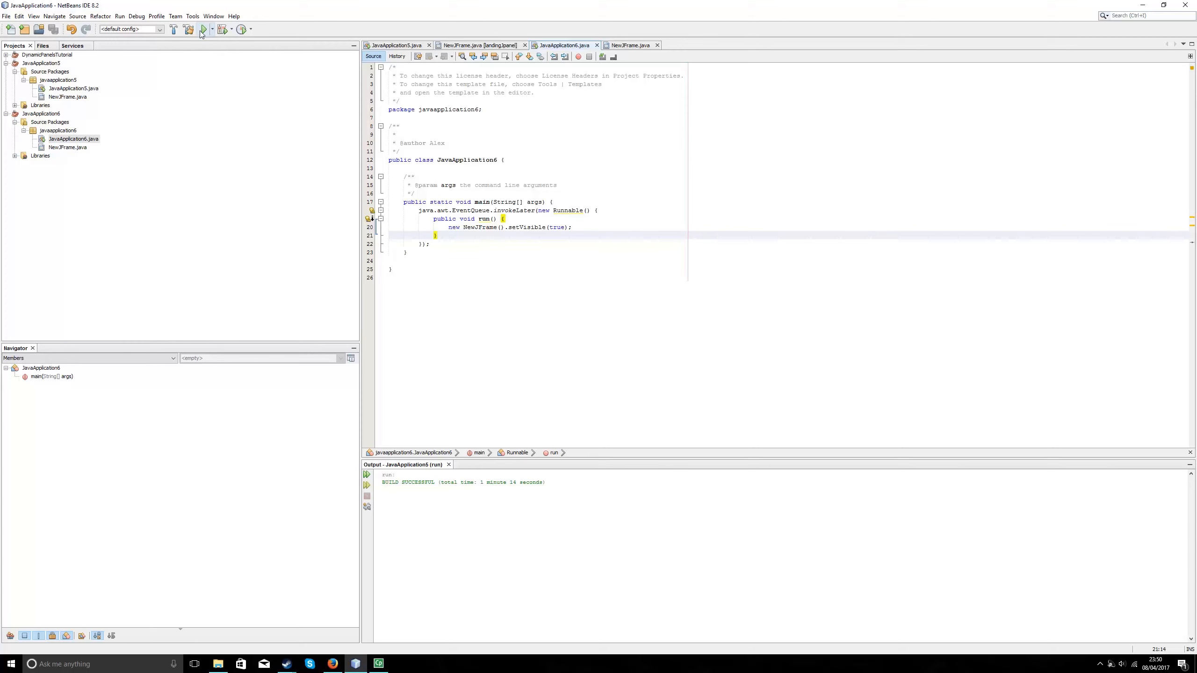
Run JavaApplication6 and use ENTER! for the WELCOME! panel, then BACK for the landing panel
click(195, 29)
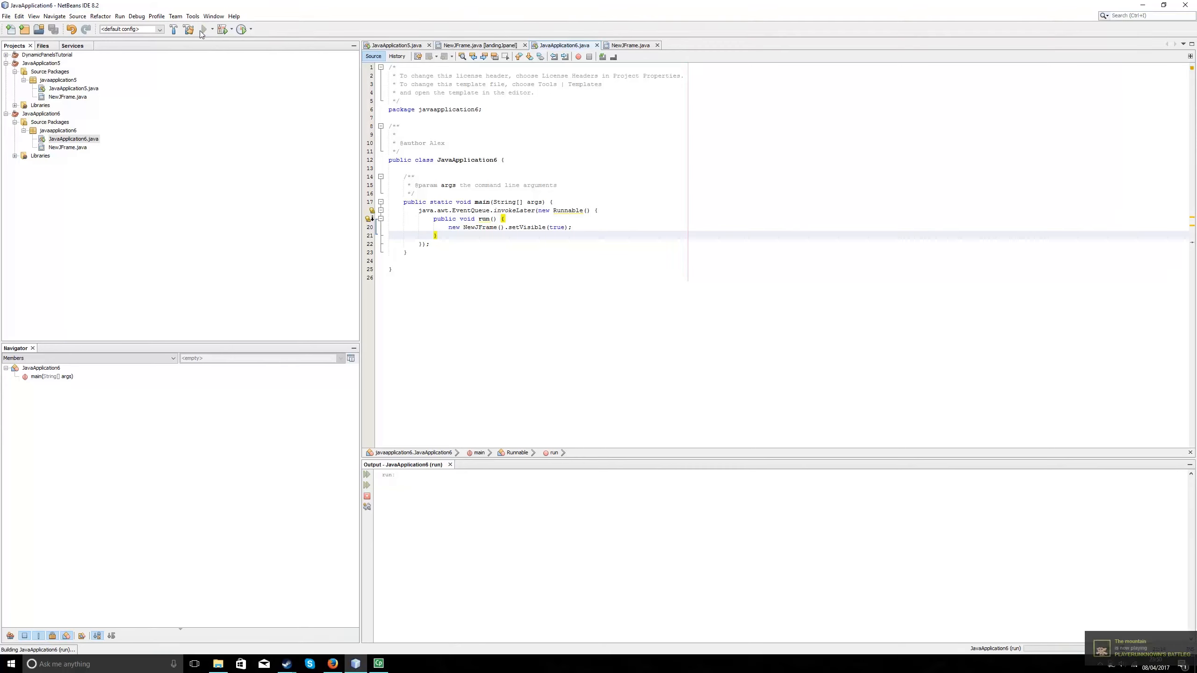
click(221, 29)
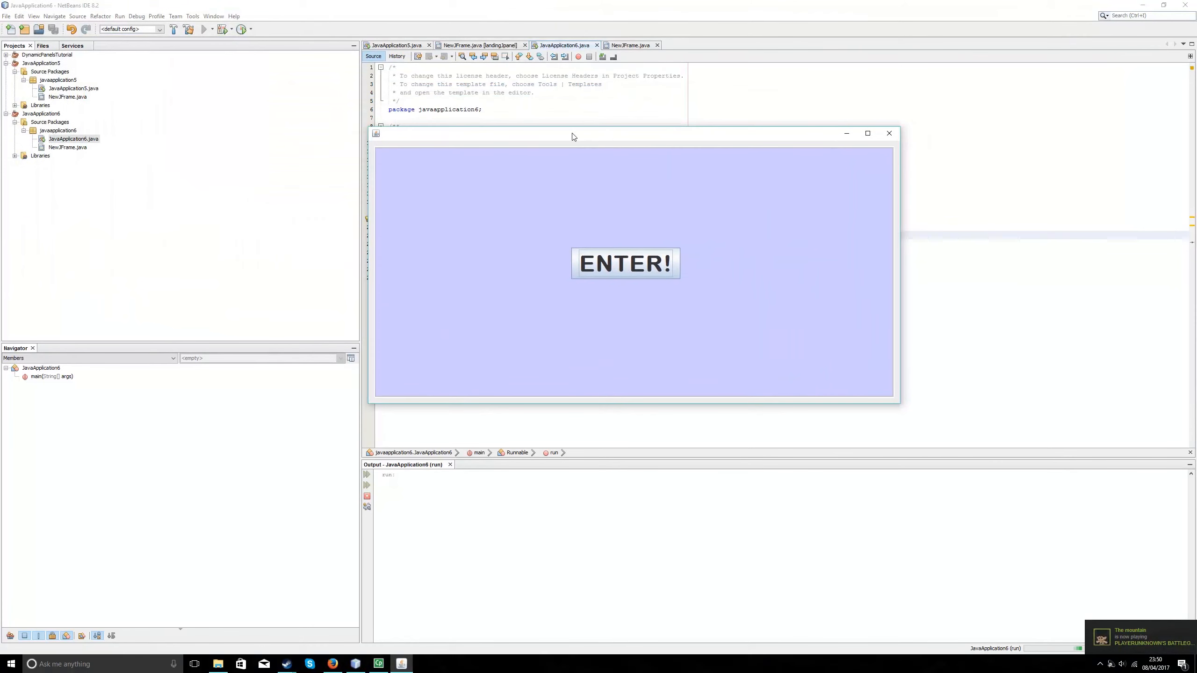
click(624, 263)
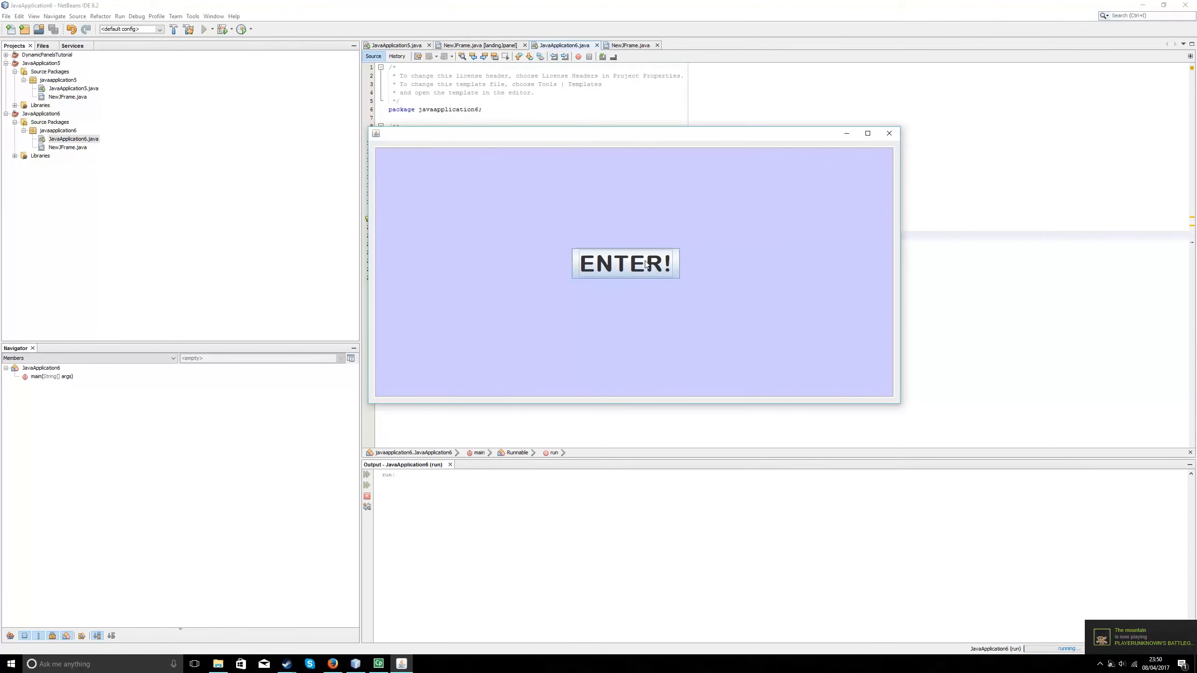
click(625, 263)
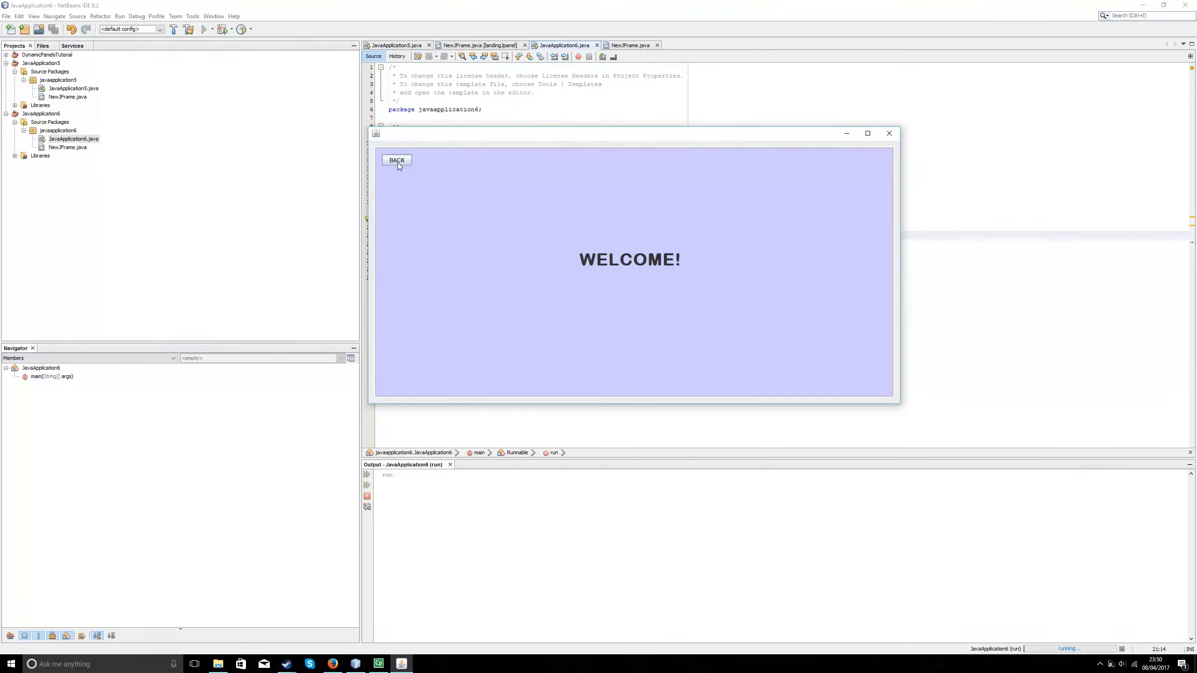
click(396, 159)
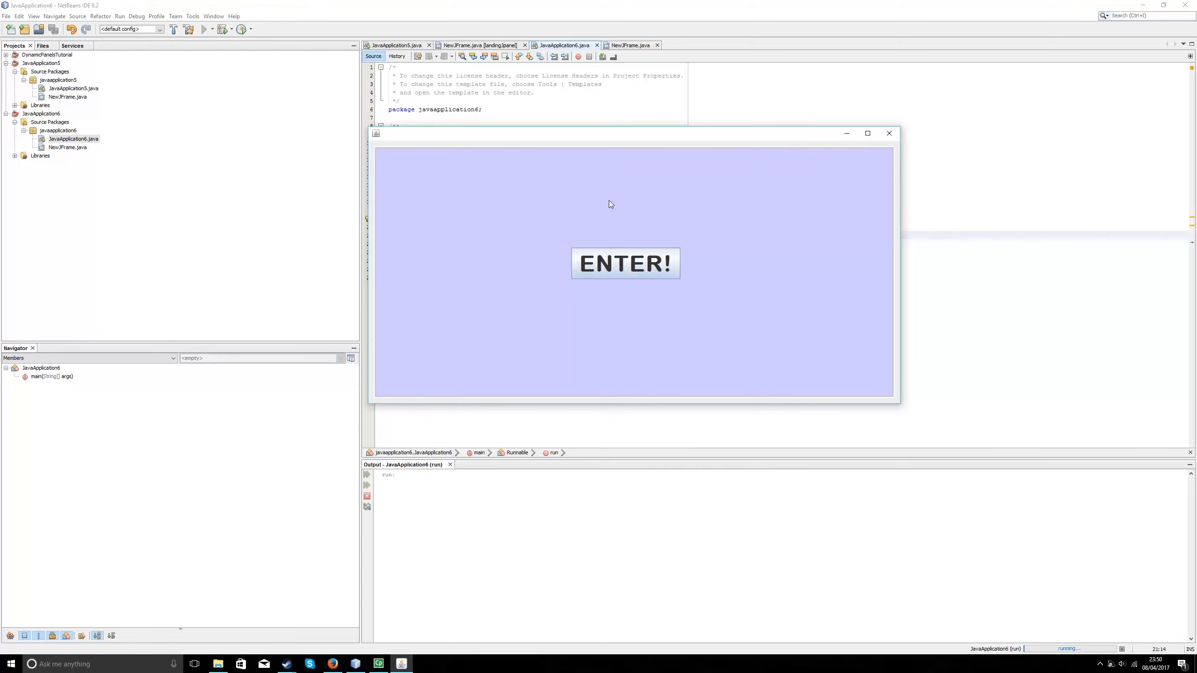
mouse_move(842, 188)
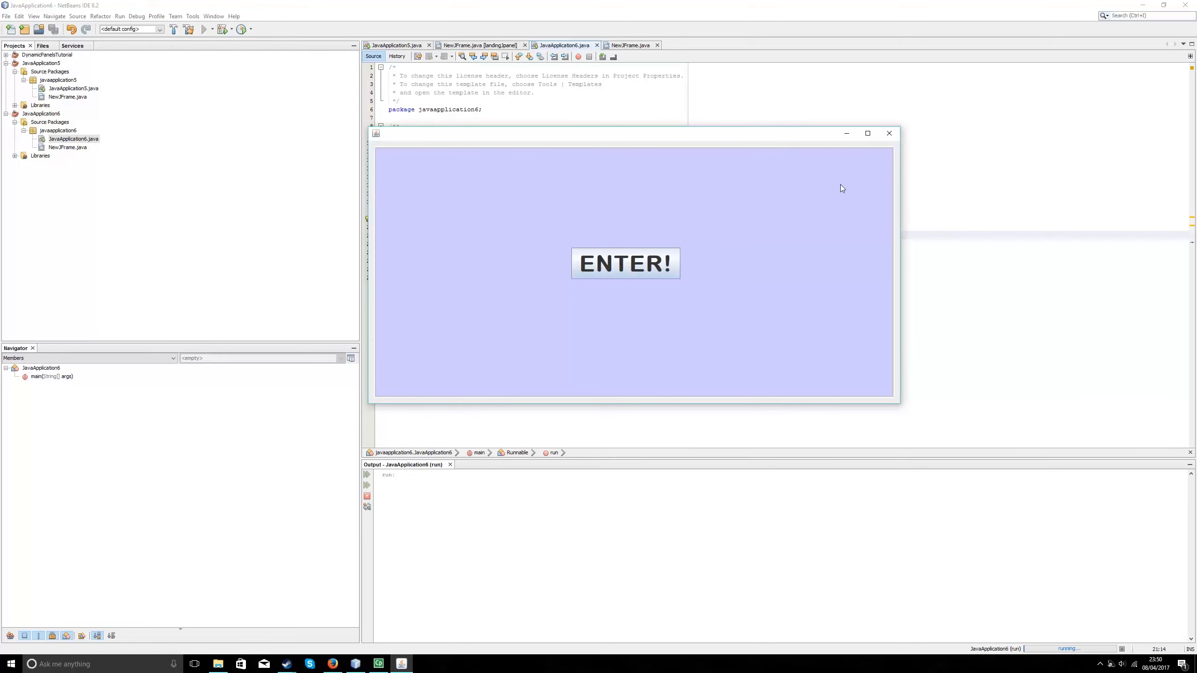